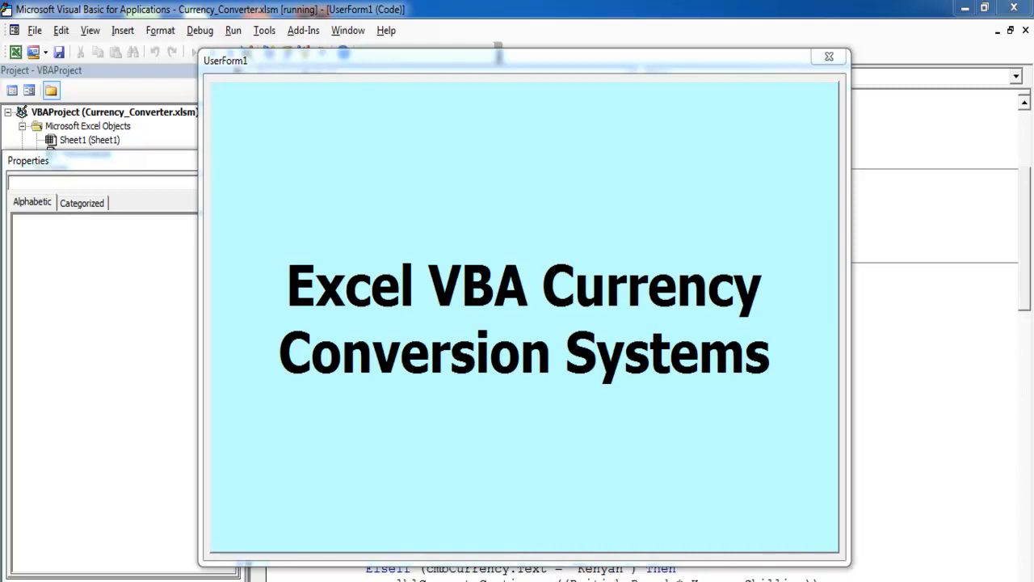
pyautogui.moveTo(574, 175)
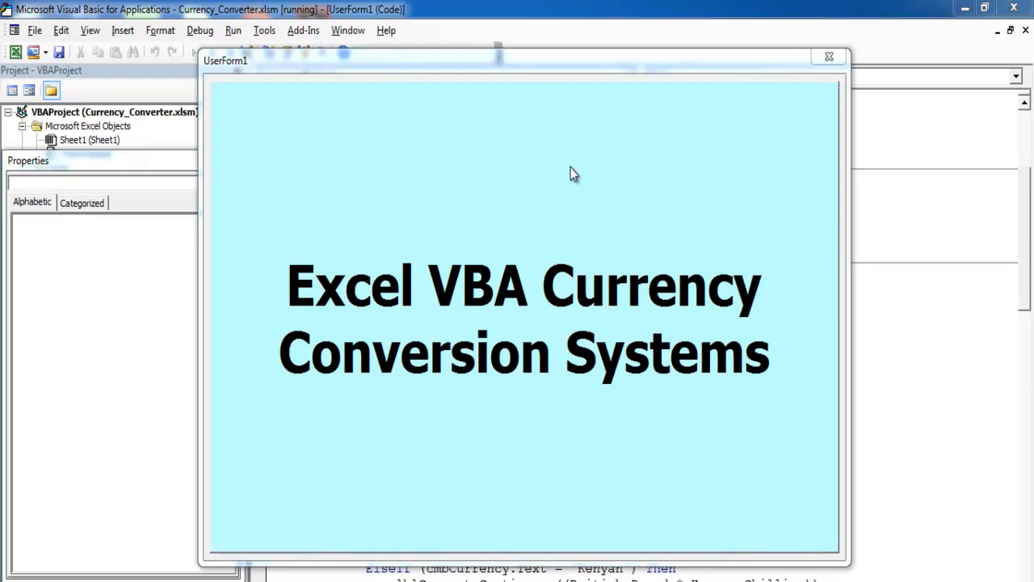
pyautogui.moveTo(540, 175)
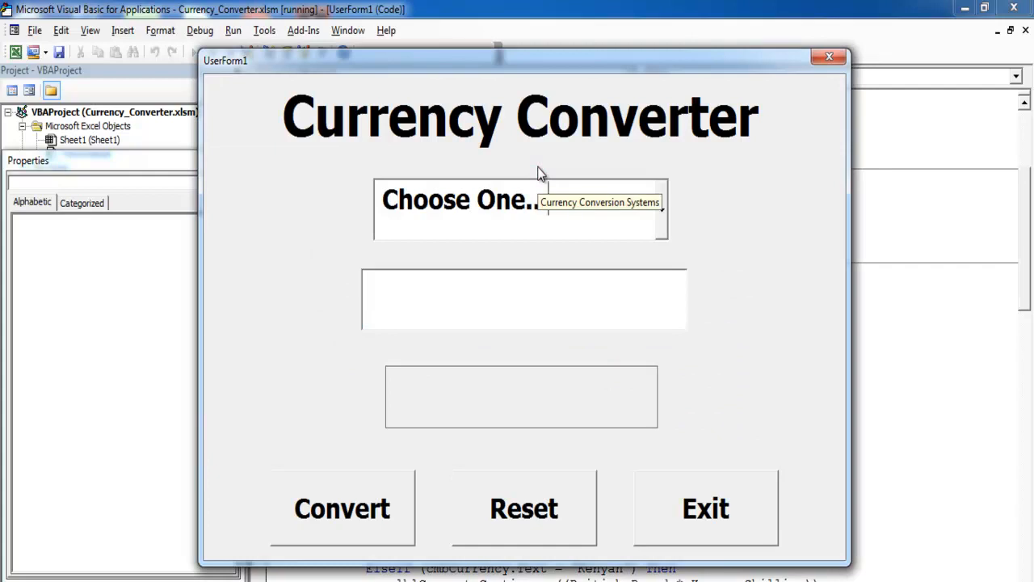
pyautogui.moveTo(692, 242)
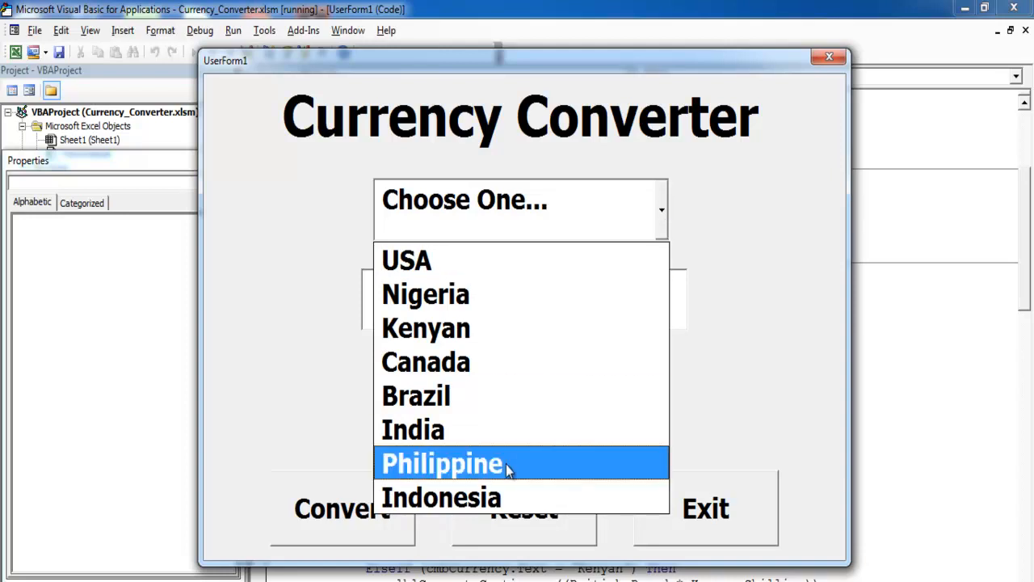
# Test the finished converter: pick Philippine, enter 90, convert, then reset the form.
pyautogui.click(442, 463)
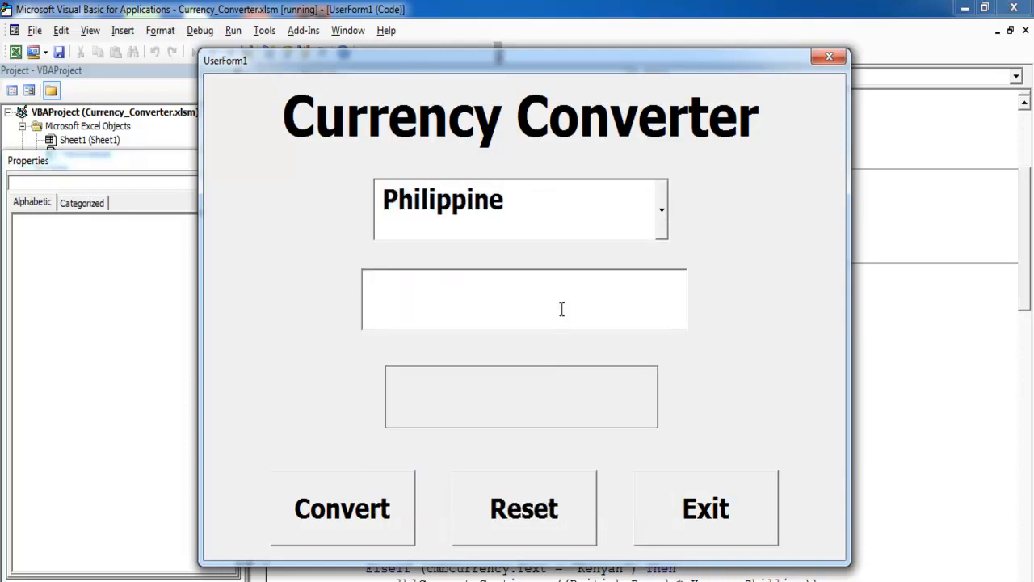
pyautogui.write('9')
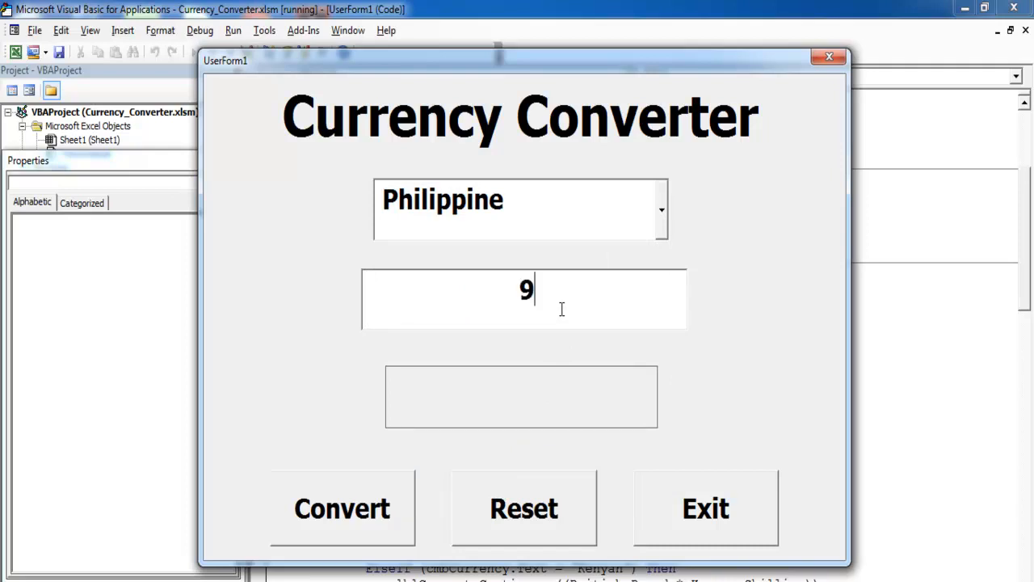
pyautogui.write('0')
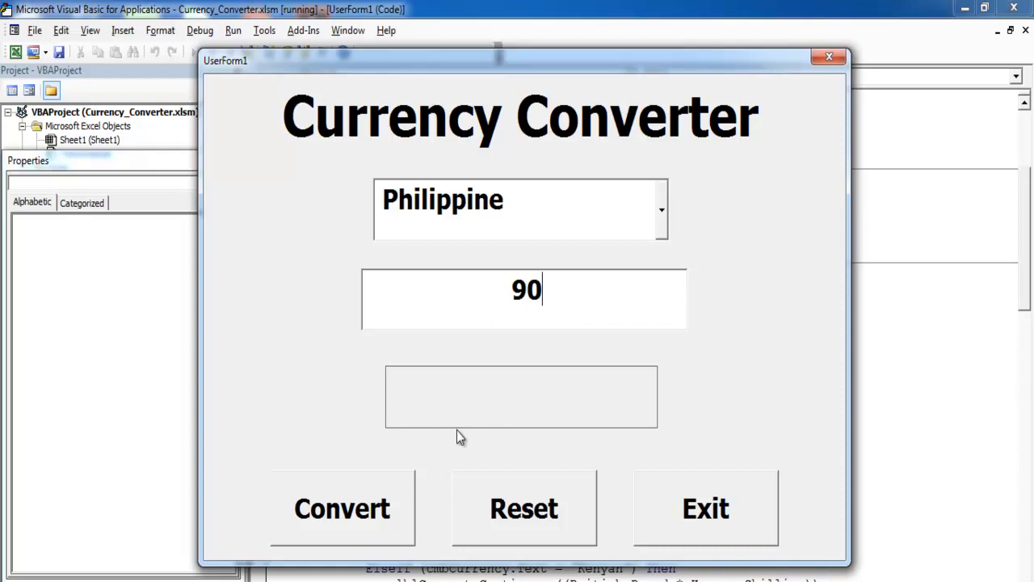
pyautogui.click(343, 507)
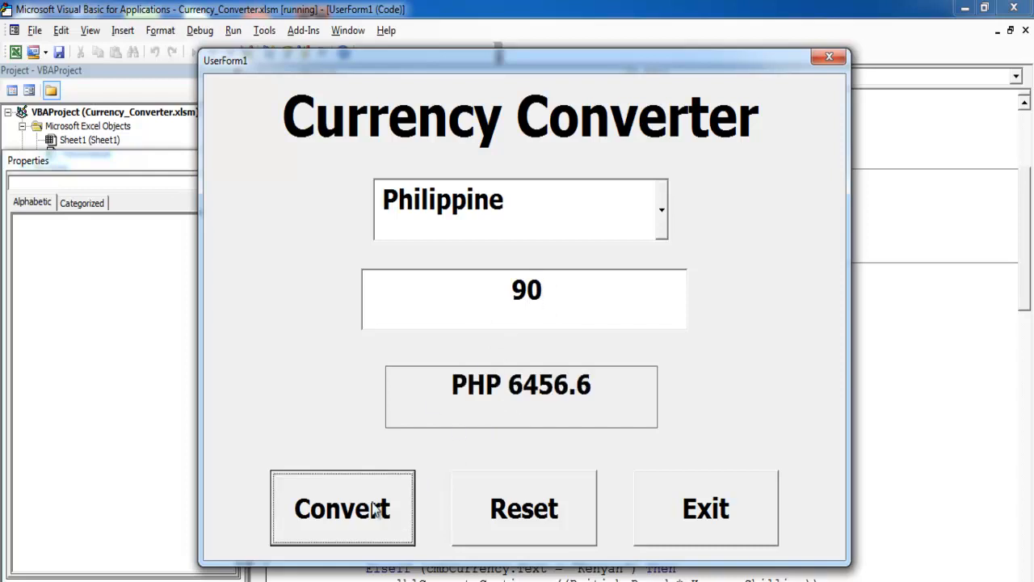
pyautogui.moveTo(552, 520)
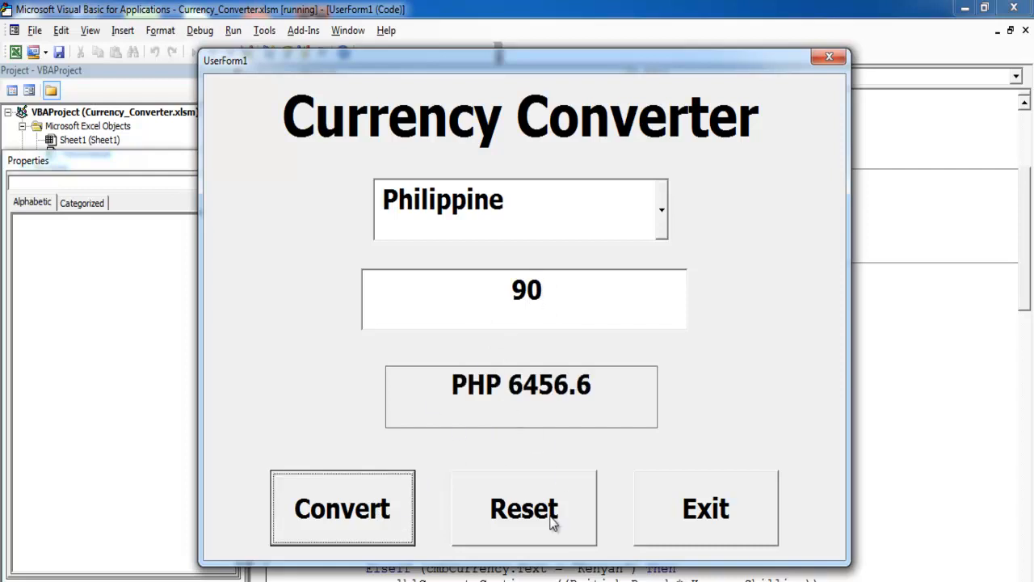
pyautogui.click(523, 507)
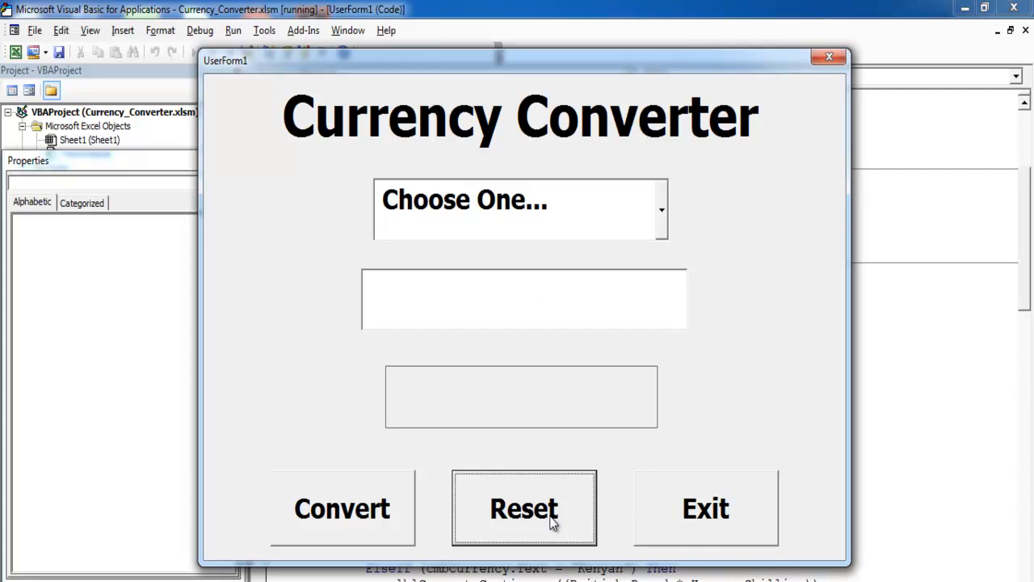
pyautogui.moveTo(661, 235)
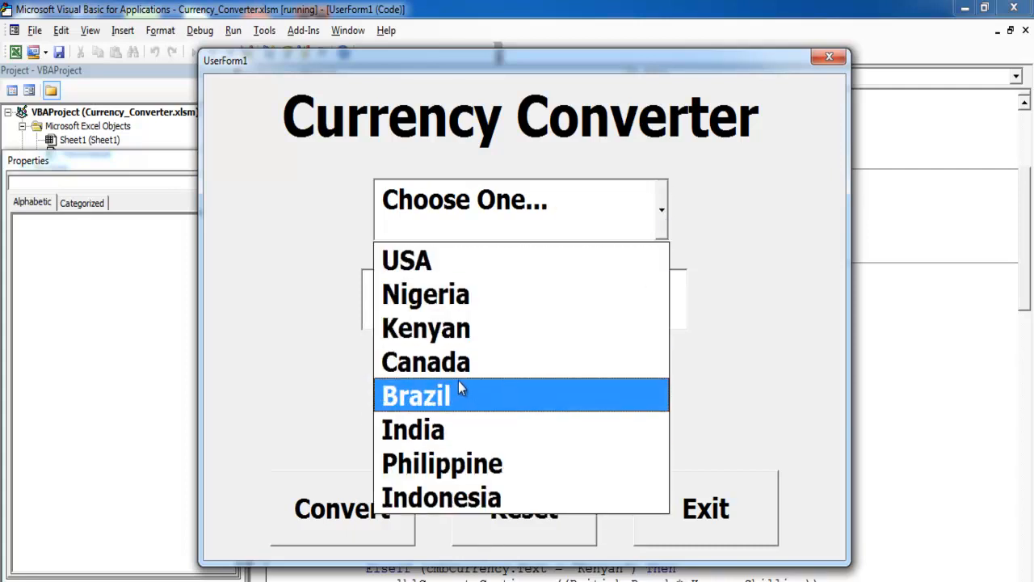
# Convert 45 with India, reset, then try converting with no country and dismiss the warning.
pyautogui.click(414, 430)
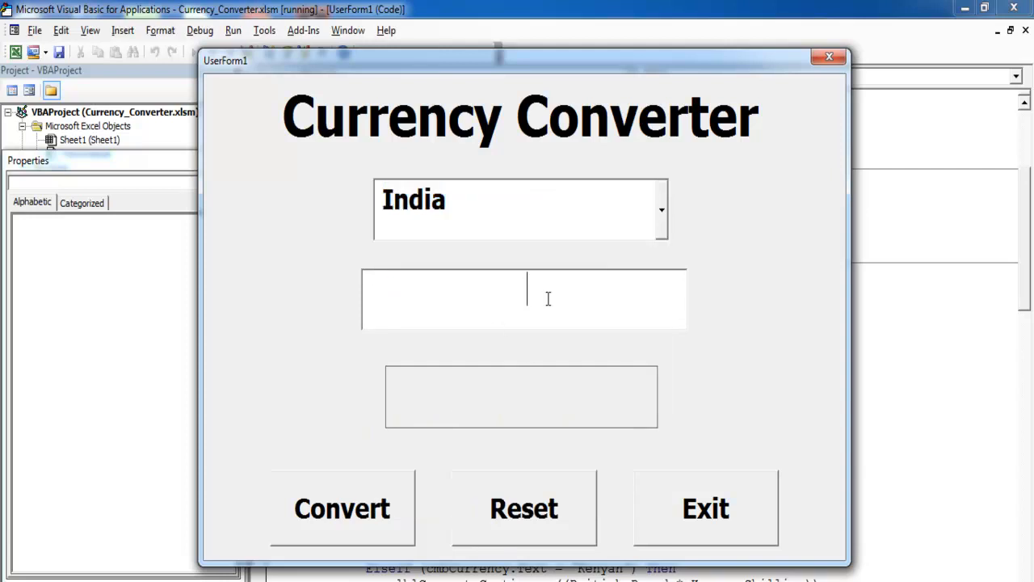
pyautogui.click(343, 507)
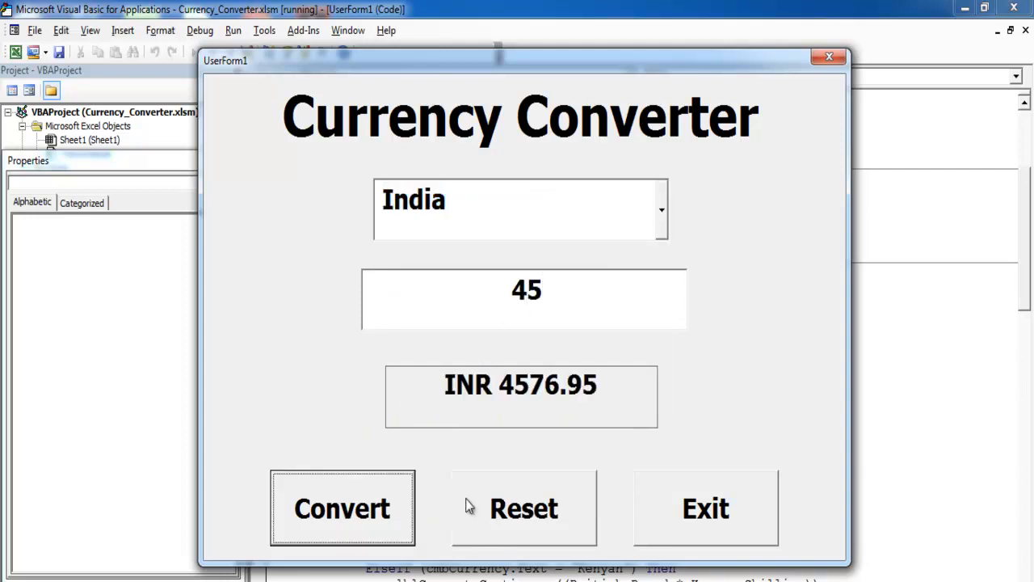
pyautogui.click(524, 508)
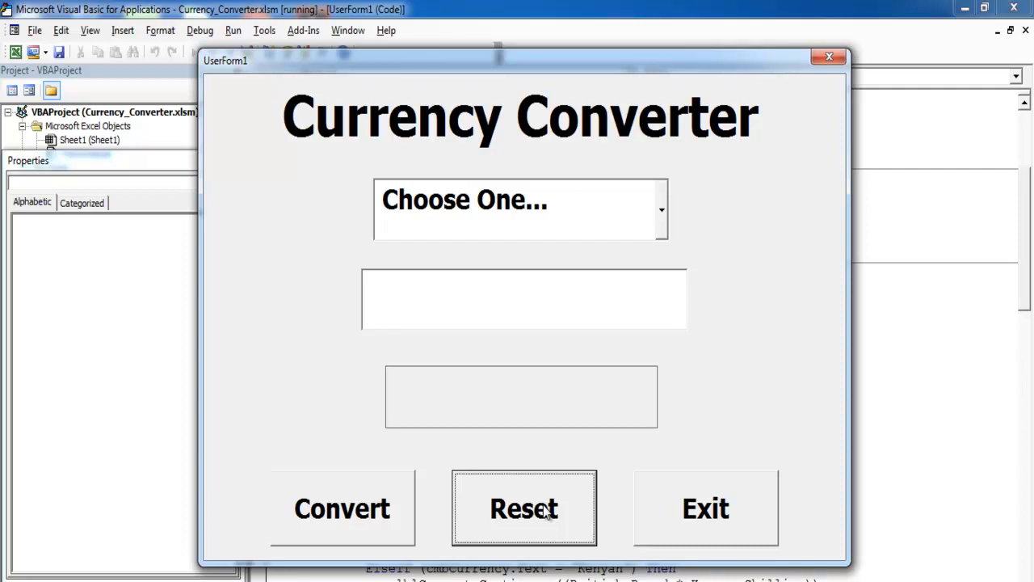
pyautogui.click(342, 507)
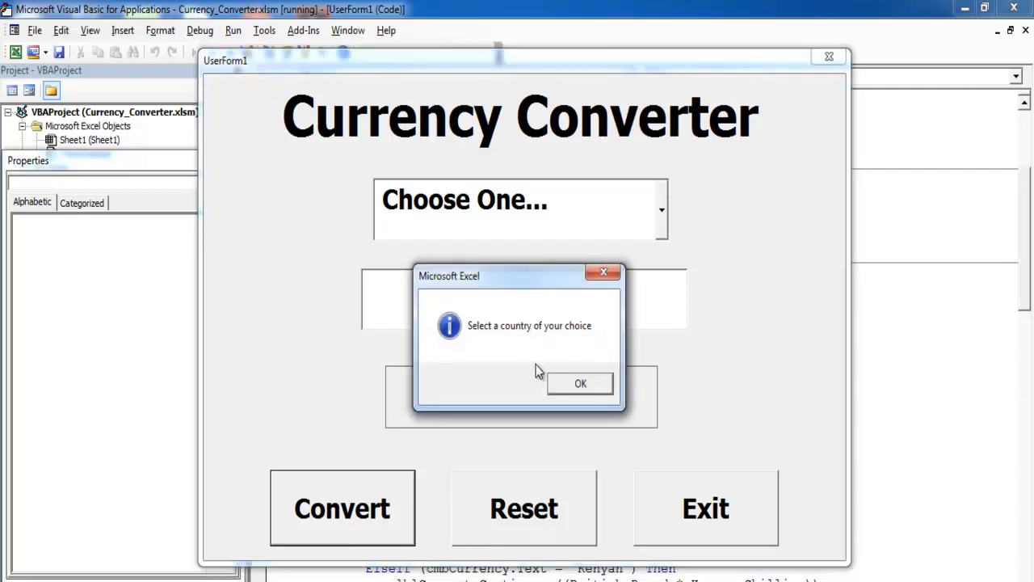
pyautogui.click(580, 383)
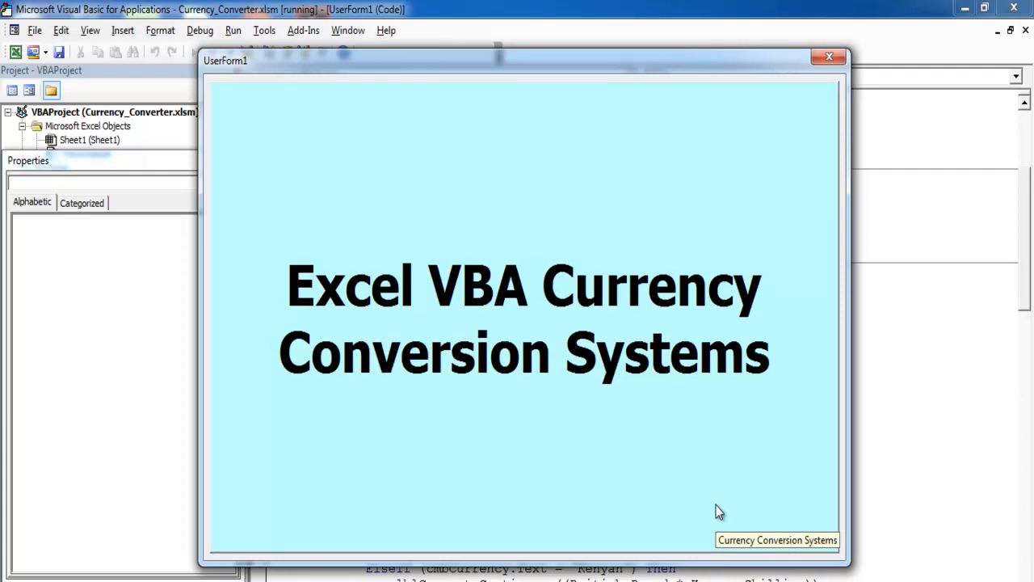
pyautogui.moveTo(765, 428)
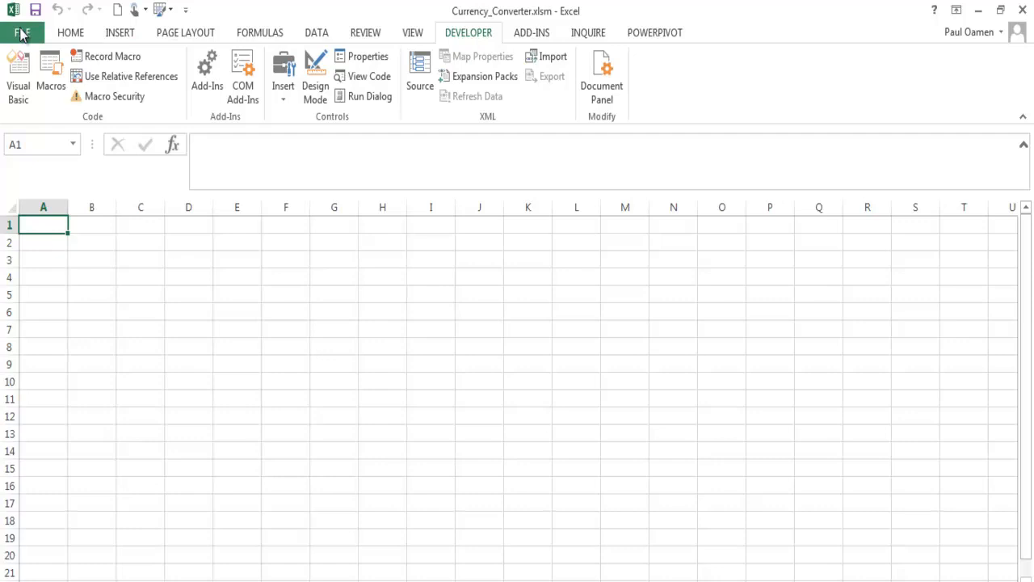
# In Excel Options confirm Developer is checked under Customize Ribbon and return to the workbook.
pyautogui.click(22, 32)
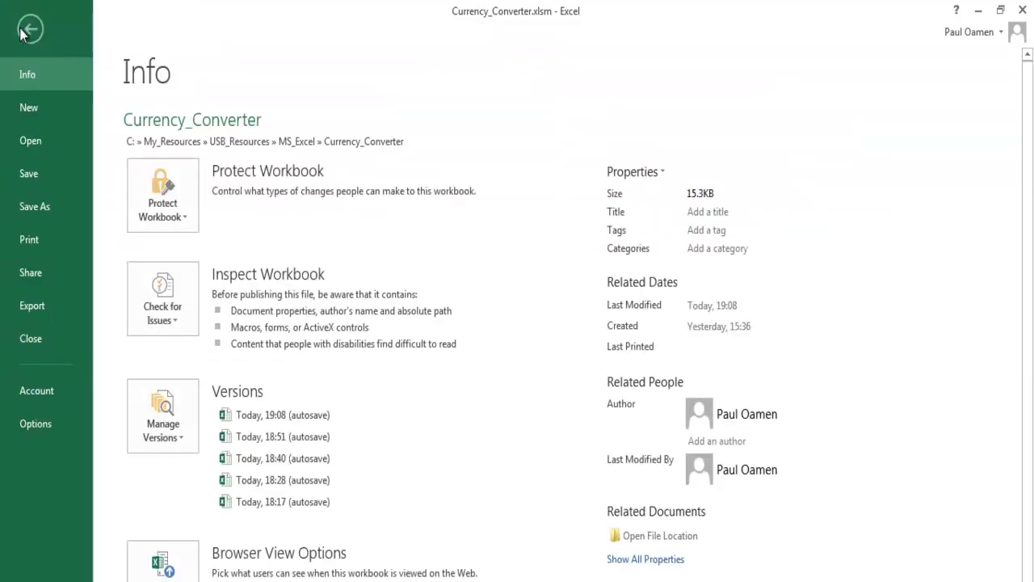
pyautogui.click(29, 27)
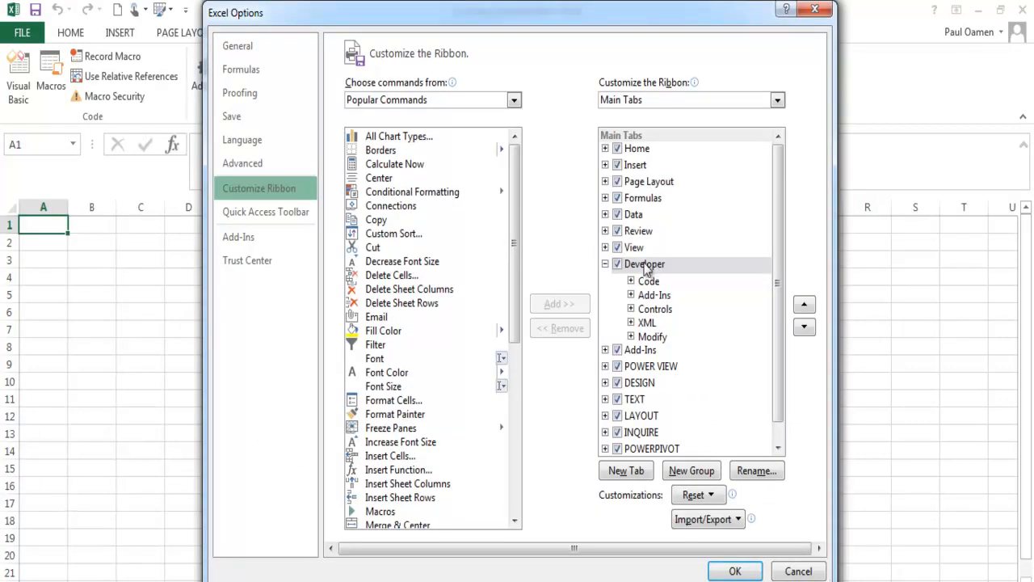
pyautogui.moveTo(638, 268)
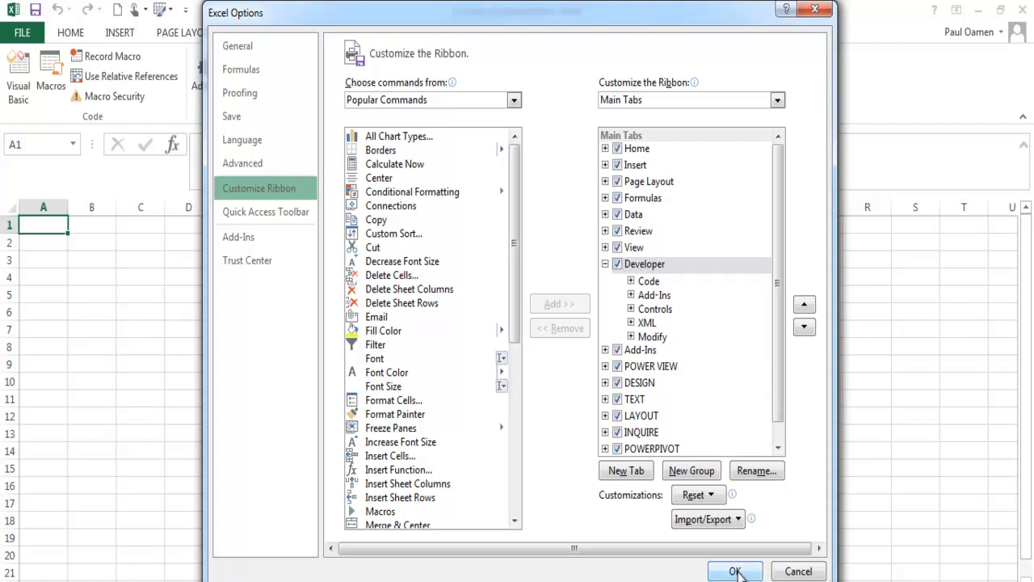
pyautogui.click(733, 572)
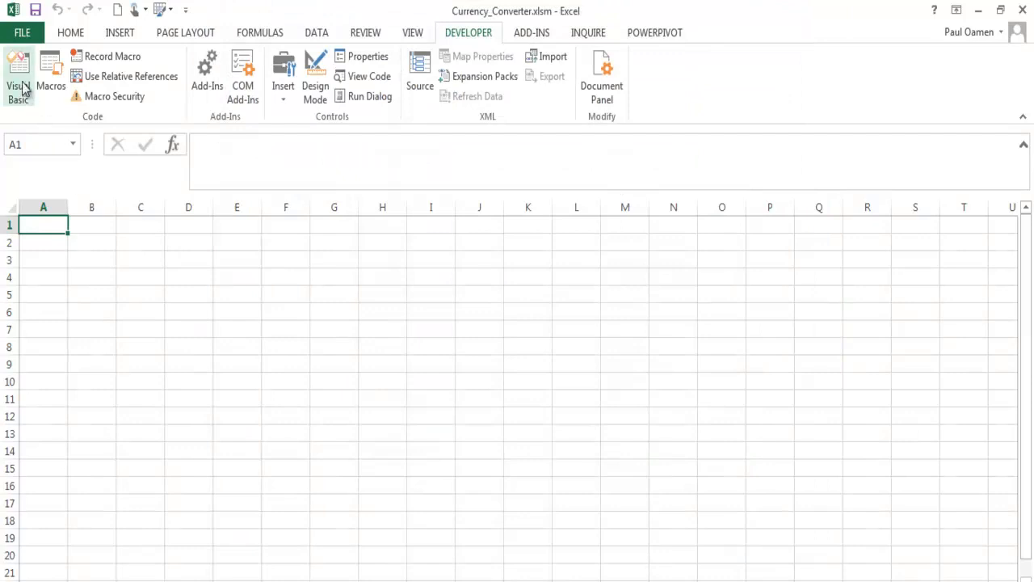
pyautogui.moveTo(18, 73)
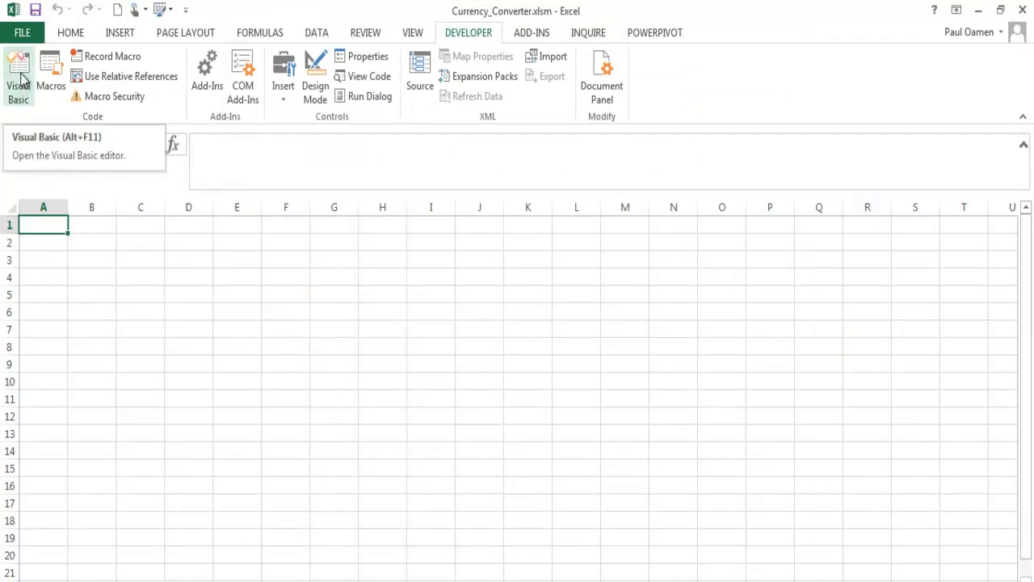
# From the Visual Basic editor insert a new blank UserForm2 and drag it larger.
pyautogui.click(18, 72)
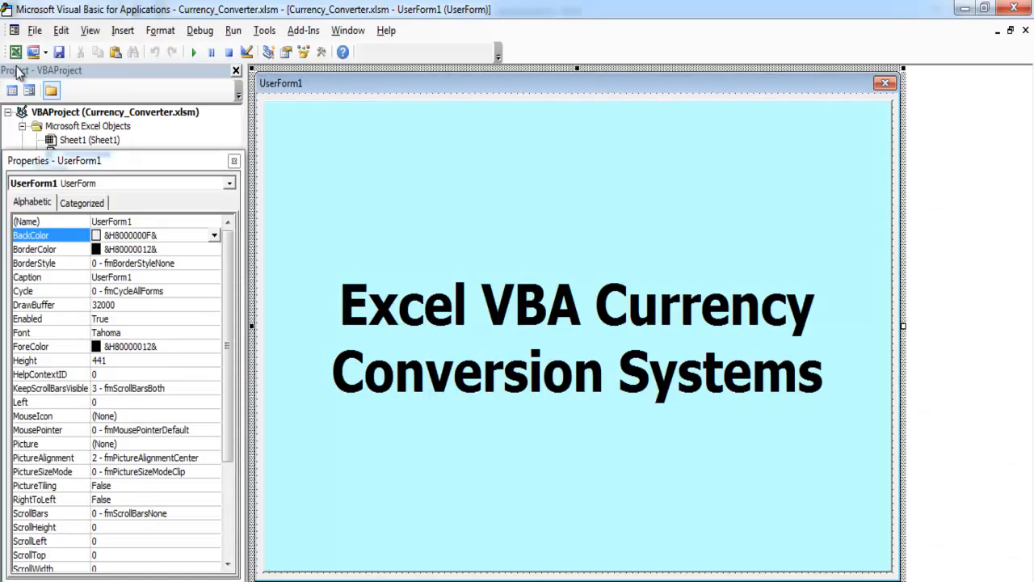
pyautogui.click(122, 29)
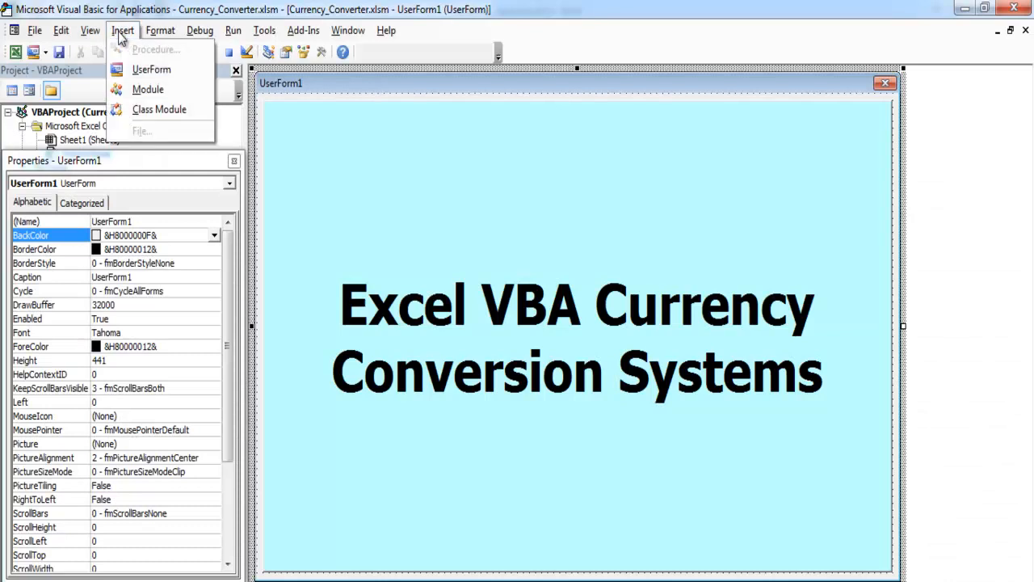
pyautogui.moveTo(152, 69)
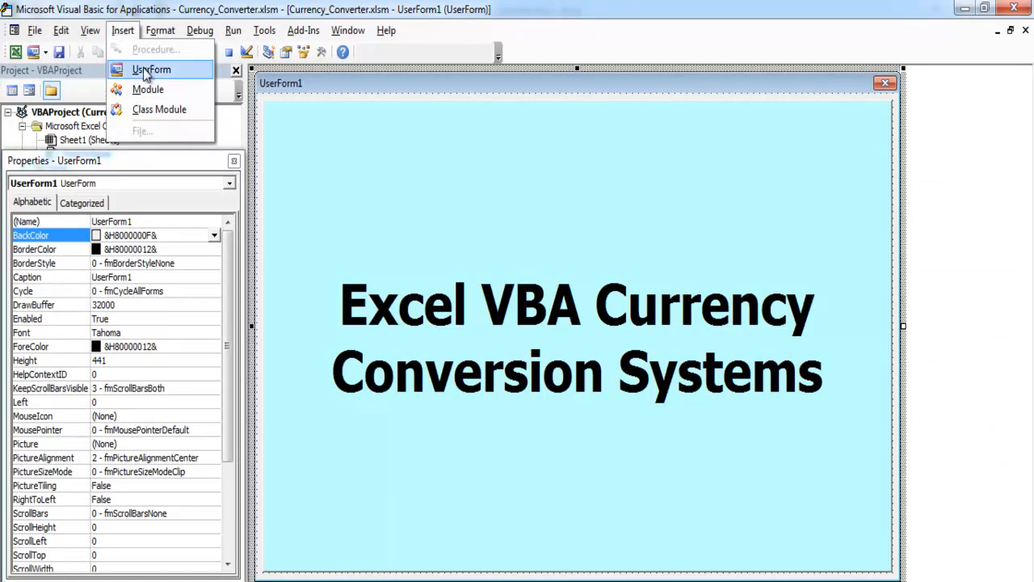
pyautogui.click(152, 70)
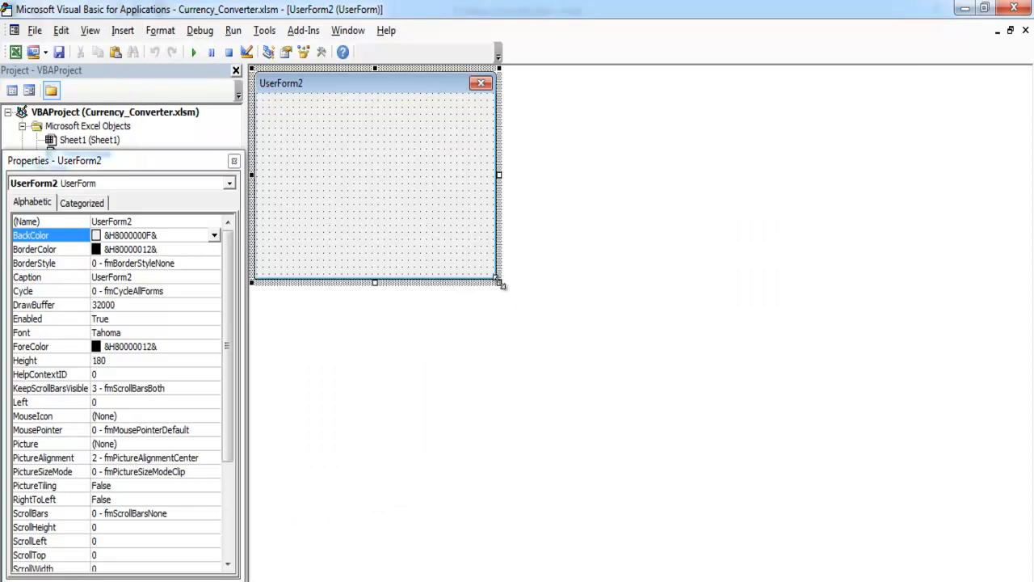
pyautogui.moveTo(501, 284); pyautogui.dragTo(901, 576)
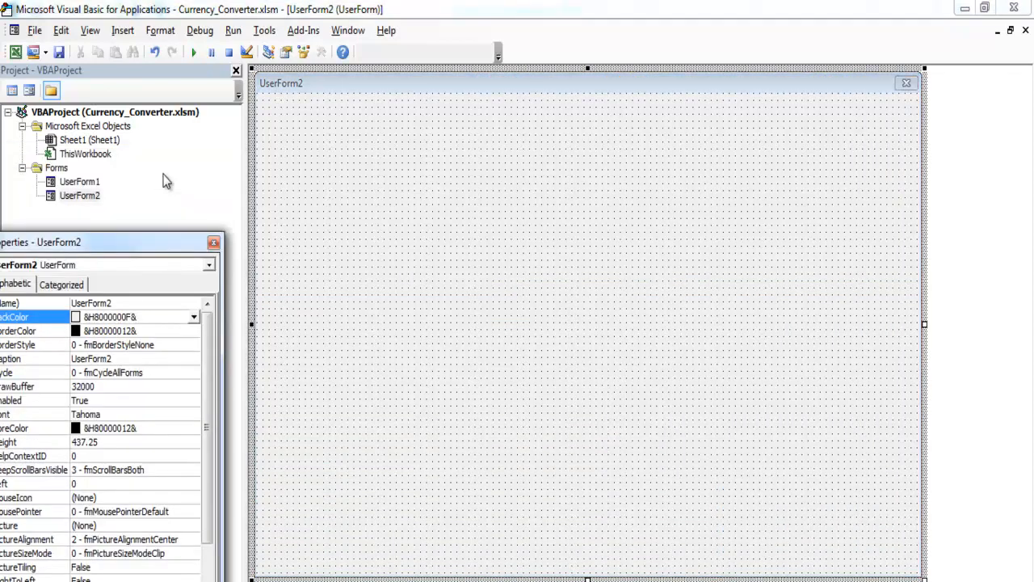
# Paste the copied converter title, drop-down, boxes and Convert/Reset/Exit buttons onto UserForm2.
pyautogui.rightClick(465, 226)
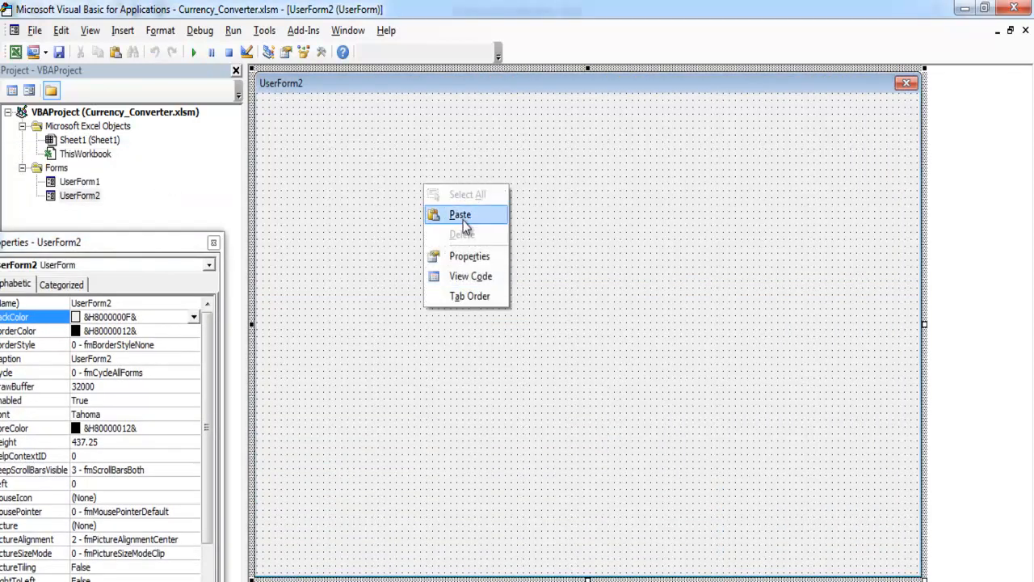
pyautogui.click(459, 213)
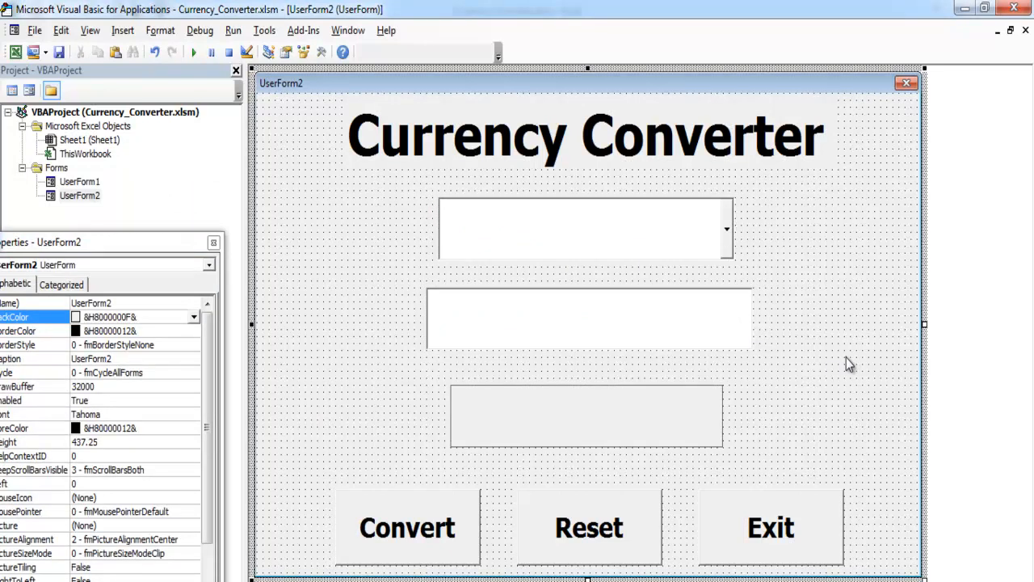
pyautogui.moveTo(682, 413)
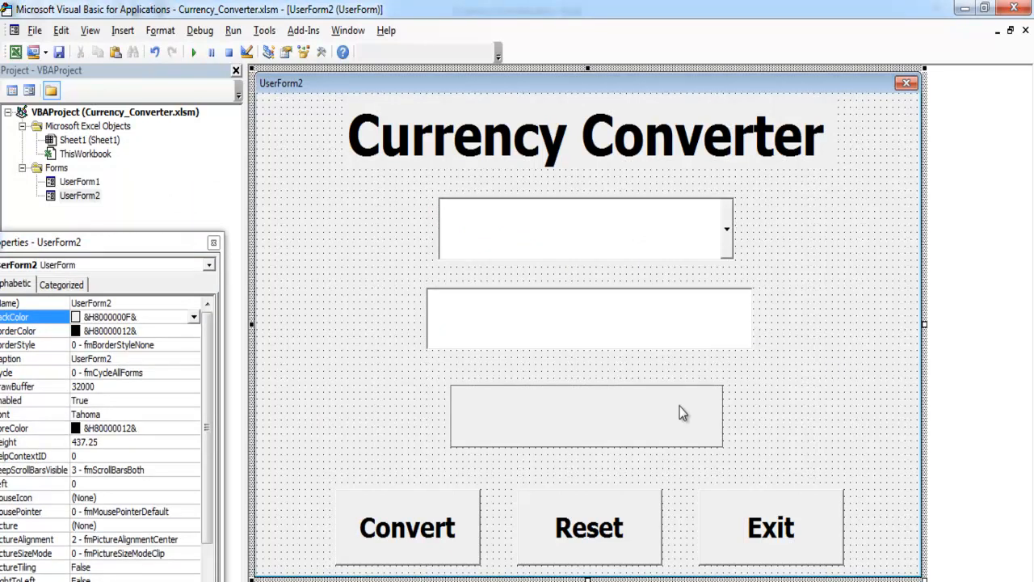
pyautogui.moveTo(650, 347)
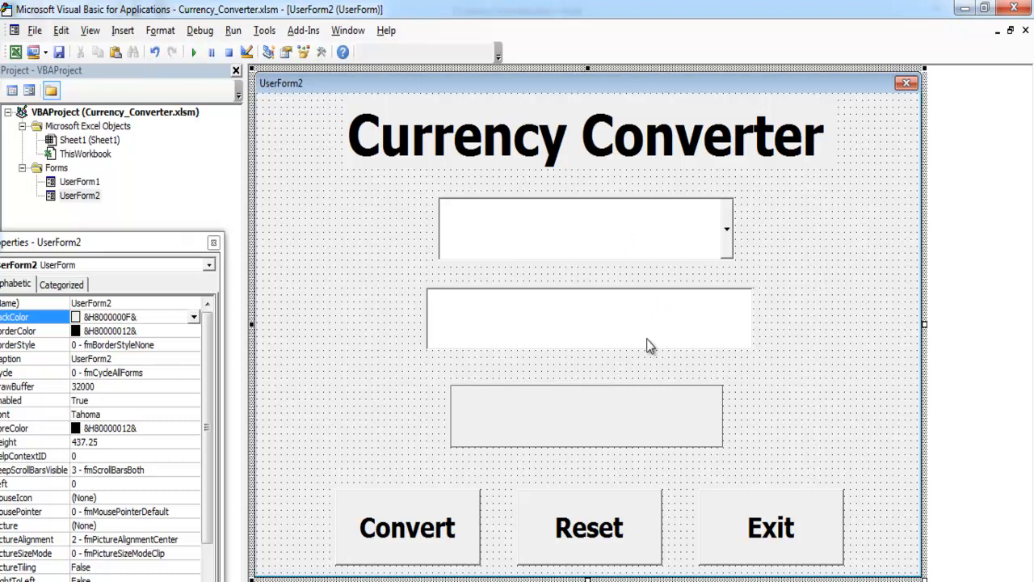
pyautogui.moveTo(848, 272)
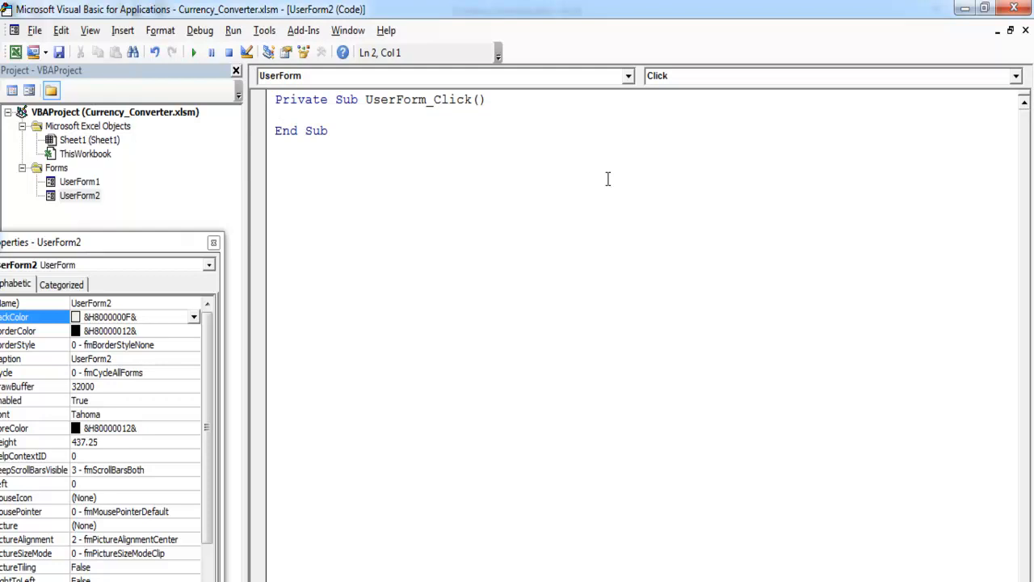
pyautogui.moveTo(520, 160)
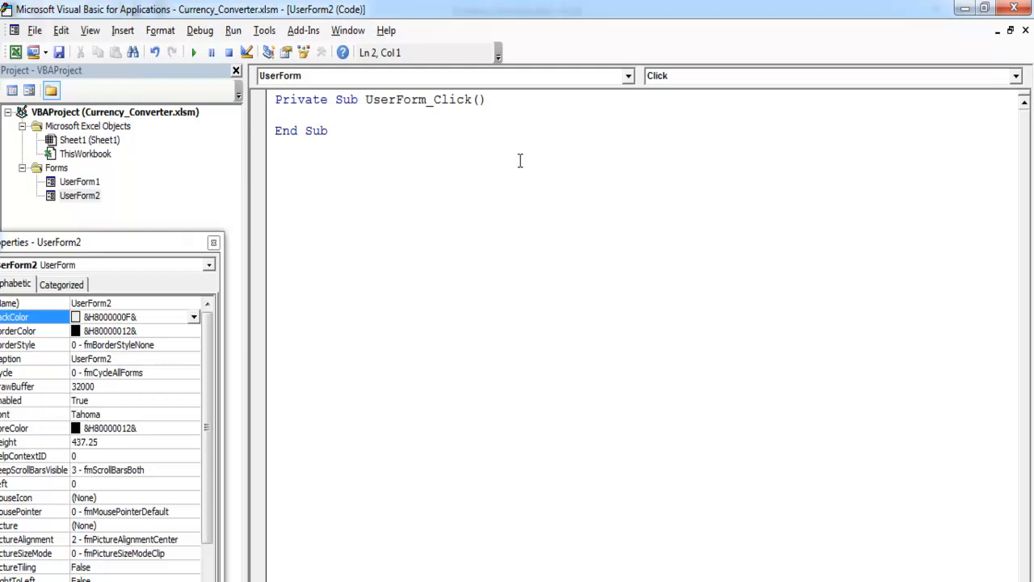
pyautogui.moveTo(79, 200)
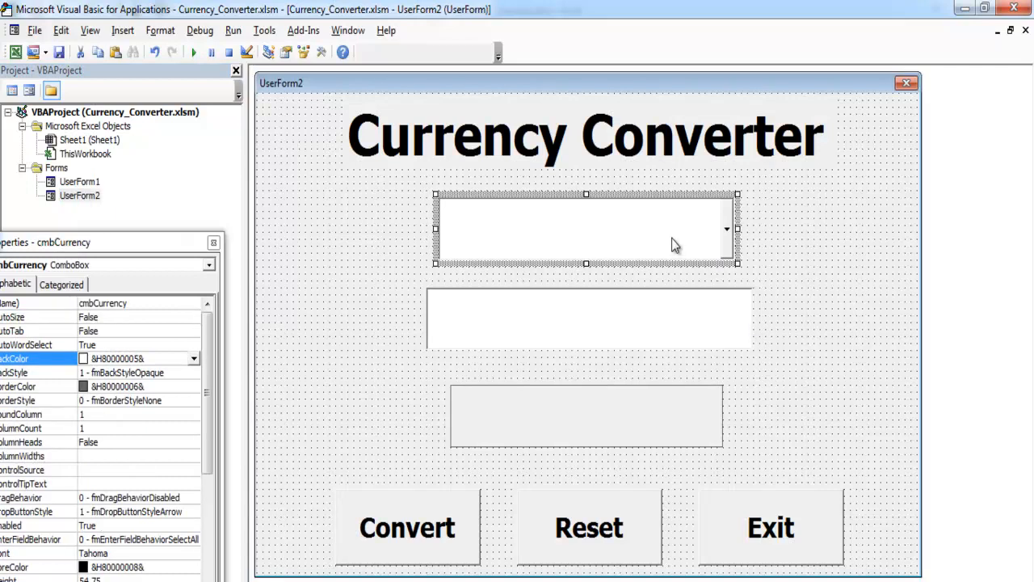
pyautogui.moveTo(137, 313)
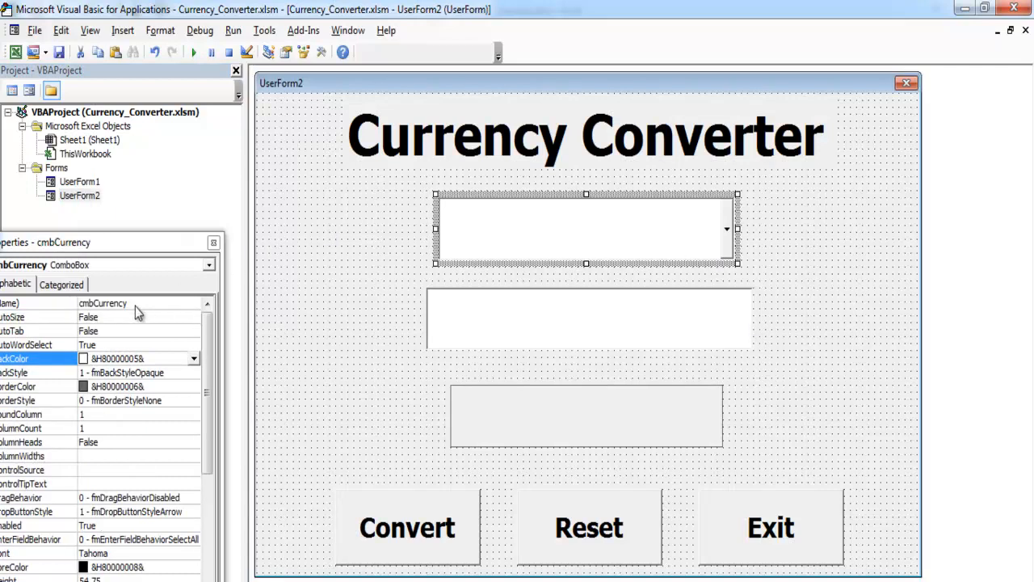
# Check the combo box name, add UserForm_Initialize and write cmbCurrency.AddItem ("USA").
pyautogui.click(122, 302)
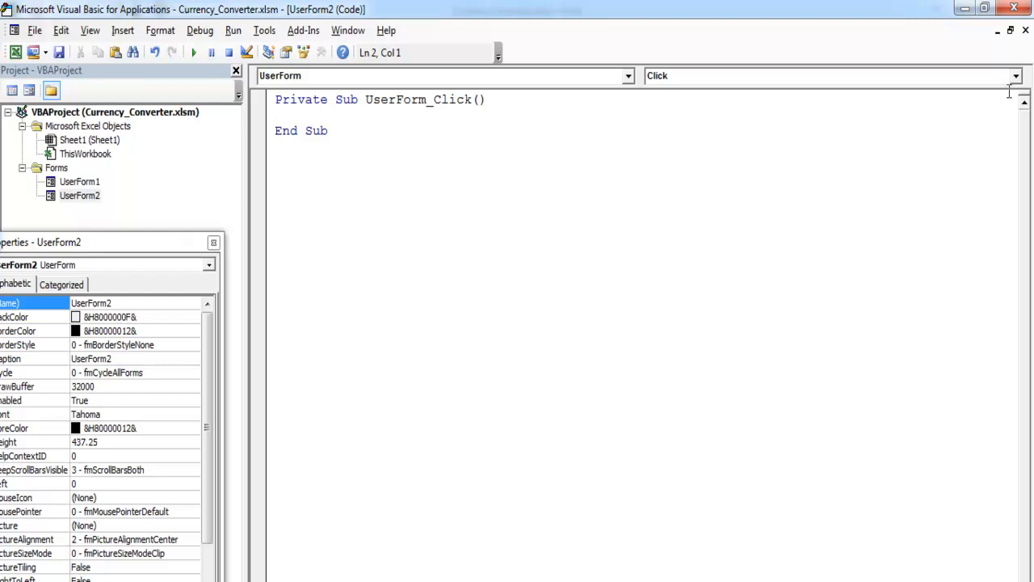
pyautogui.click(832, 76)
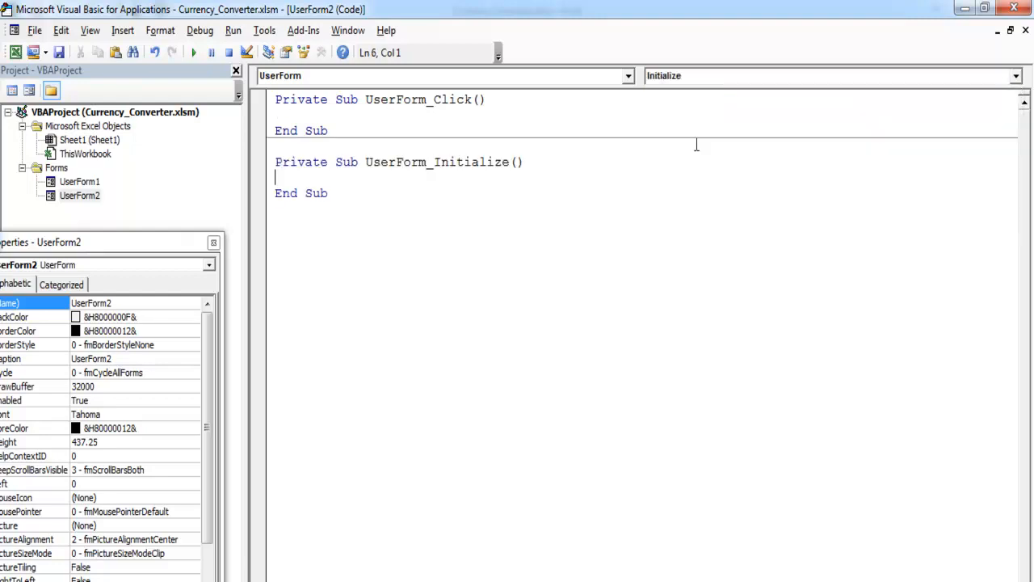
pyautogui.moveTo(539, 194)
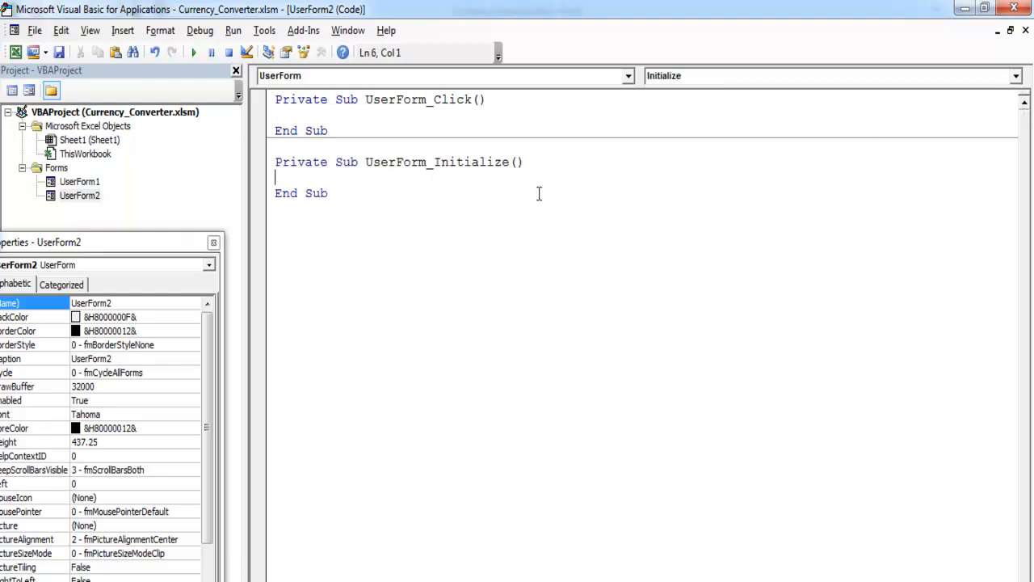
pyautogui.write('cmbCurrency')
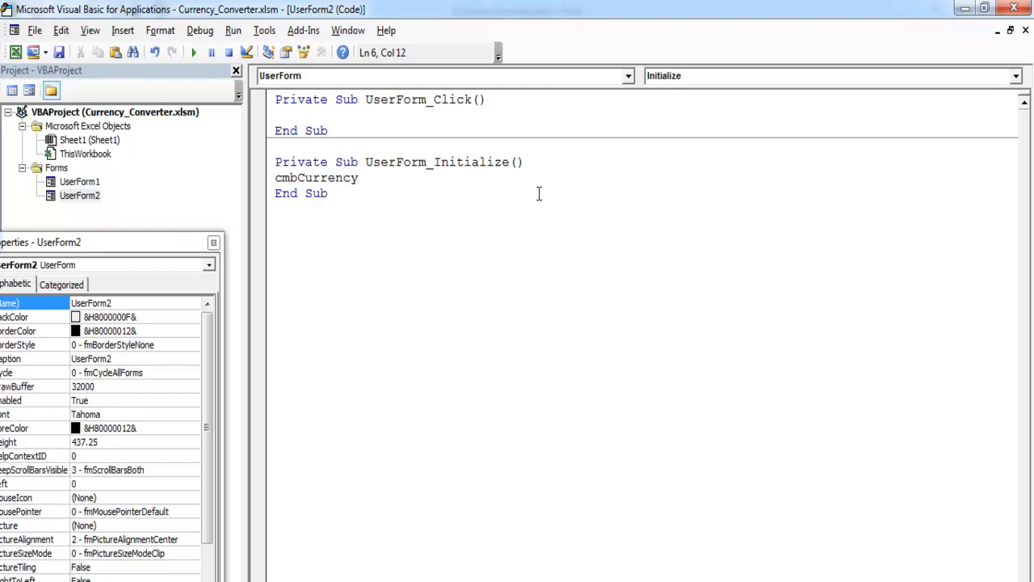
pyautogui.write('.a')
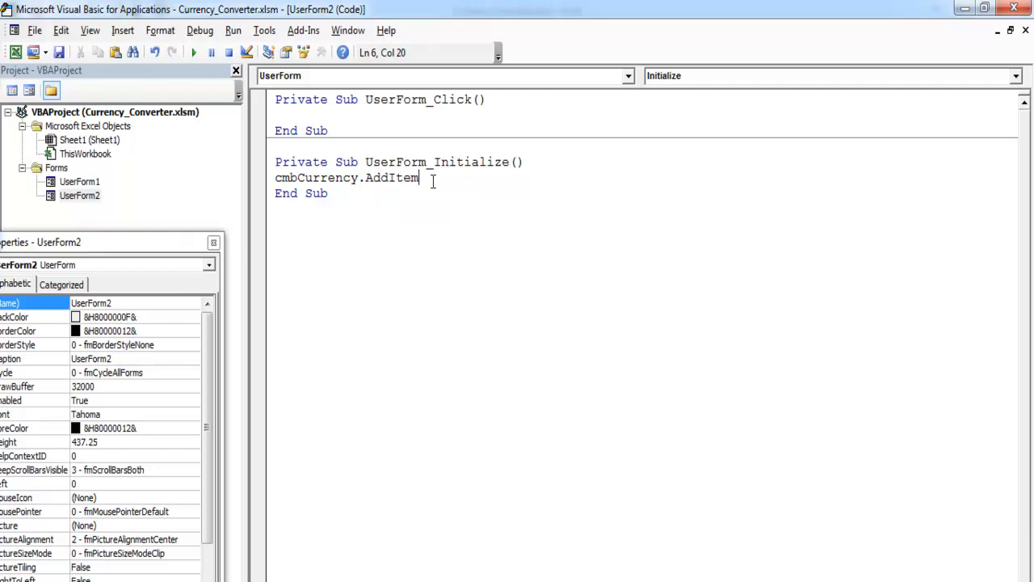
pyautogui.write('("USA"')
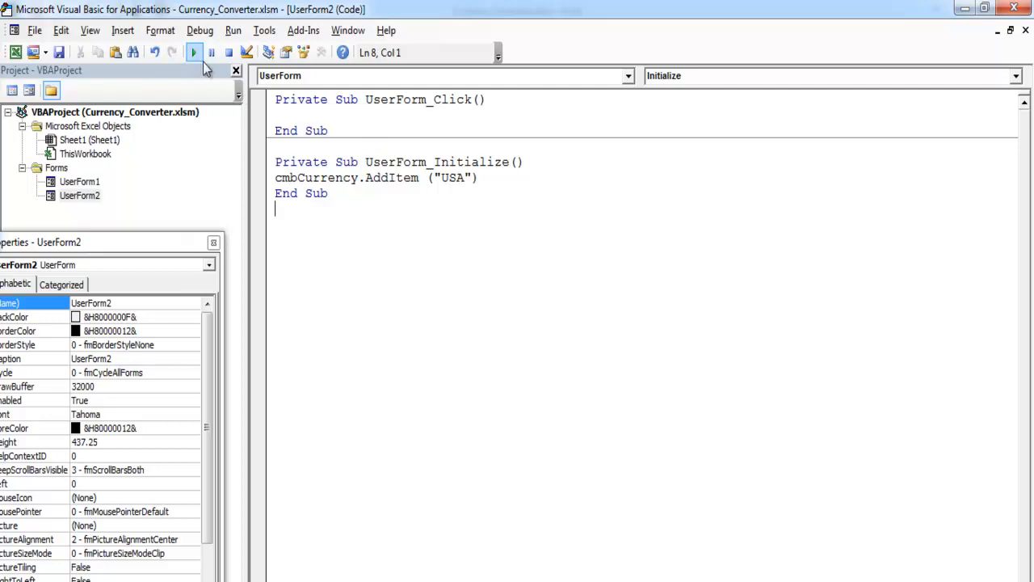
# Run UserForm2 over the worksheet to see the converter layout, then close it.
pyautogui.click(194, 52)
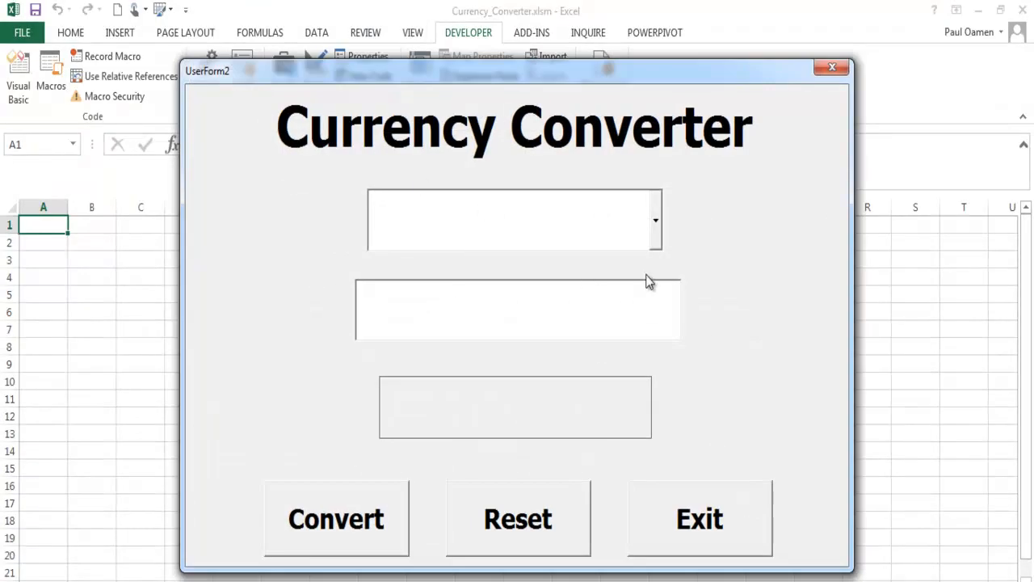
pyautogui.click(656, 219)
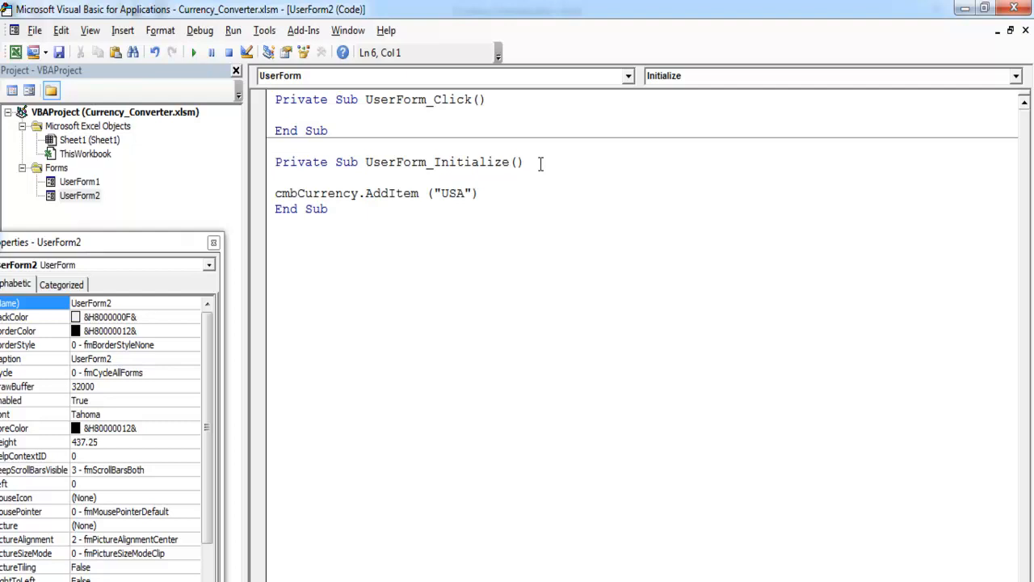
# Write cmbCurrency.Text ("Choose One...") ahead of the USA line in Initialize.
pyautogui.write('cmbCurrency.Text')
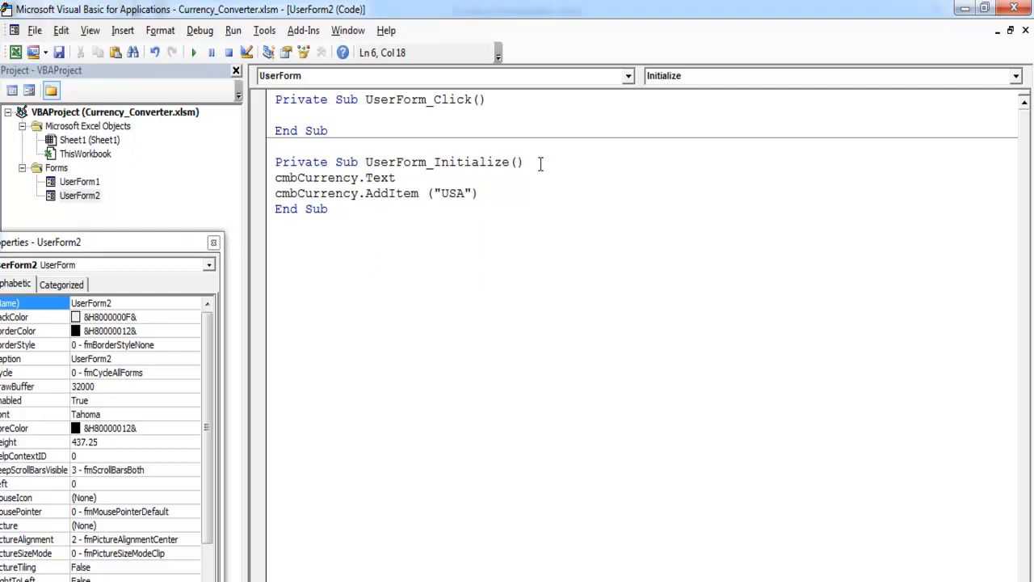
pyautogui.write('("')
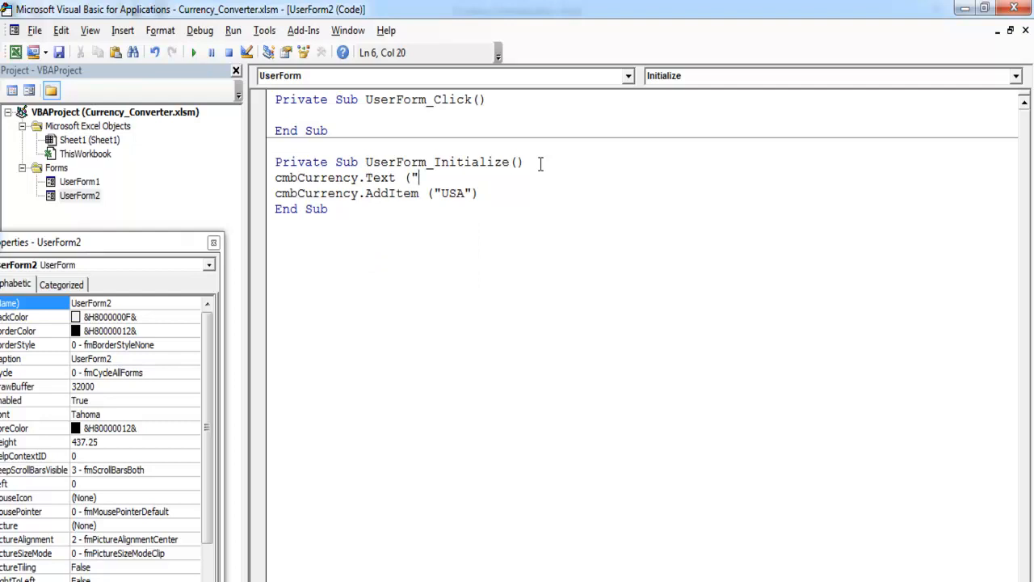
pyautogui.write('Choos')
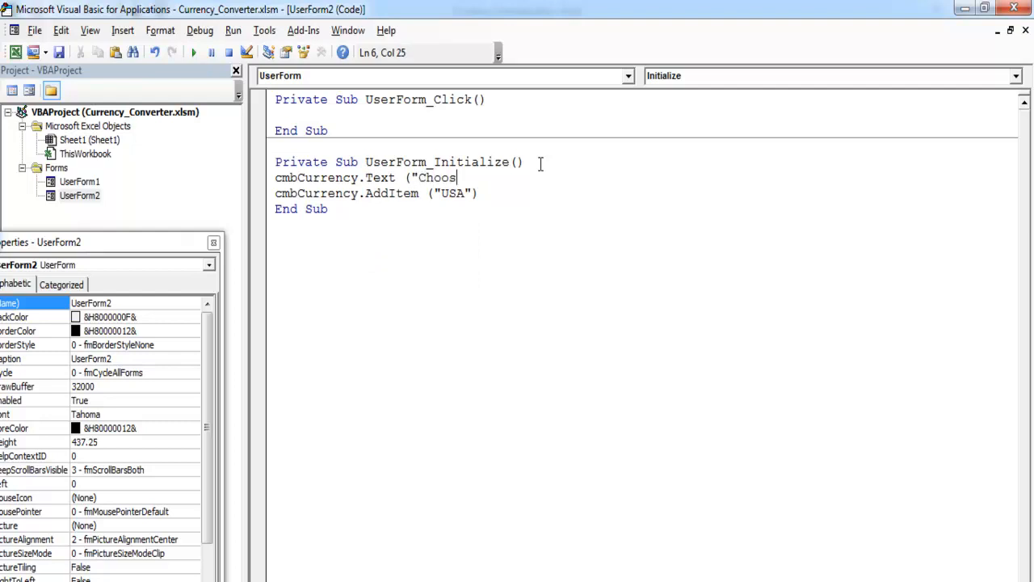
pyautogui.write('e One')
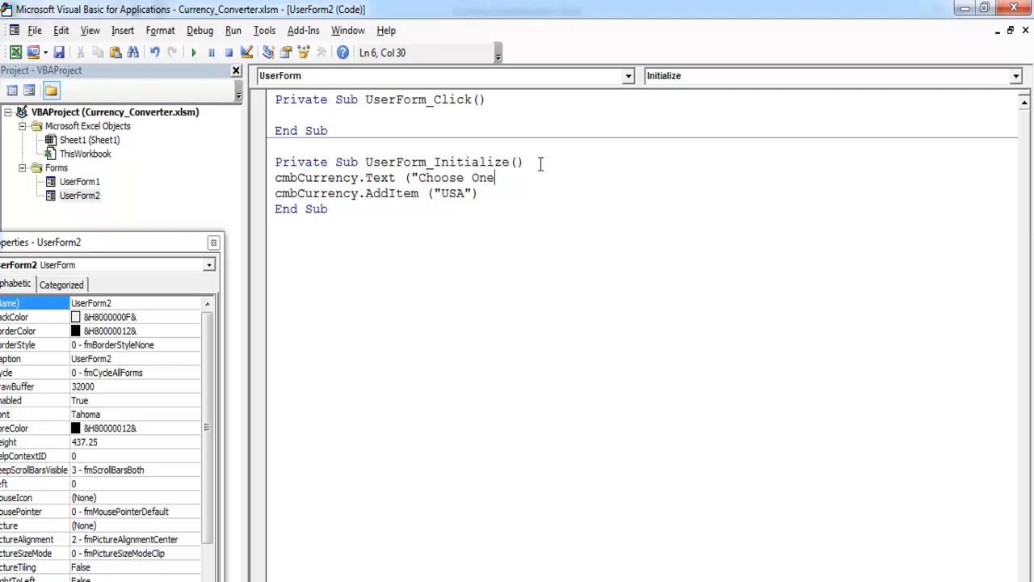
pyautogui.write('..."')
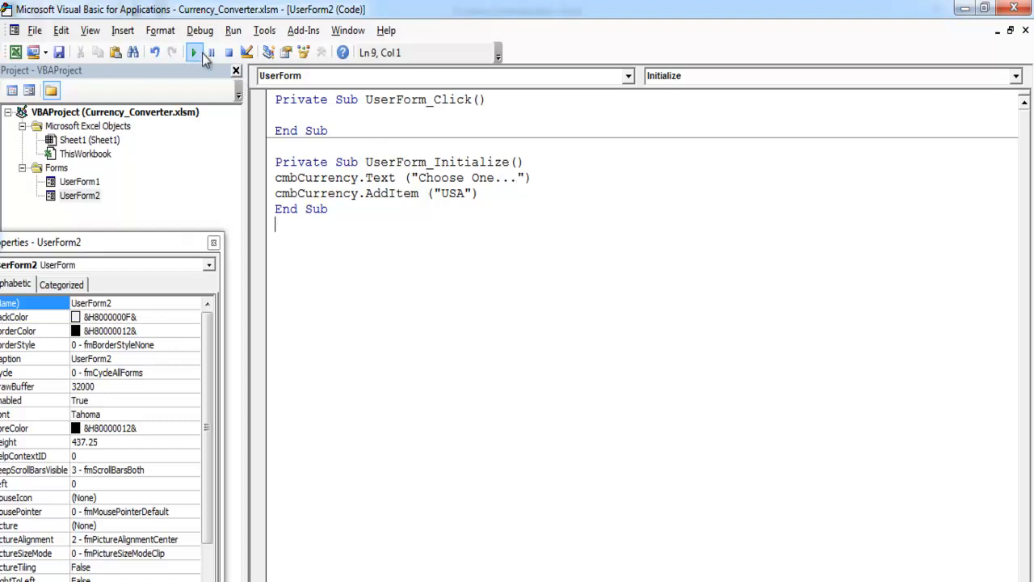
# Run the form again and confirm the drop-down shows Choose One..., then close it.
pyautogui.click(194, 52)
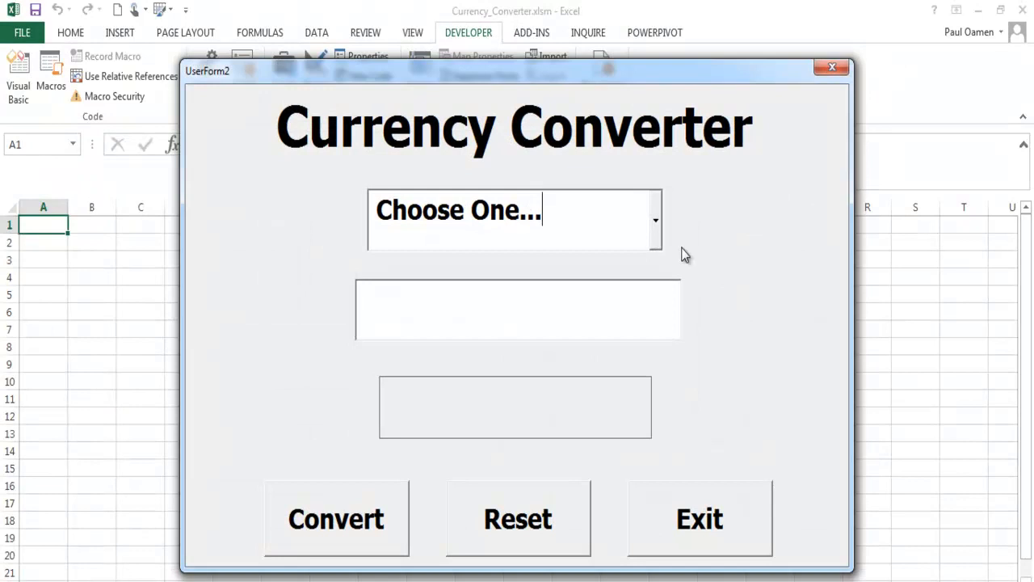
pyautogui.click(656, 219)
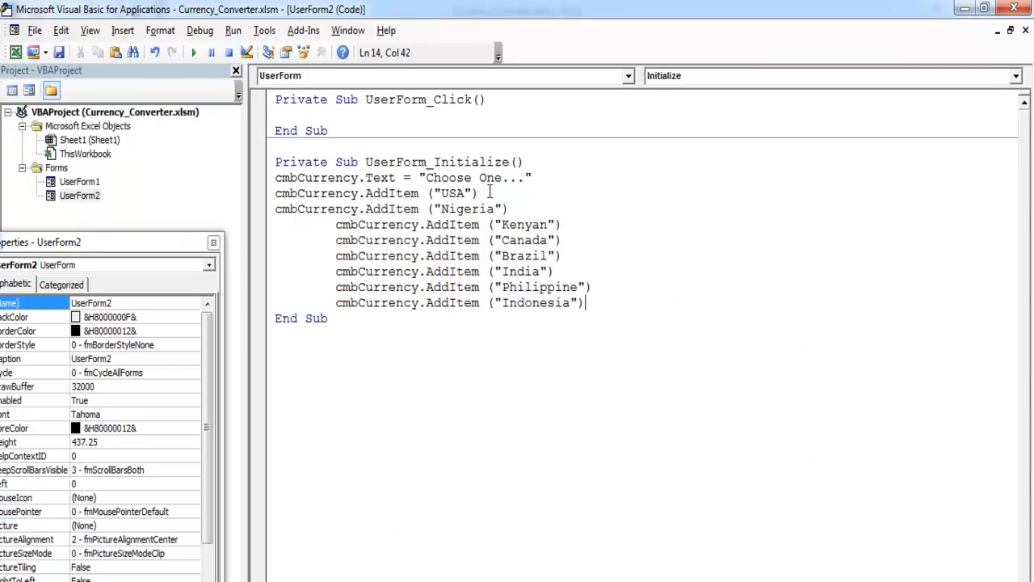
# Remove the extra indentation from the eight AddItem country lines so they align.
pyautogui.click(336, 223)
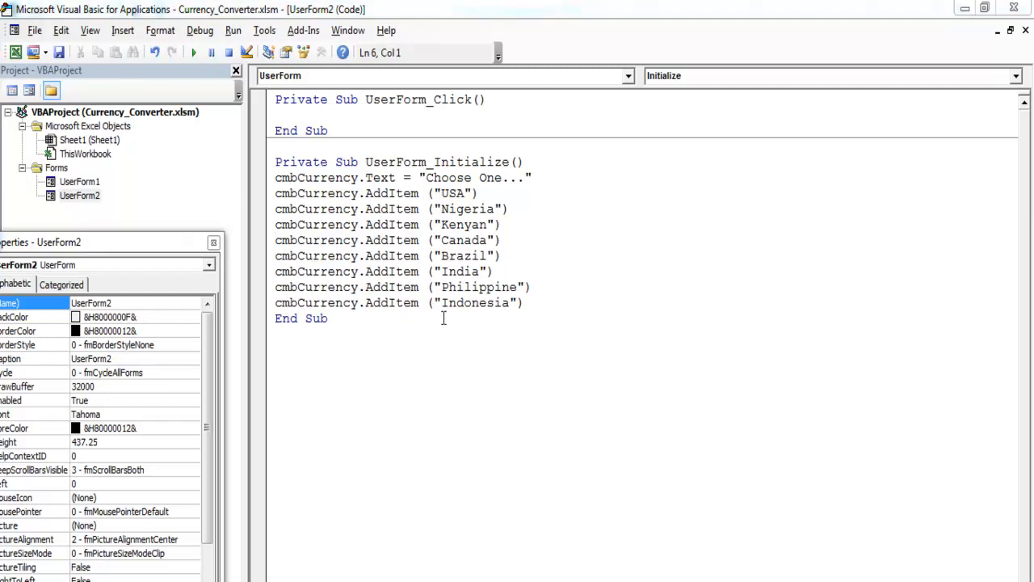
pyautogui.moveTo(549, 331)
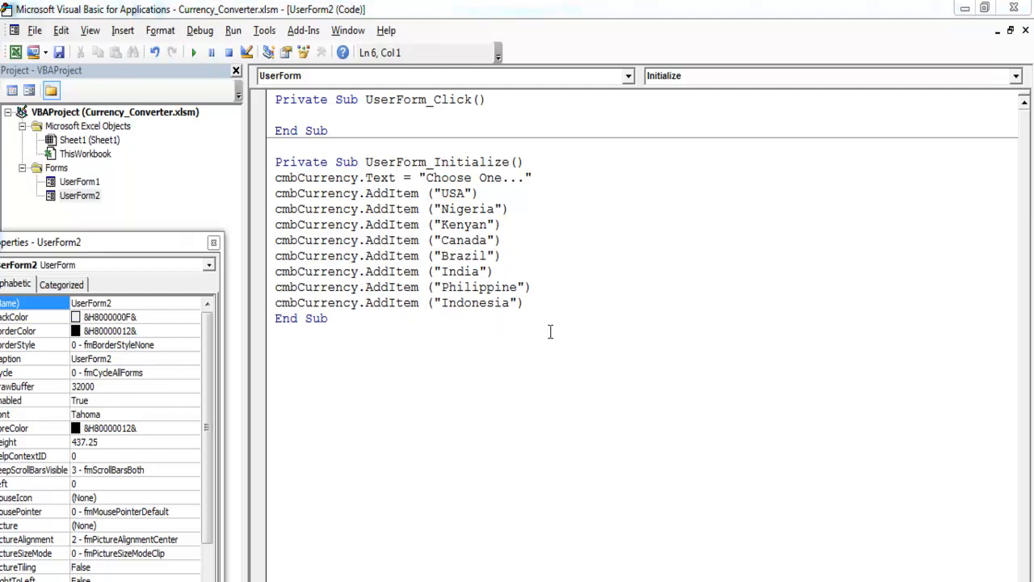
pyautogui.click(194, 52)
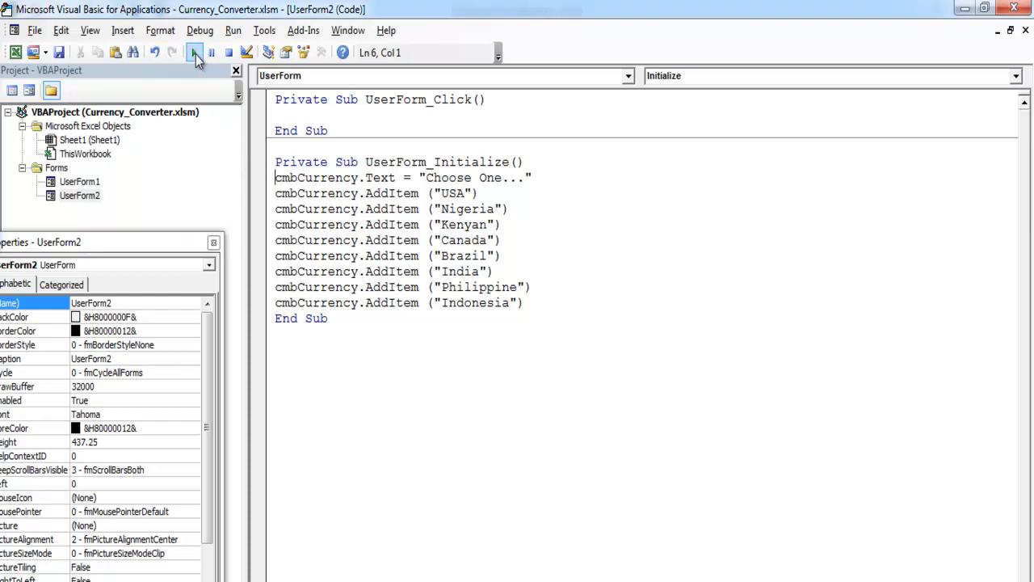
# Run UserForm2, choose India from the full country list and reset the form.
pyautogui.click(195, 52)
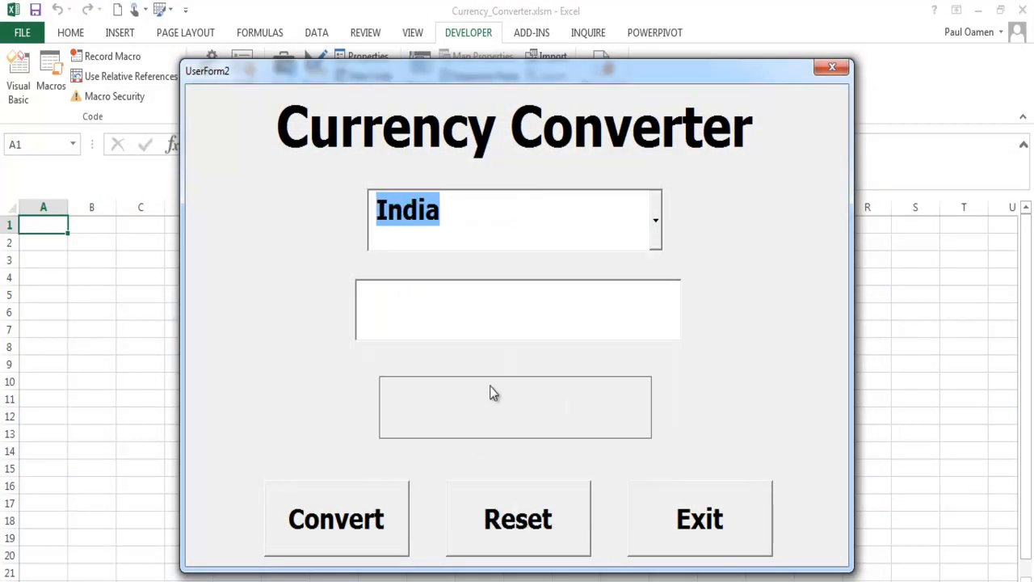
pyautogui.click(336, 519)
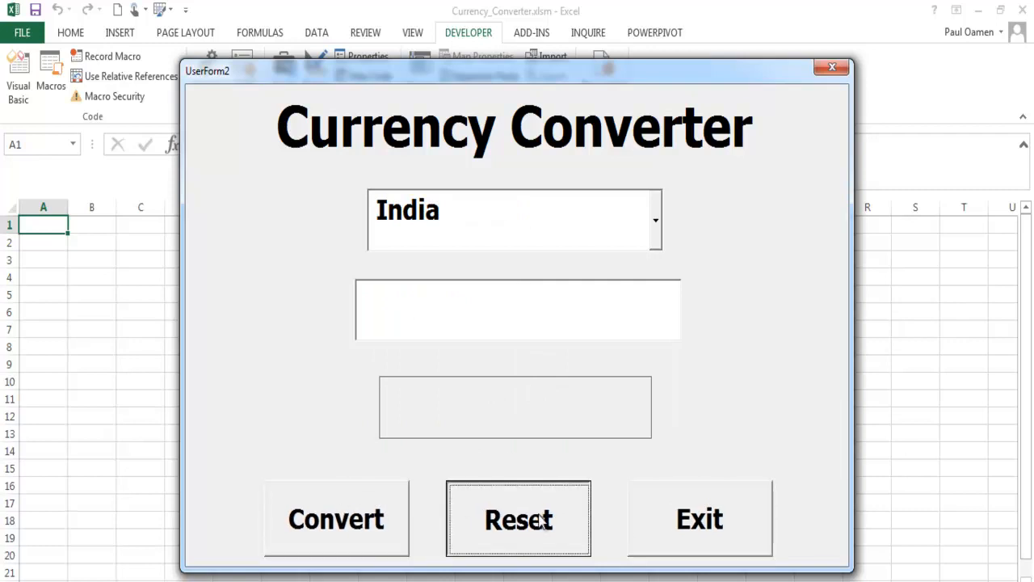
pyautogui.moveTo(782, 134)
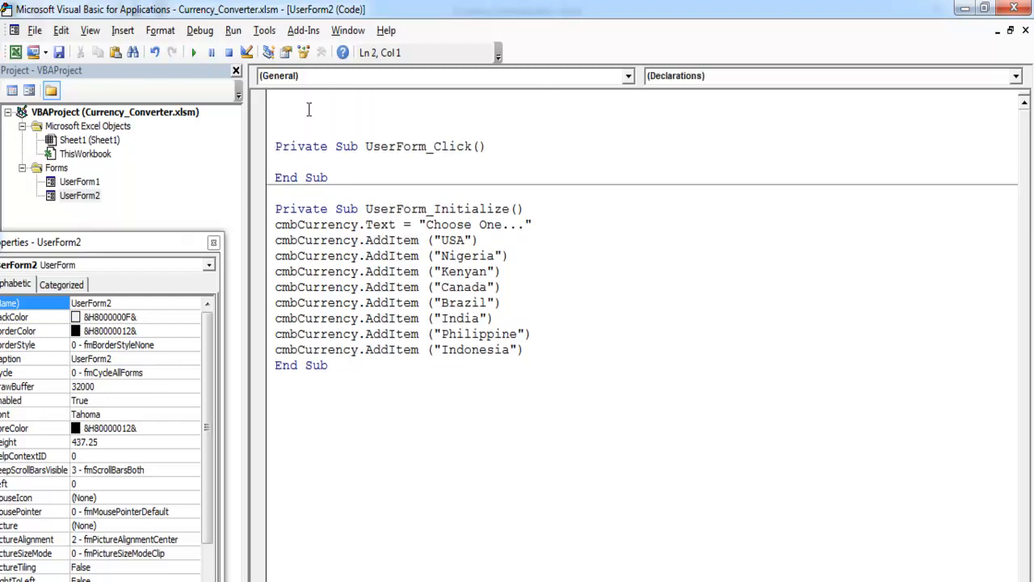
# Add Option Explicit and Dim ... As Double declarations for the eight currencies at the top.
pyautogui.write('option e')
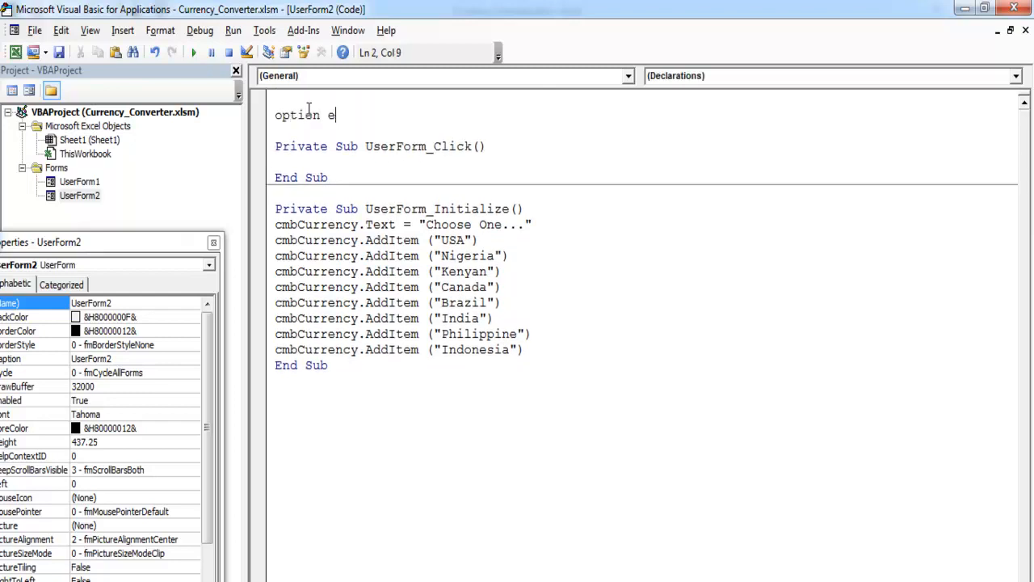
pyautogui.write('xplicit')
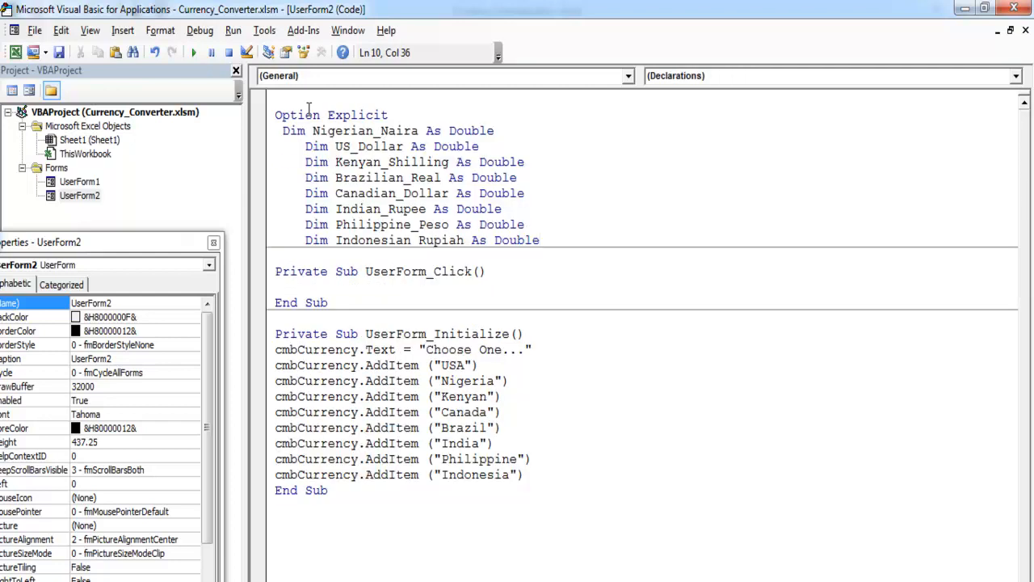
pyautogui.click(305, 145)
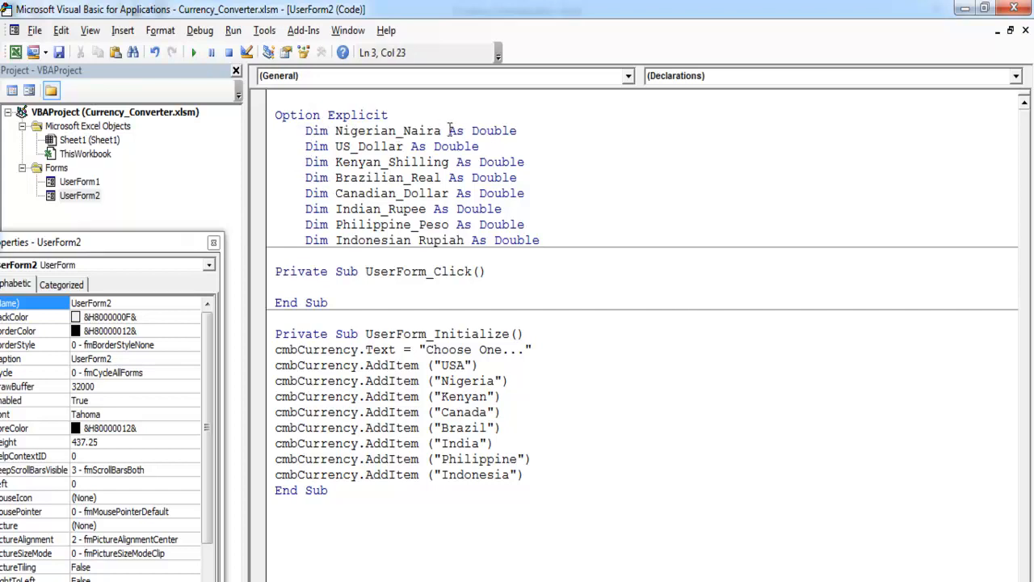
pyautogui.moveTo(428, 158)
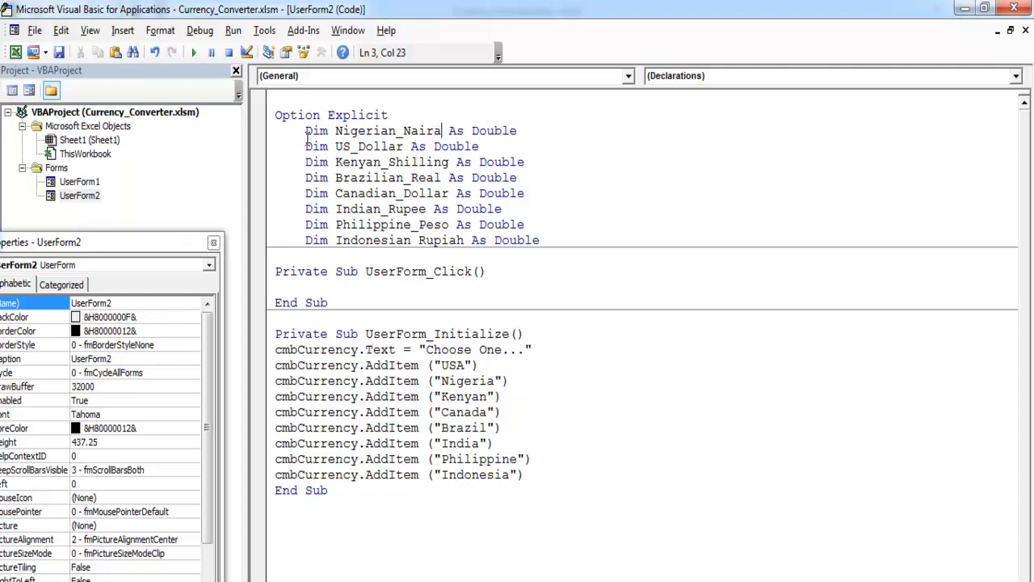
pyautogui.moveTo(303, 129); pyautogui.dragTo(539, 239)
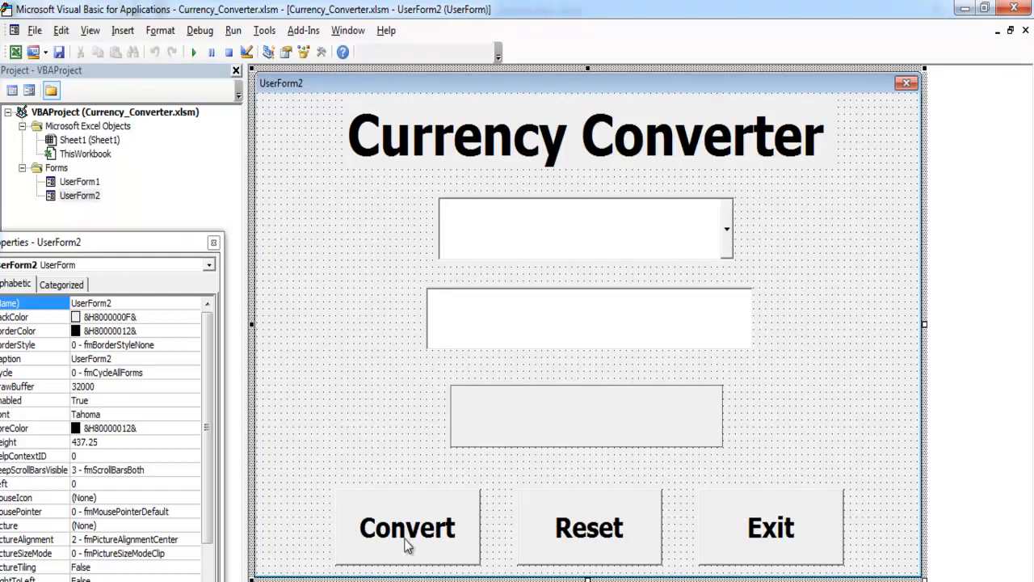
# In the Convert click routine set British_Pound = Val(txtConvert.Text) and assign each currency's exchange rate.
pyautogui.doubleClick(407, 527)
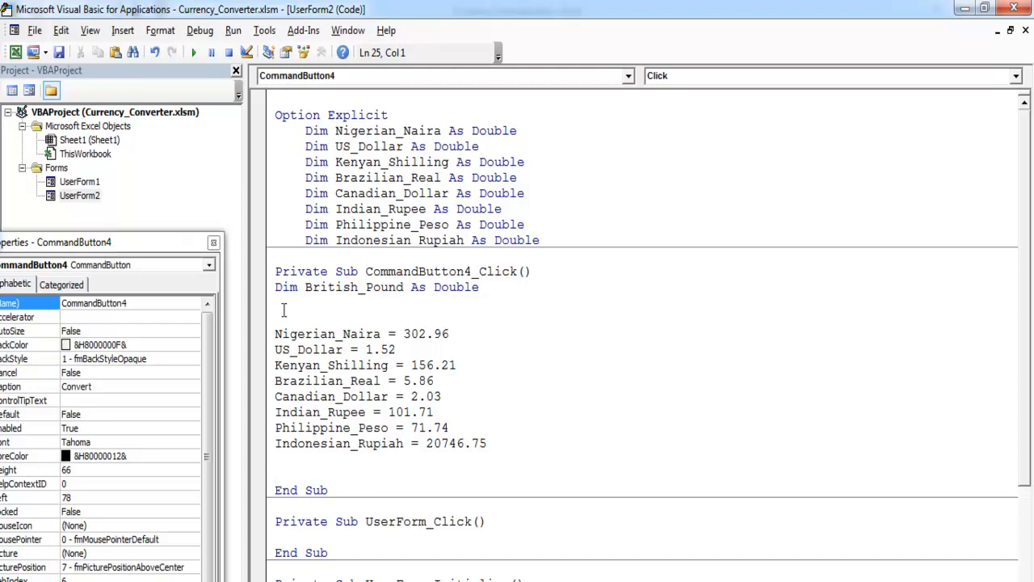
pyautogui.write('British_Pound = Val(txtConvert.Text)')
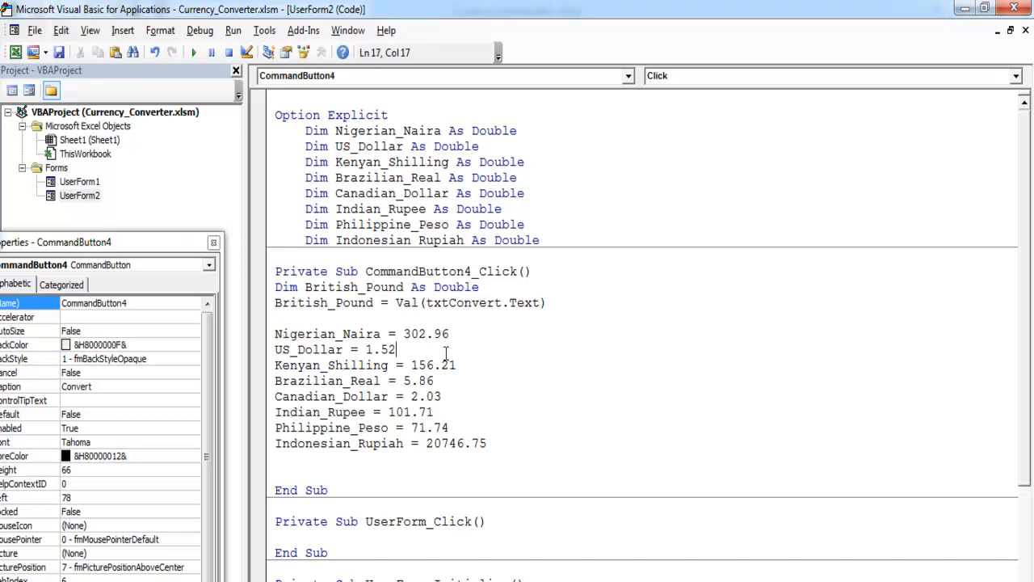
pyautogui.doubleClick(425, 333)
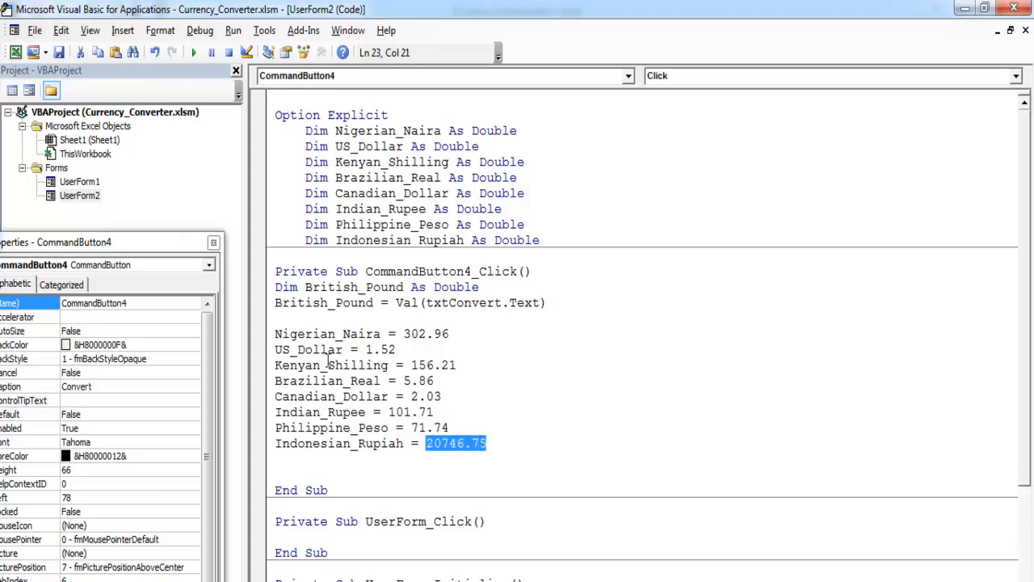
pyautogui.click(488, 443)
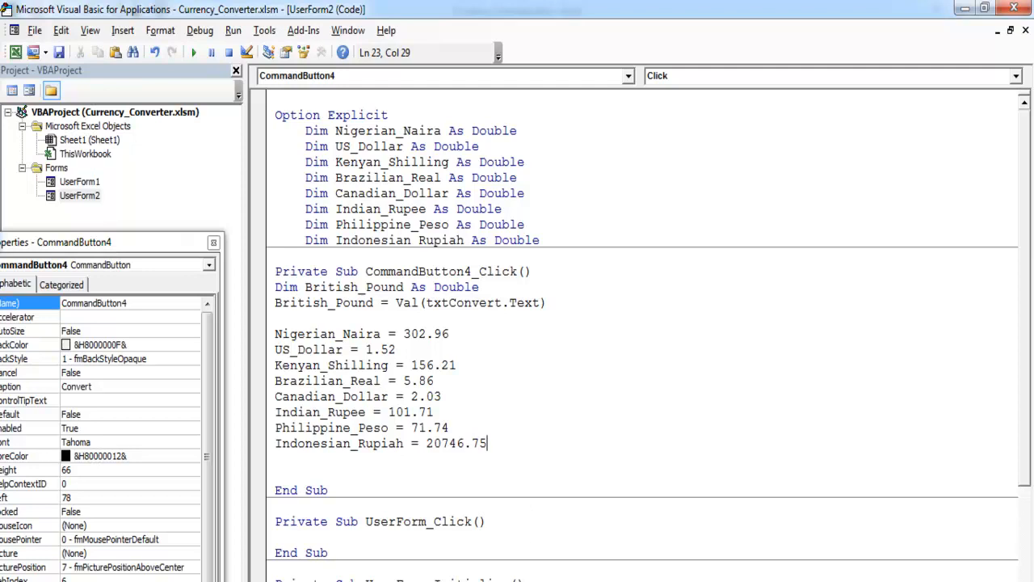
pyautogui.scroll(-3)
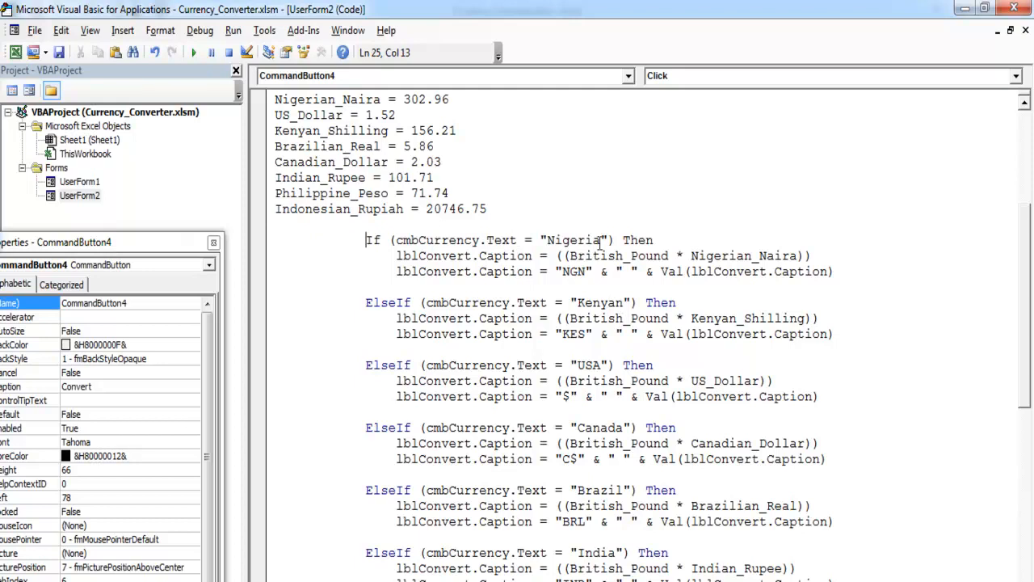
# Write If/ElseIf branches setting lblConvert.Caption from British_Pound for each cmbCurrency choice.
pyautogui.doubleClick(449, 239)
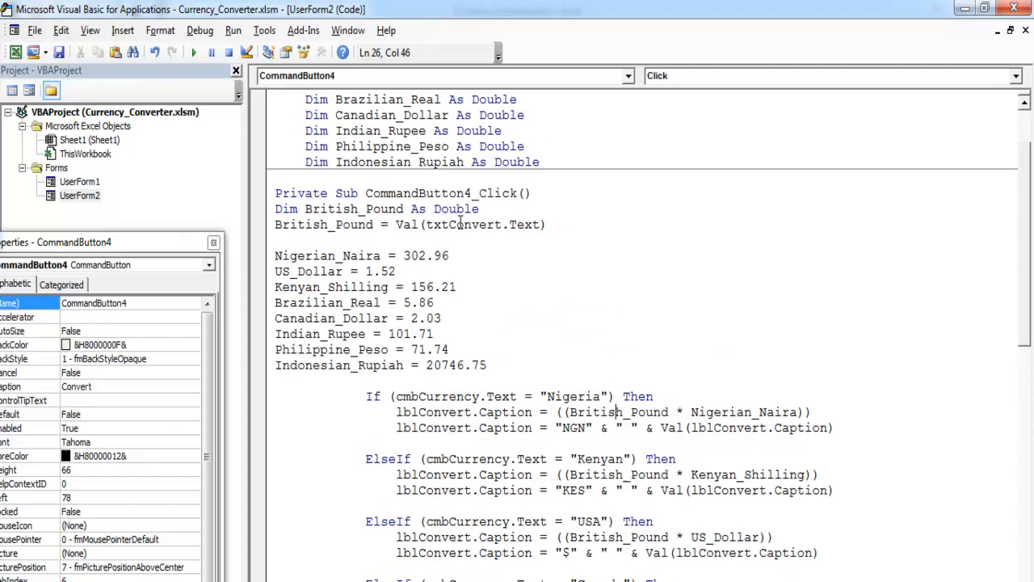
pyautogui.doubleClick(326, 224)
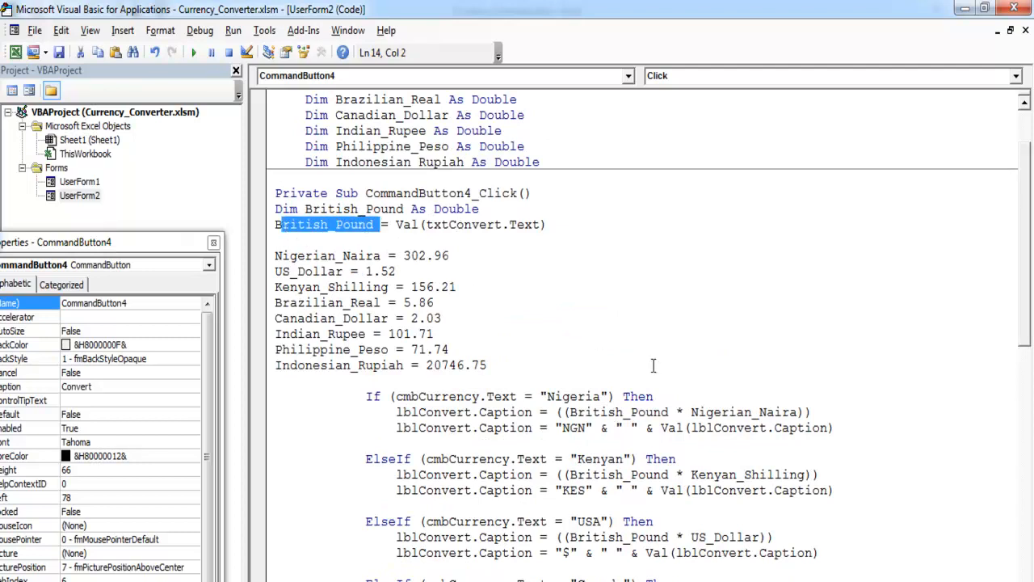
pyautogui.moveTo(452, 261)
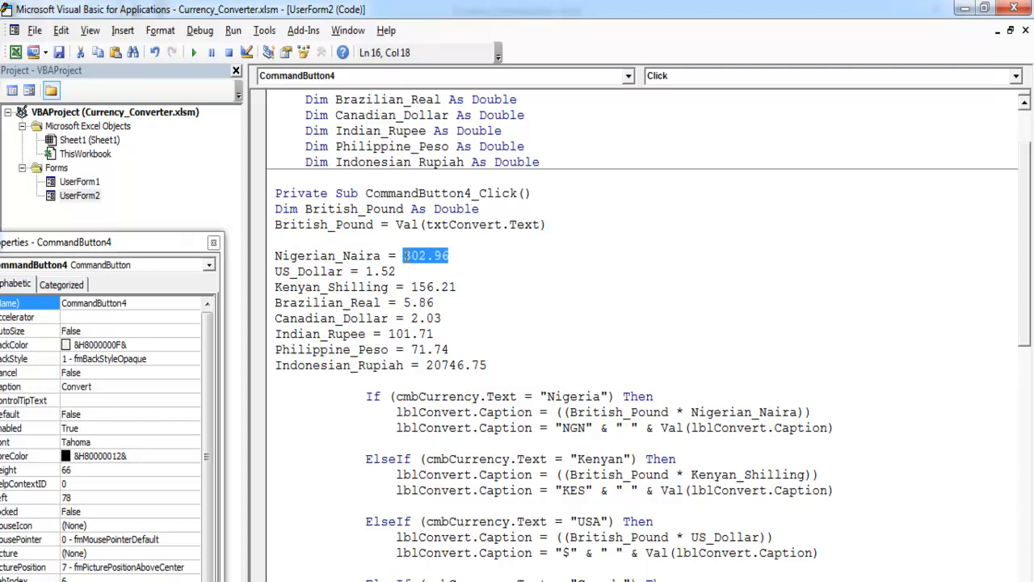
pyautogui.moveTo(430, 433)
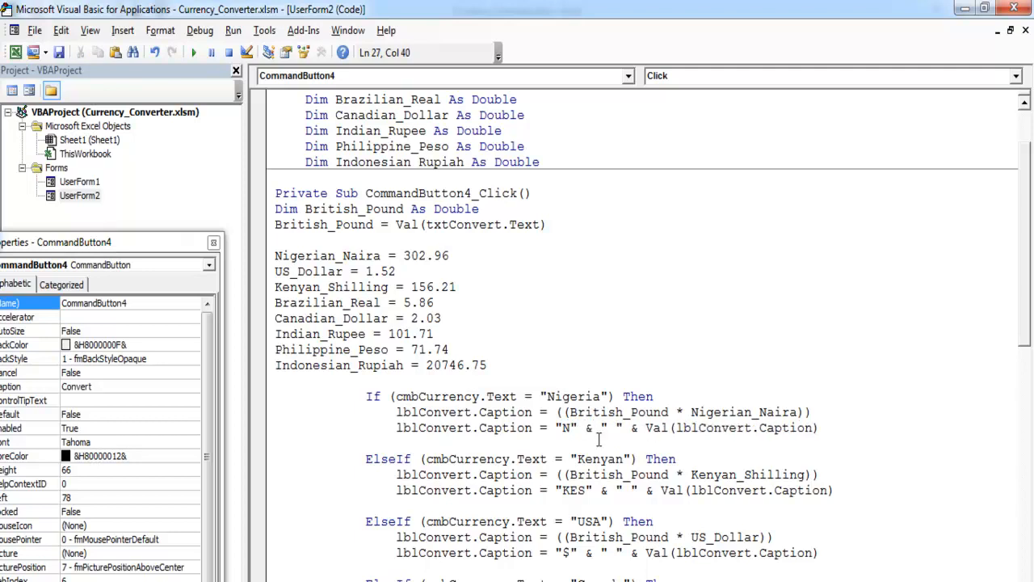
pyautogui.scroll(-3)
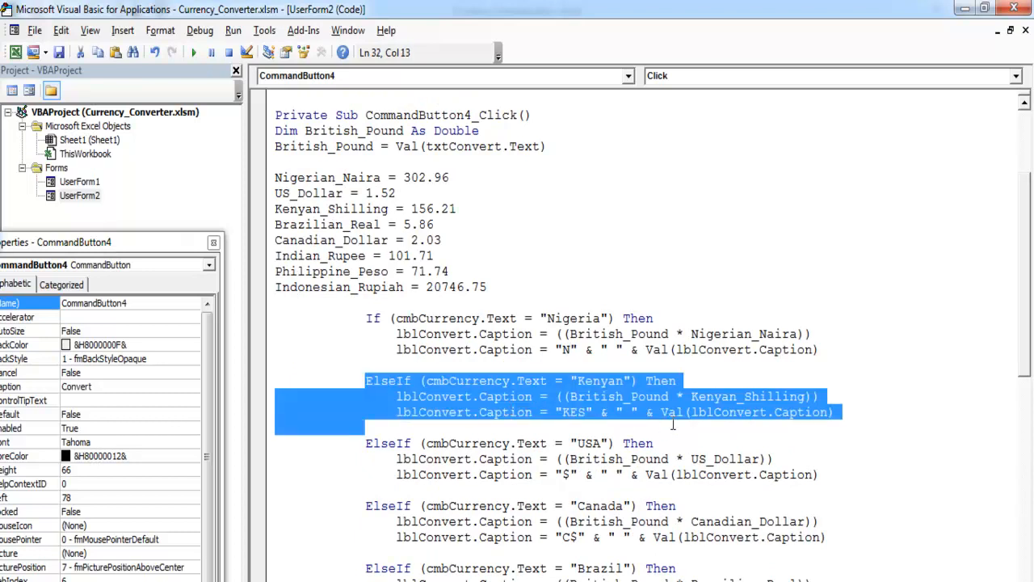
pyautogui.scroll(-3)
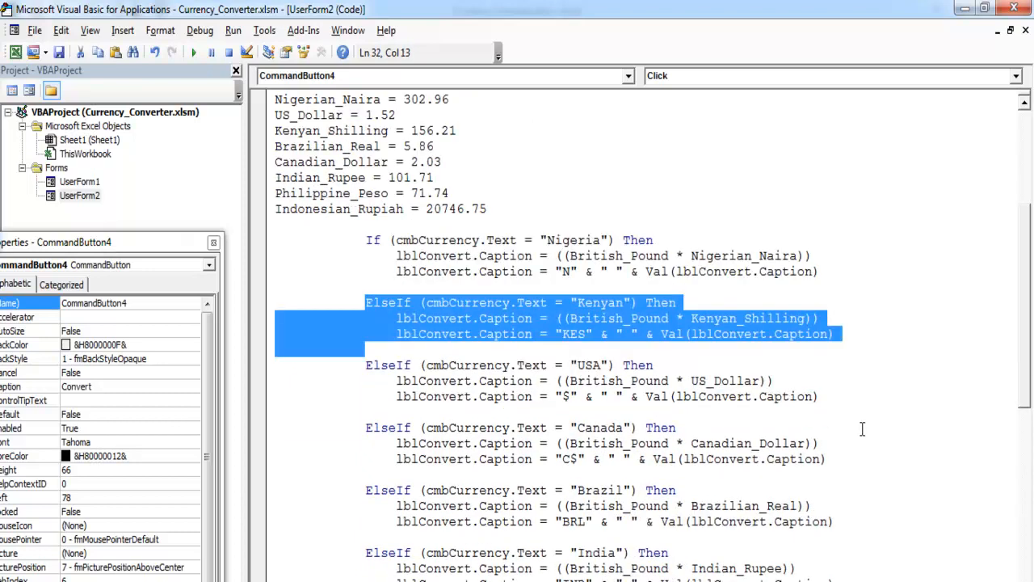
pyautogui.scroll(-3)
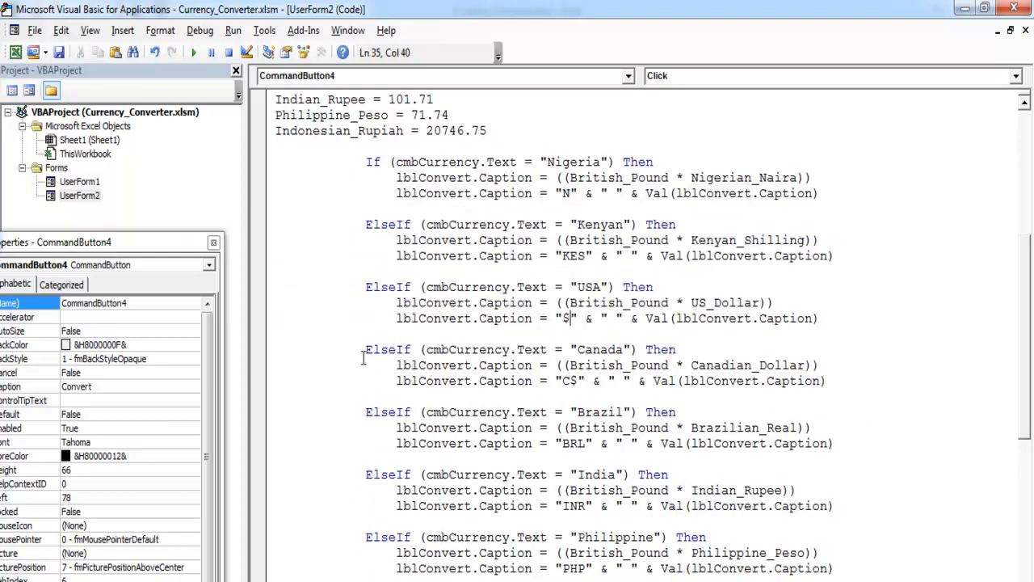
# Edit the currency prefixes in the Canada, Brazil and Philippine branches, Brazil becoming "Bra".
pyautogui.moveTo(365, 349); pyautogui.dragTo(827, 381)
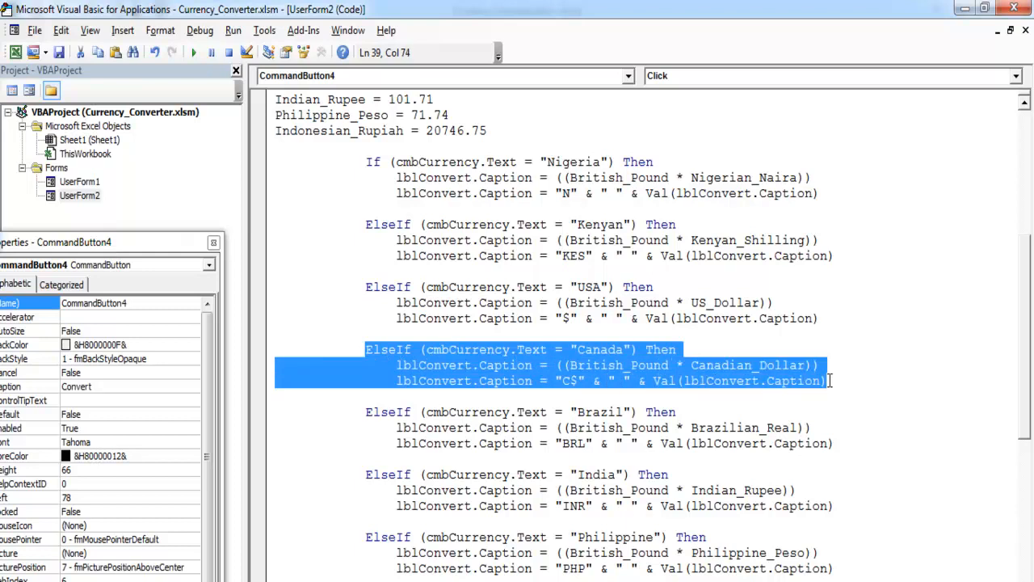
pyautogui.click(578, 381)
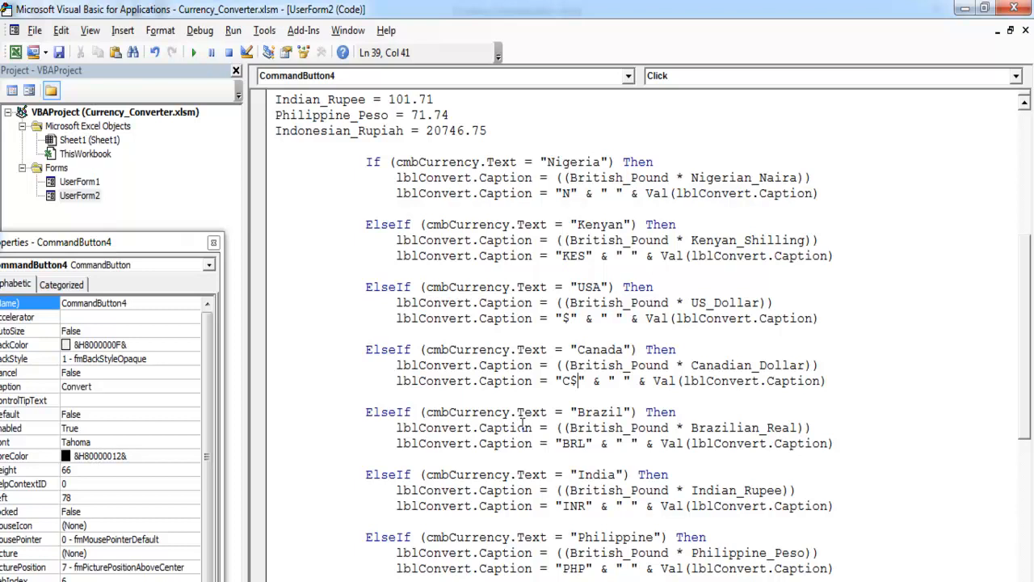
pyautogui.moveTo(365, 412); pyautogui.dragTo(830, 442)
pyautogui.write('ra')
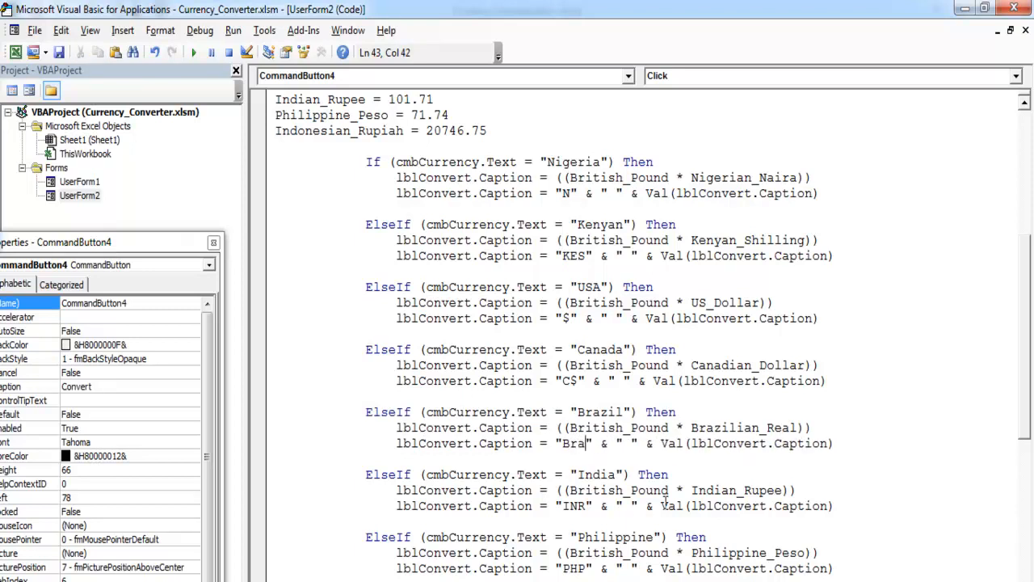
pyautogui.scroll(-3)
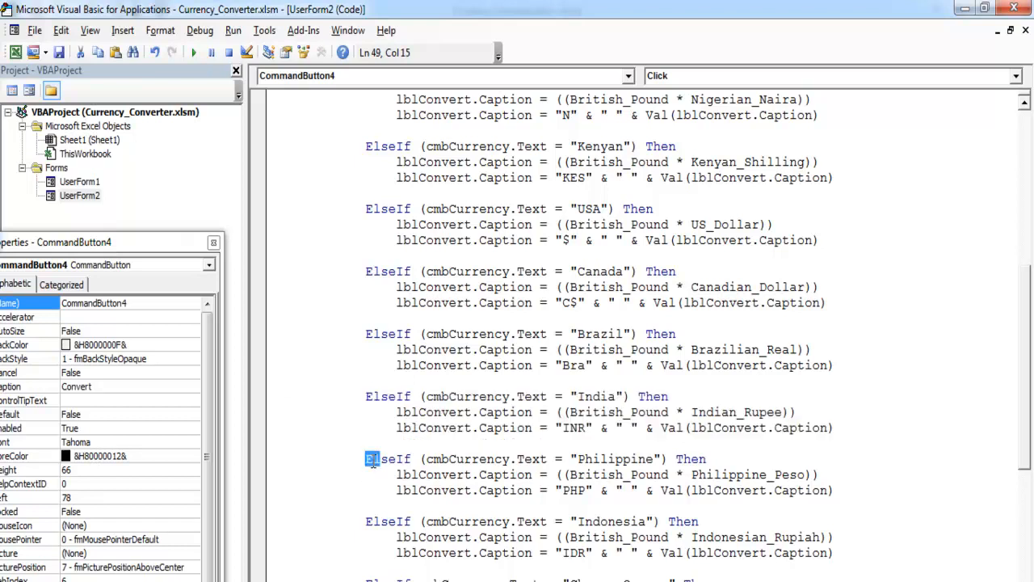
pyautogui.moveTo(365, 458); pyautogui.dragTo(834, 490)
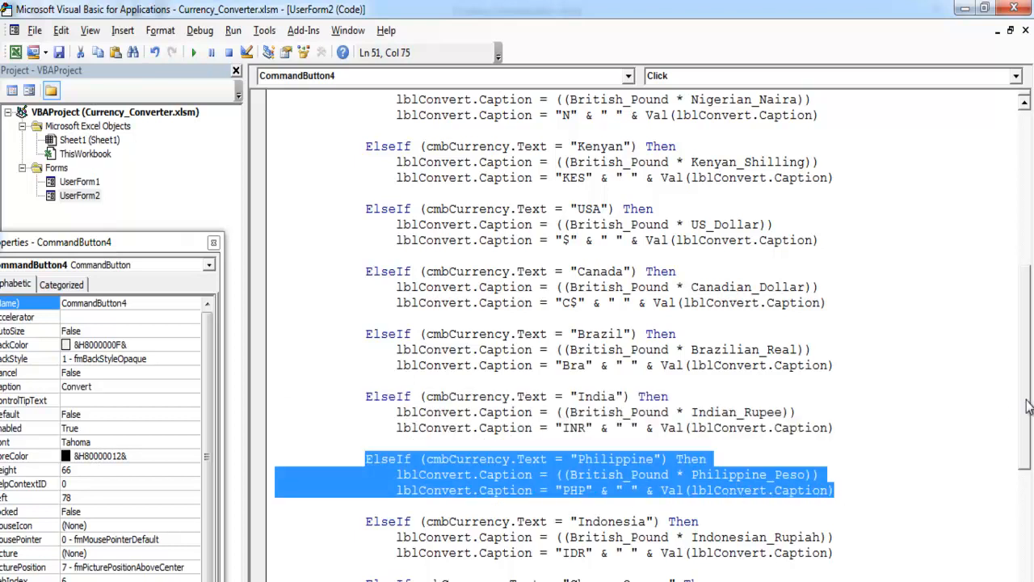
pyautogui.scroll(-3)
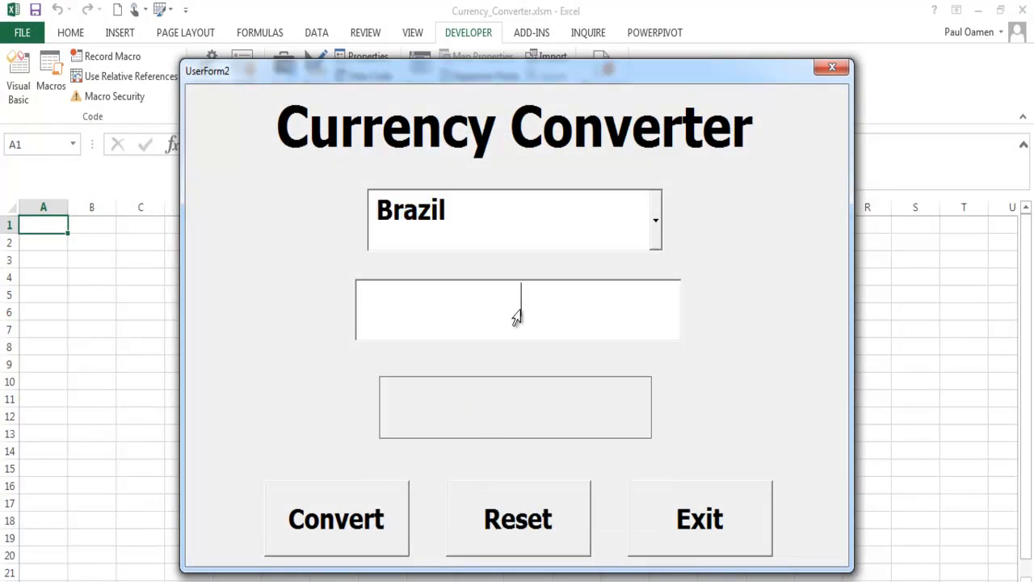
# Enter 45 pounds and convert it to Brazil's currency on the running form.
pyautogui.write('45')
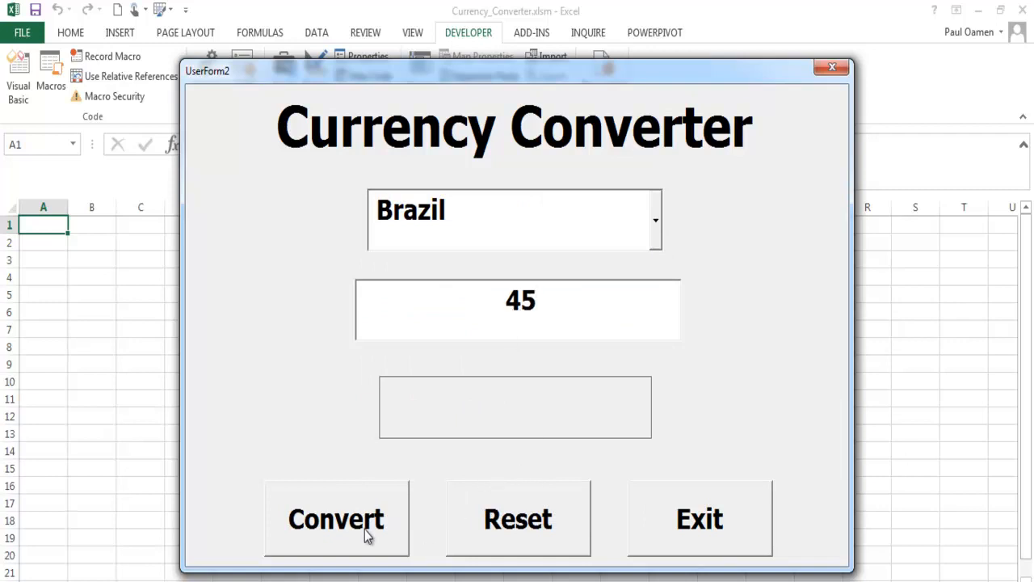
pyautogui.click(336, 517)
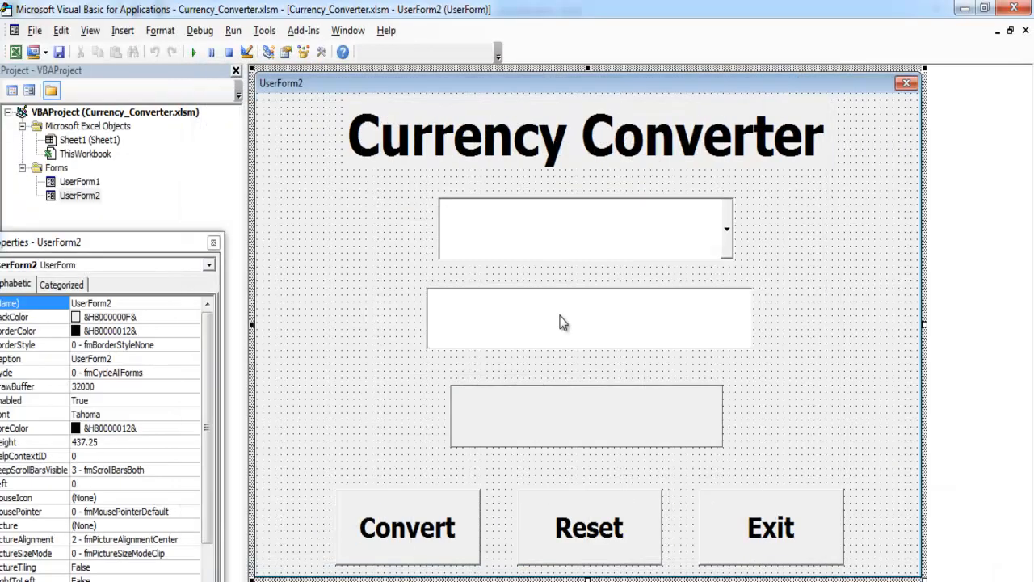
pyautogui.moveTo(275, 88)
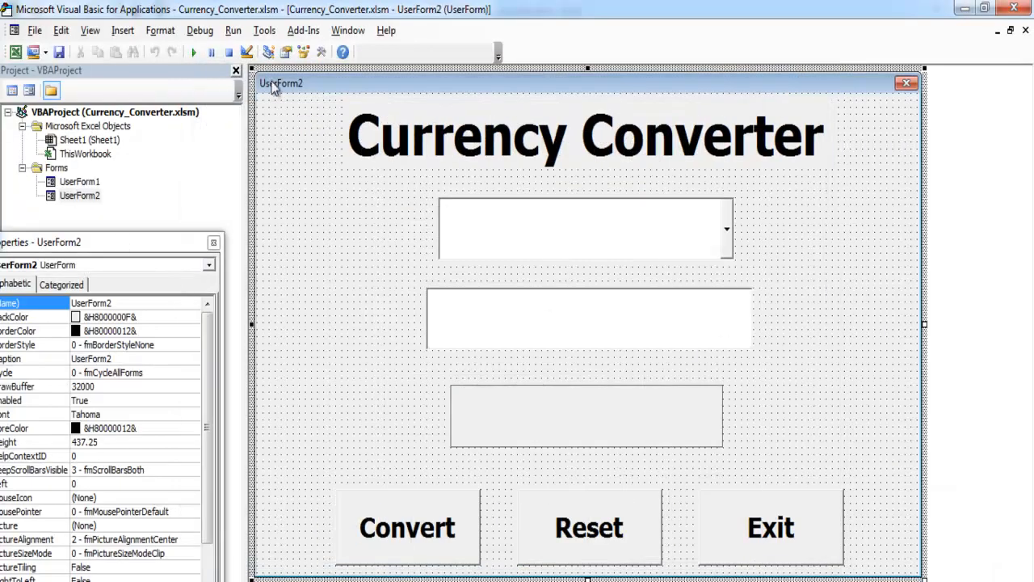
pyautogui.moveTo(556, 433)
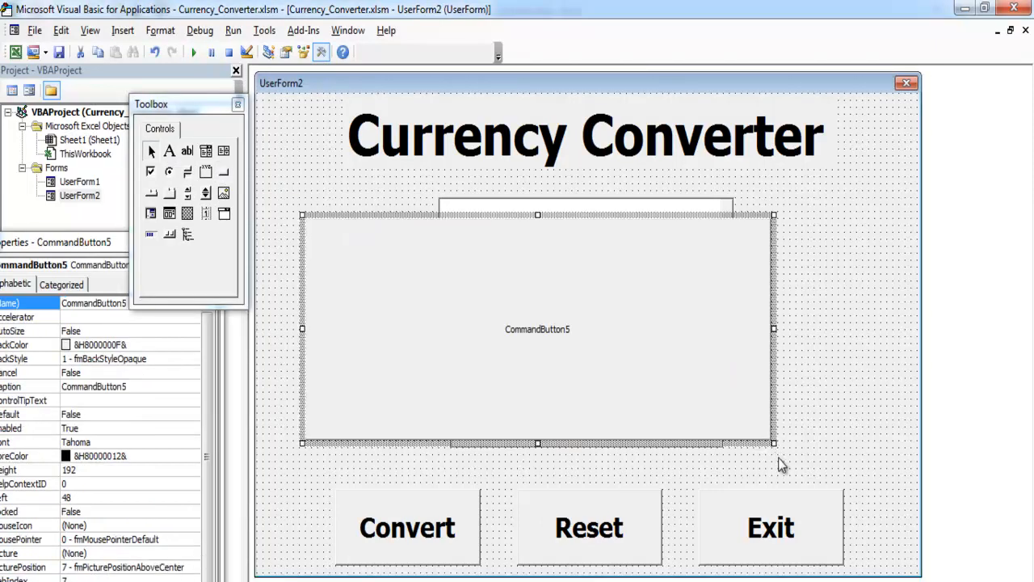
pyautogui.moveTo(597, 161)
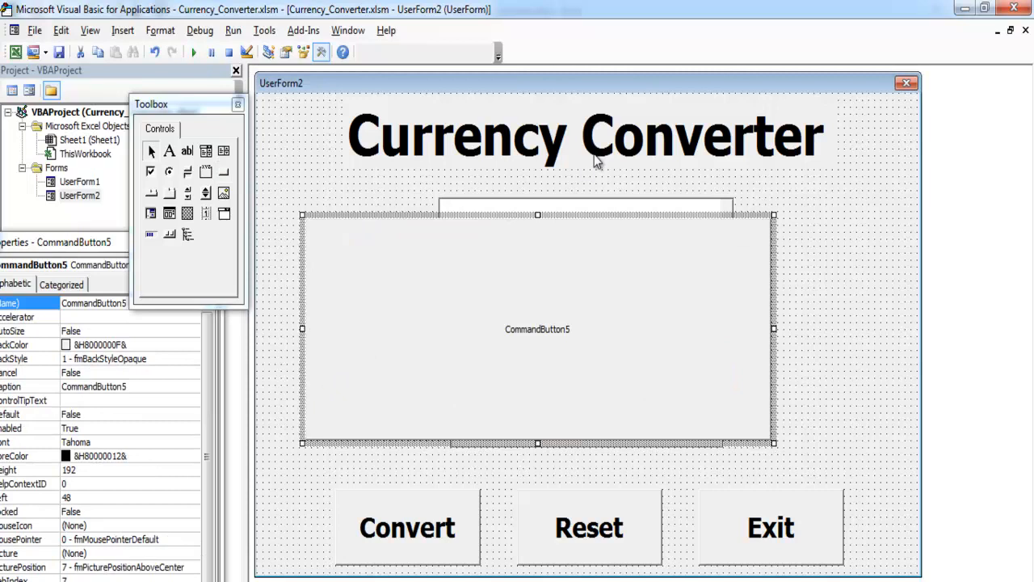
pyautogui.moveTo(147, 394)
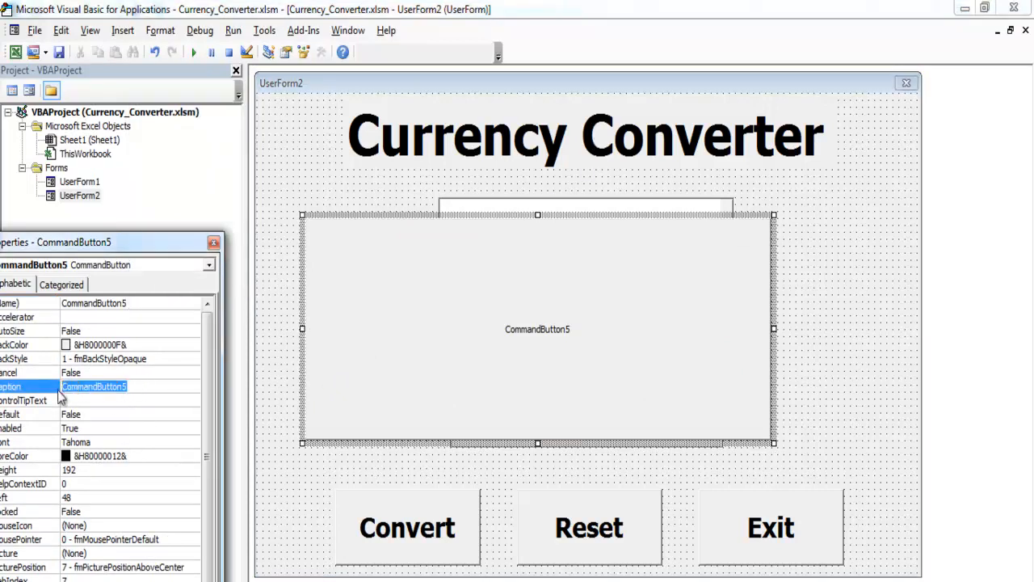
# Caption CommandButton5 'Excel VBA Currency Conversion Systems' and give it a large bold font.
pyautogui.write('Excel VBA')
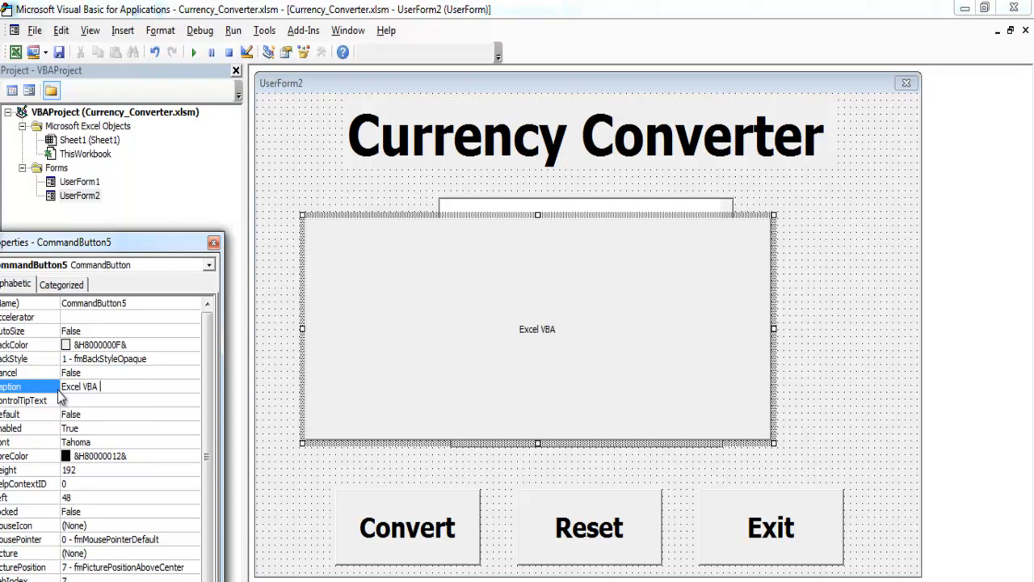
pyautogui.write('Currency Co')
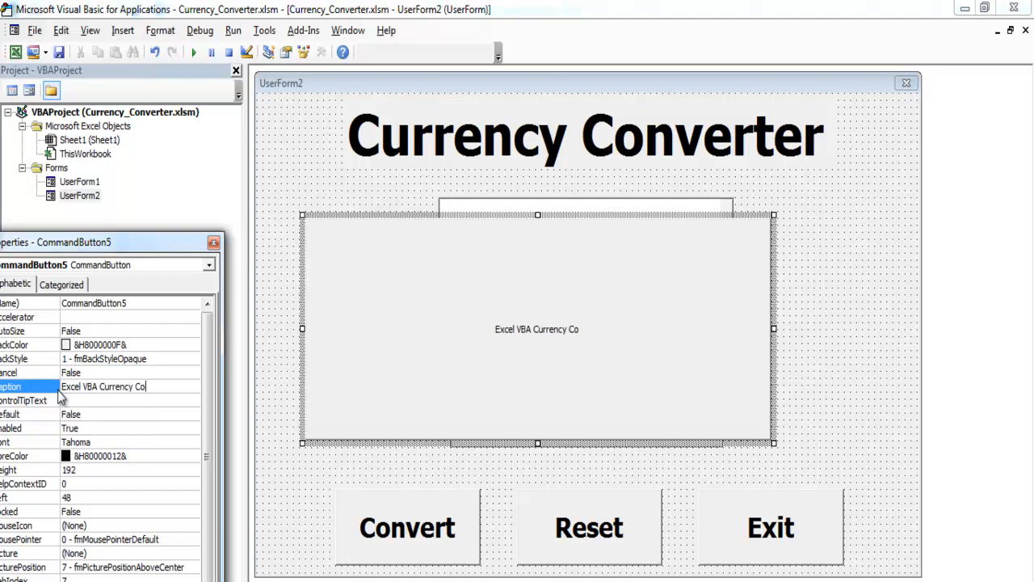
pyautogui.write('nversion Syst')
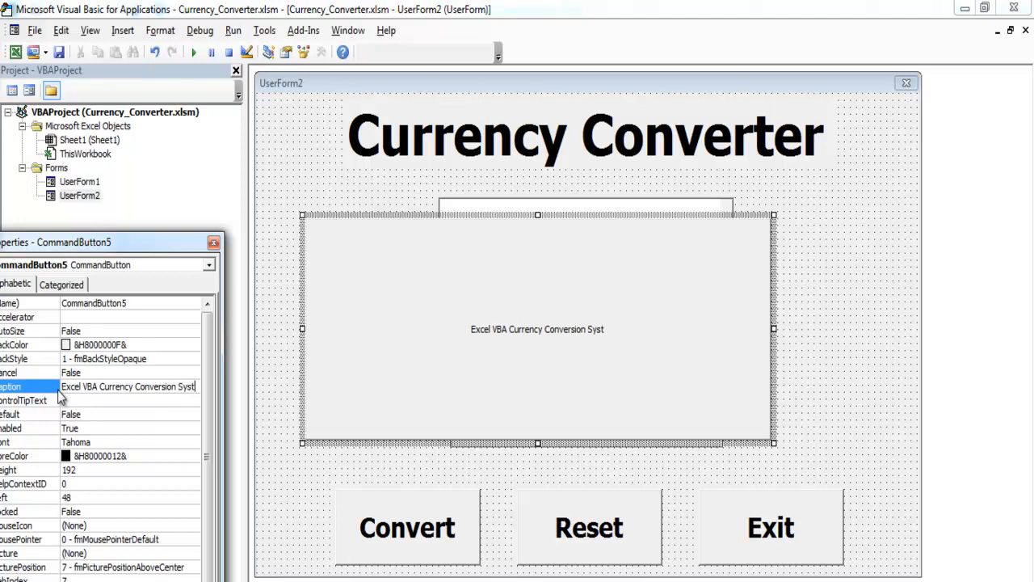
pyautogui.write('ems')
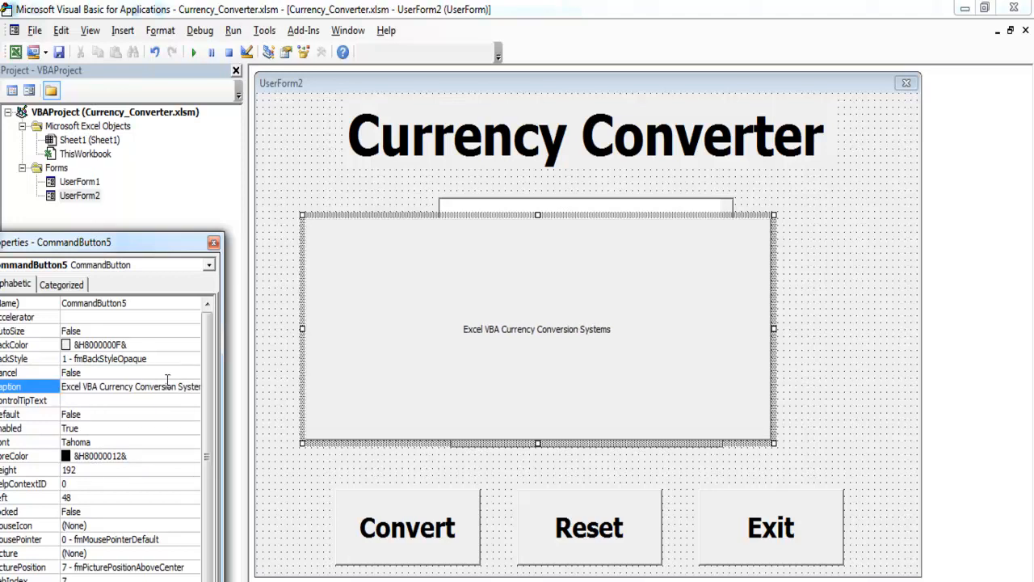
pyautogui.moveTo(149, 258)
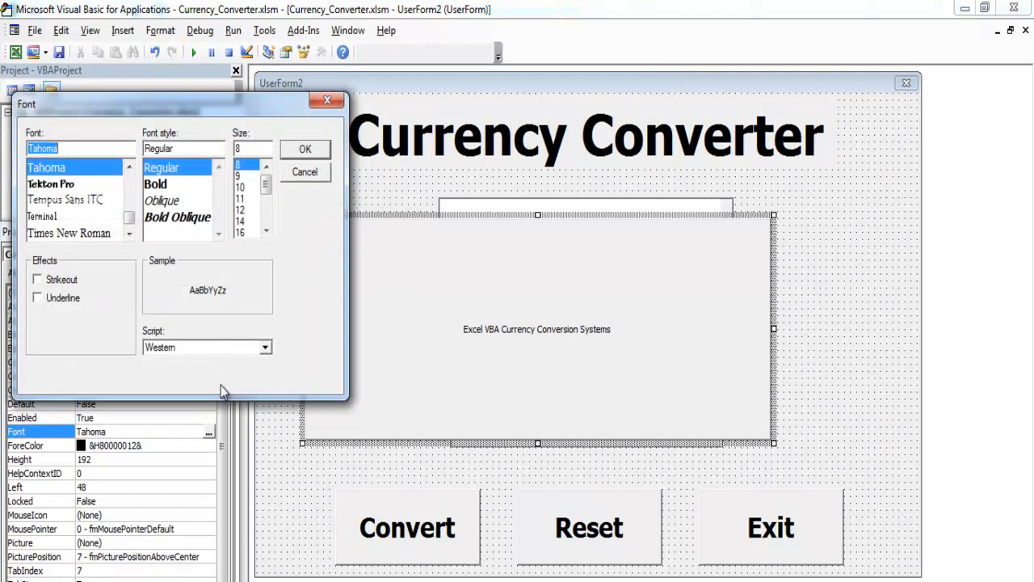
pyautogui.click(155, 185)
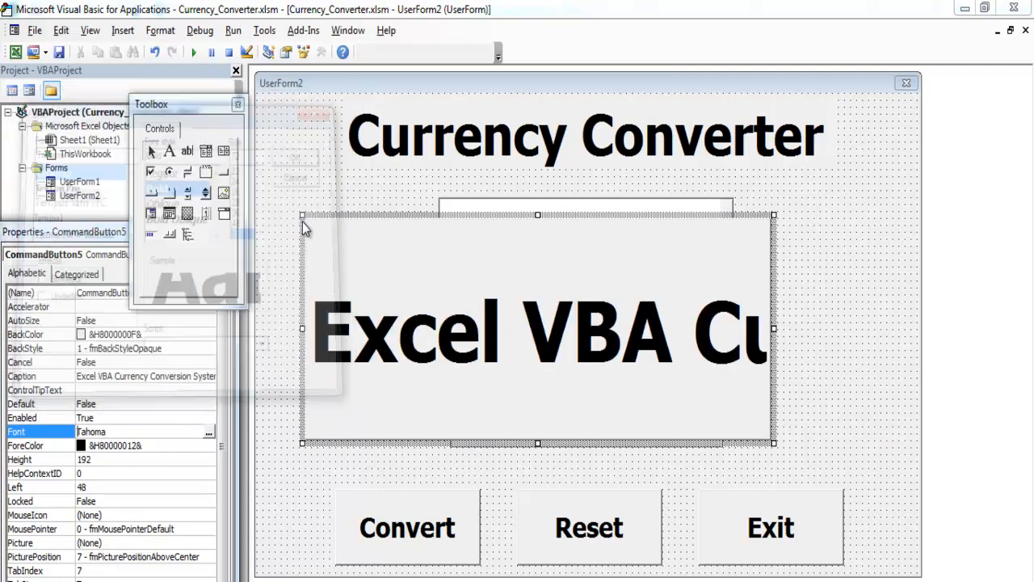
pyautogui.click(236, 104)
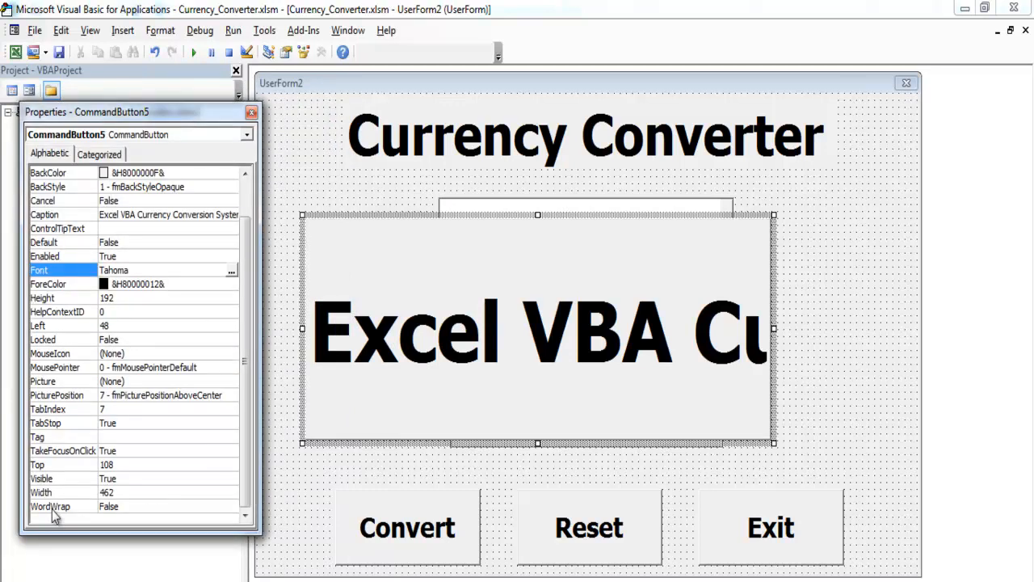
# Turn WordWrap to True so the splash caption breaks across several lines.
pyautogui.click(50, 506)
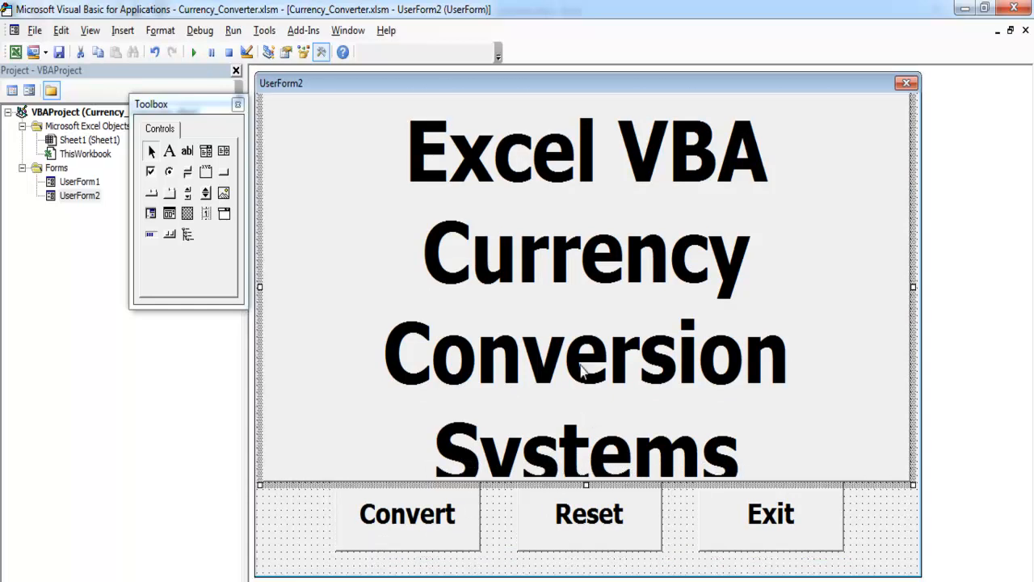
pyautogui.moveTo(622, 327)
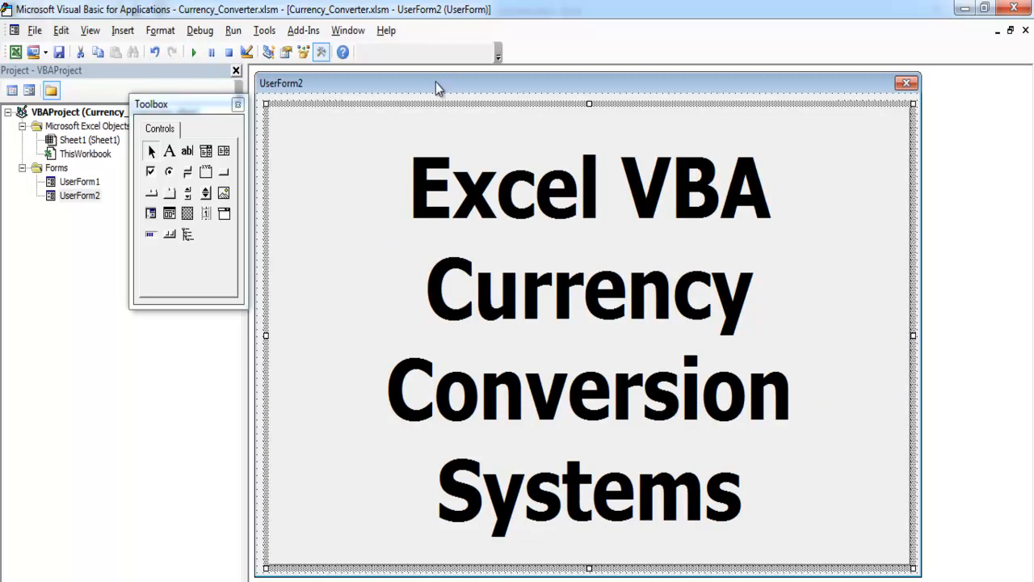
pyautogui.moveTo(333, 145)
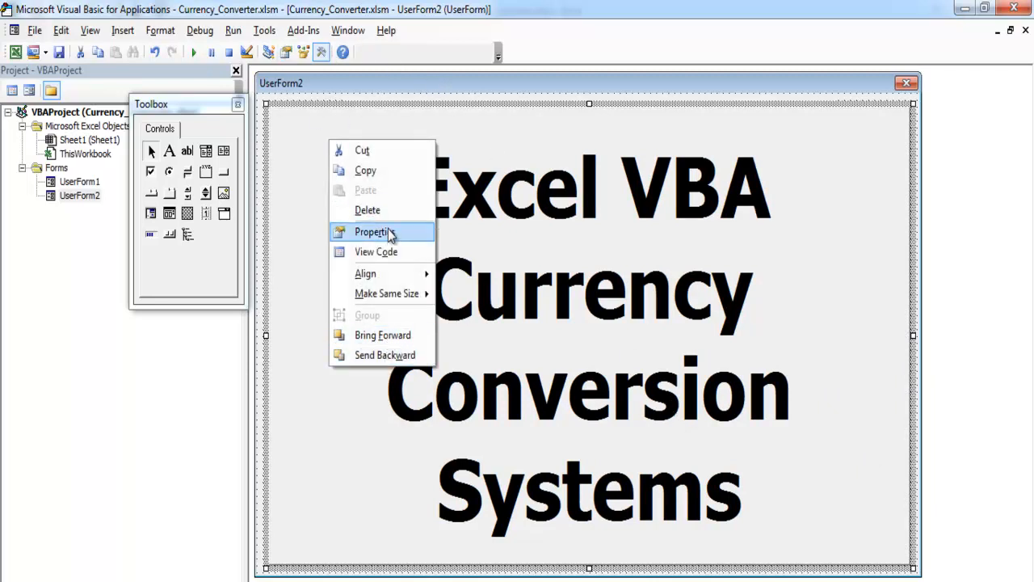
# Set CommandButton5's BackColor to light cyan from the Palette.
pyautogui.click(373, 233)
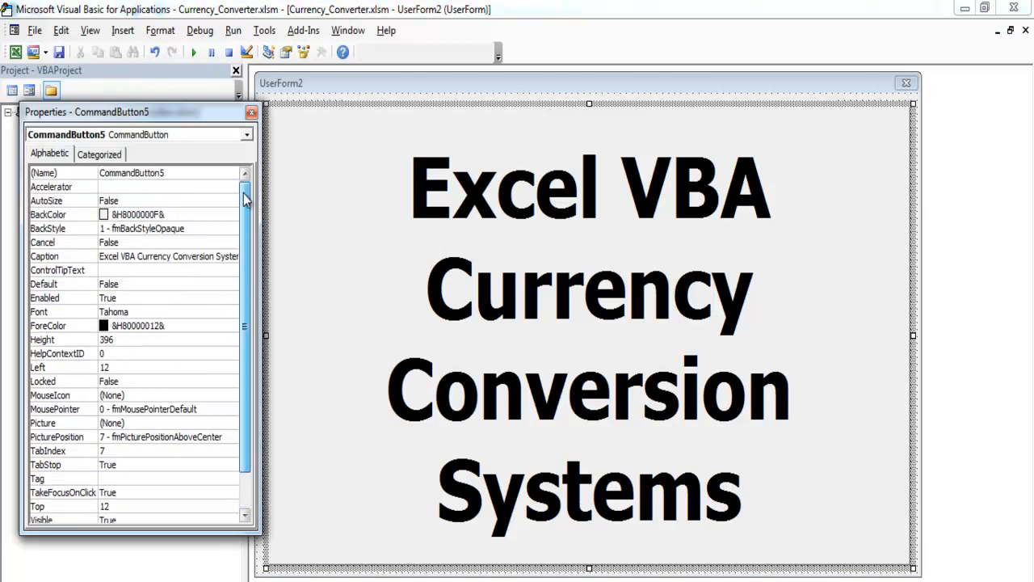
pyautogui.click(233, 213)
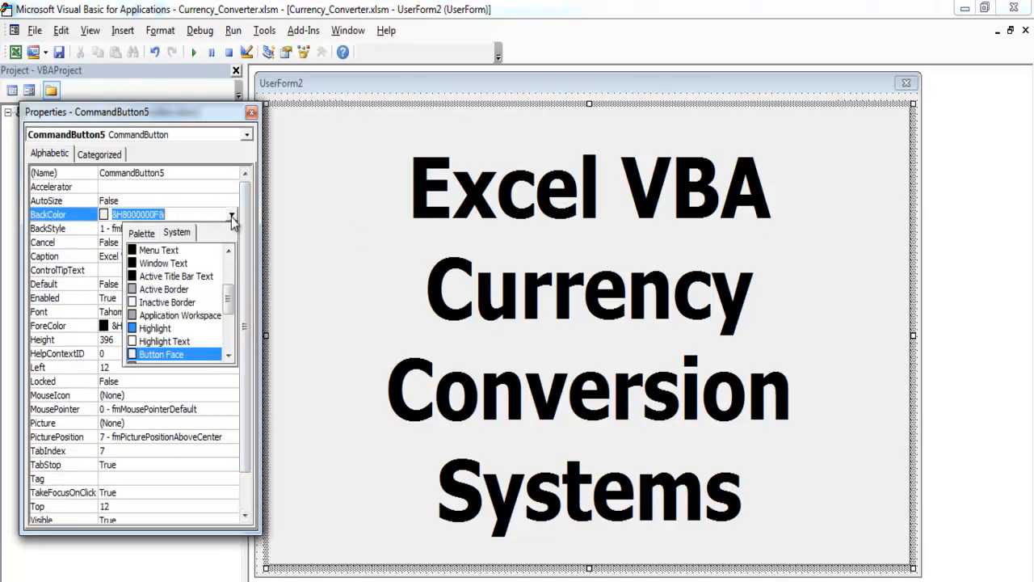
pyautogui.click(142, 233)
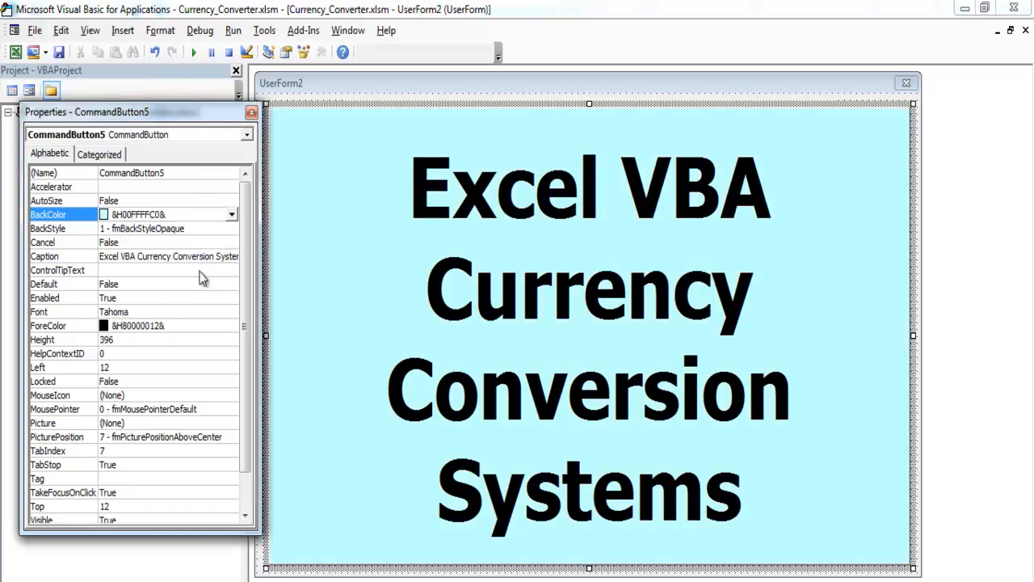
pyautogui.moveTo(588, 292)
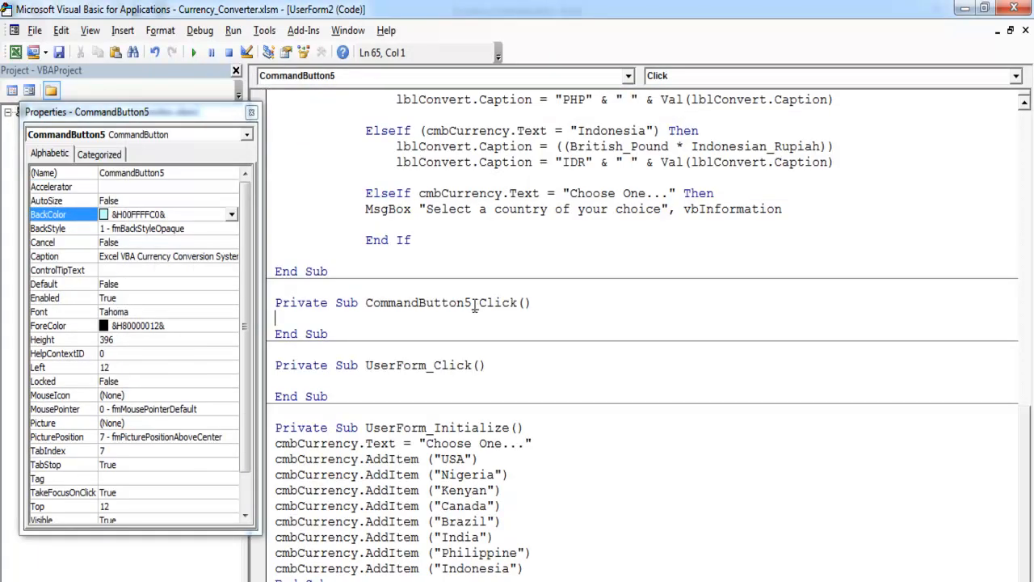
# In CommandButton5's click procedure enter CommandButton5.Visible = False so it hides itself.
pyautogui.doubleClick(417, 302)
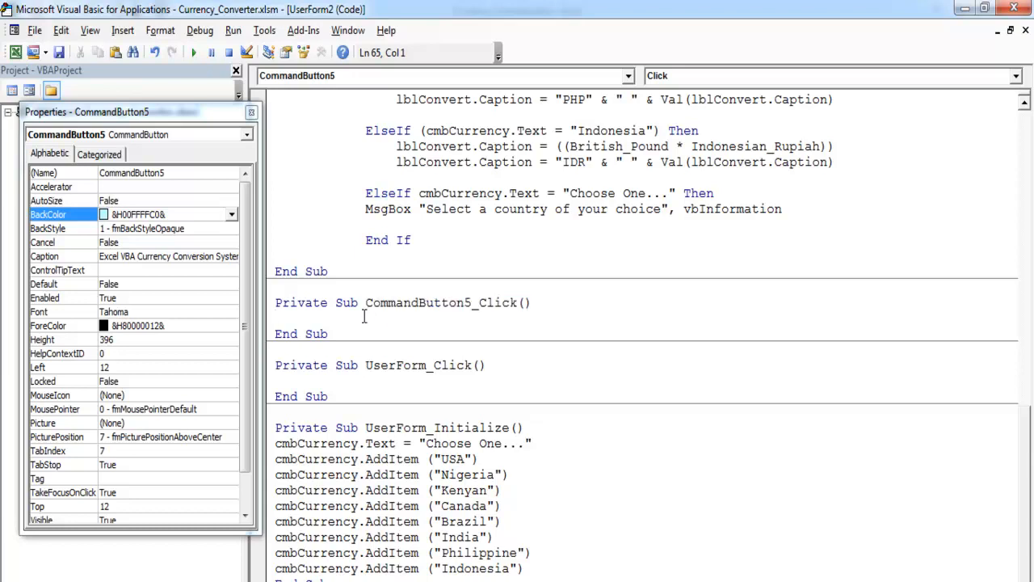
pyautogui.write('CommandButton5')
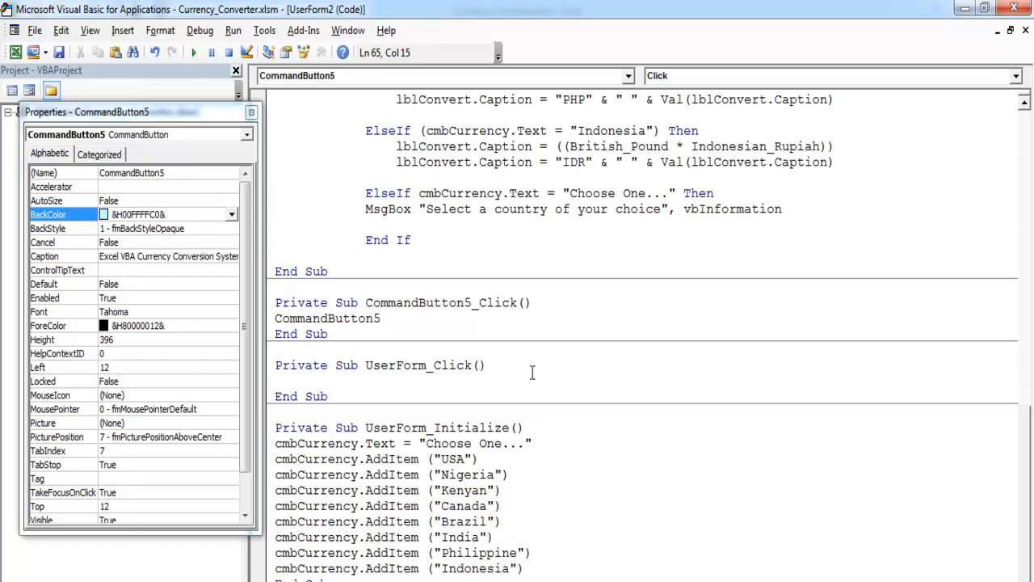
pyautogui.write('.Visible = False')
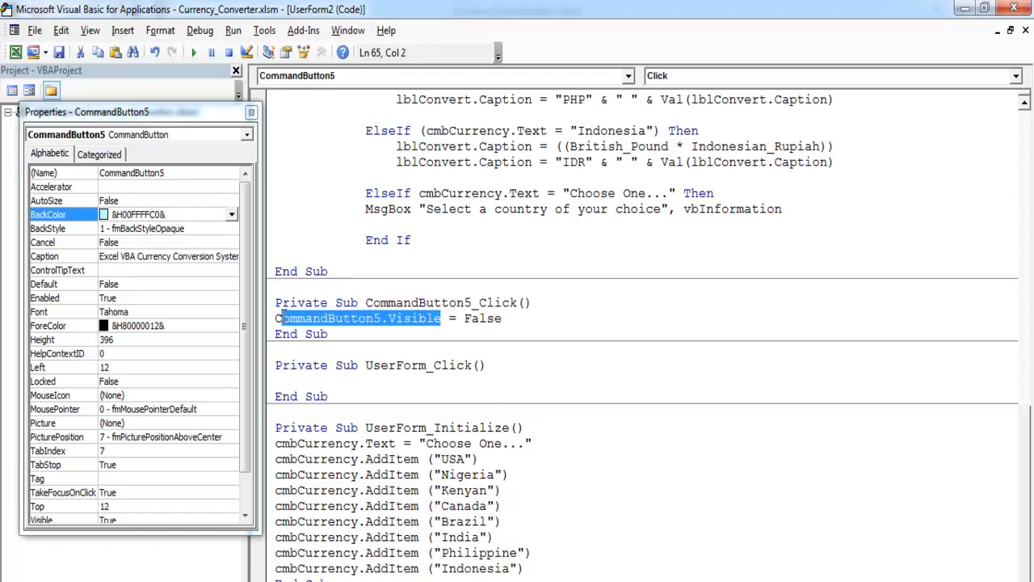
pyautogui.click(277, 317)
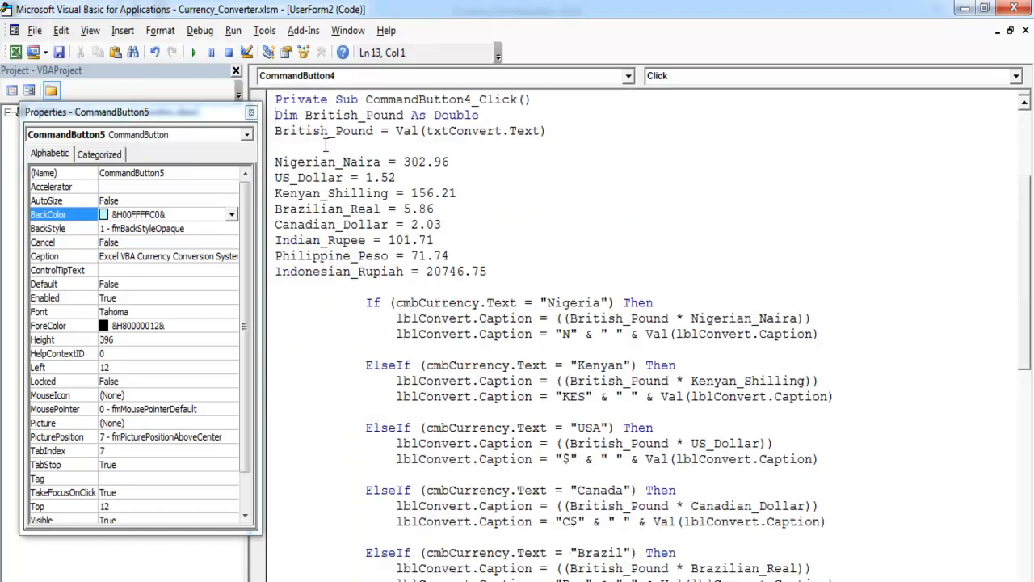
# In CommandButton2_Click set CommandButton5.Visible and add lblConvert.Caption = "".
pyautogui.click(629, 76)
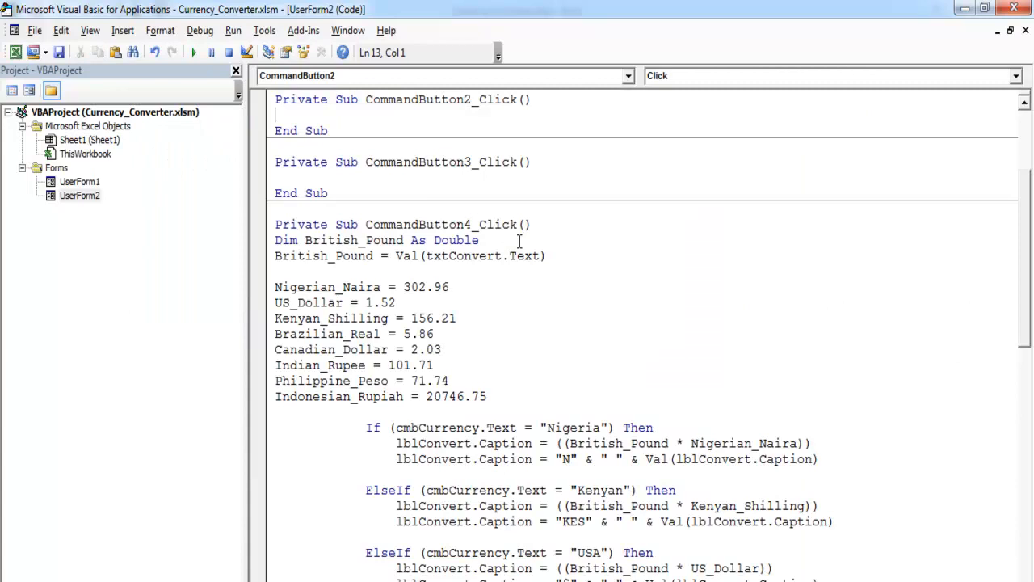
pyautogui.write('CommandButton5.Visible.')
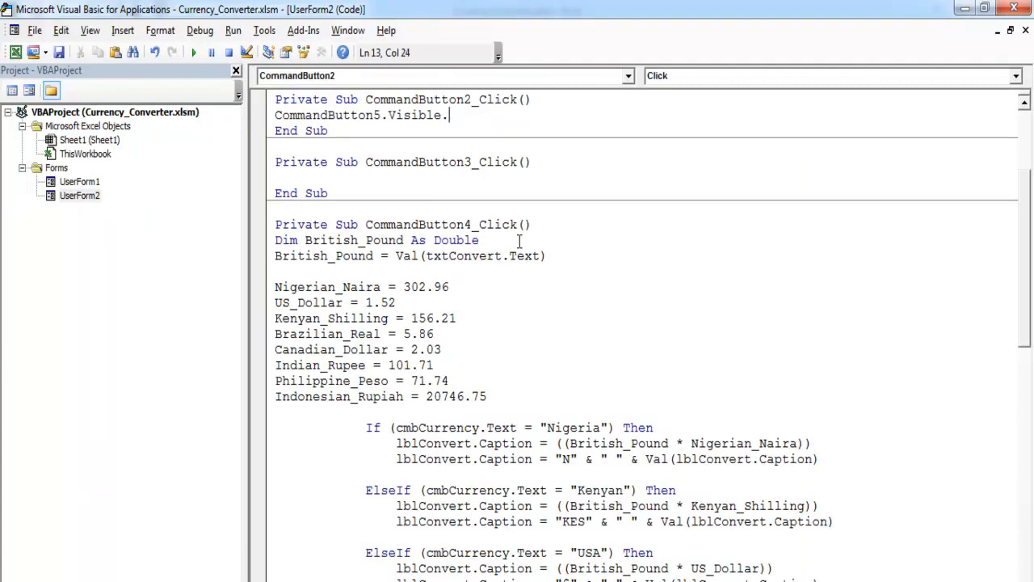
pyautogui.press('Backspace')
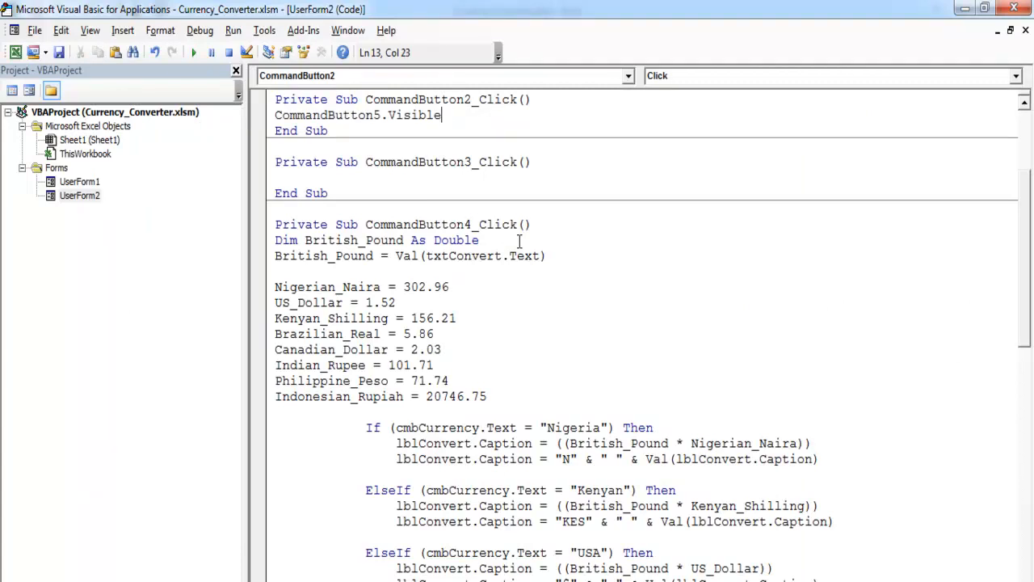
pyautogui.write('= True')
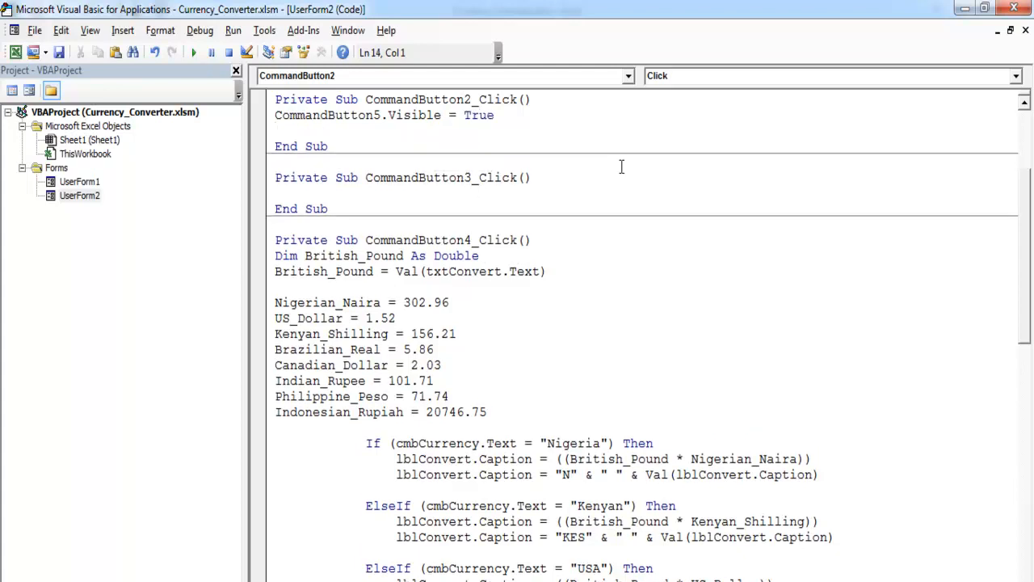
pyautogui.moveTo(550, 473)
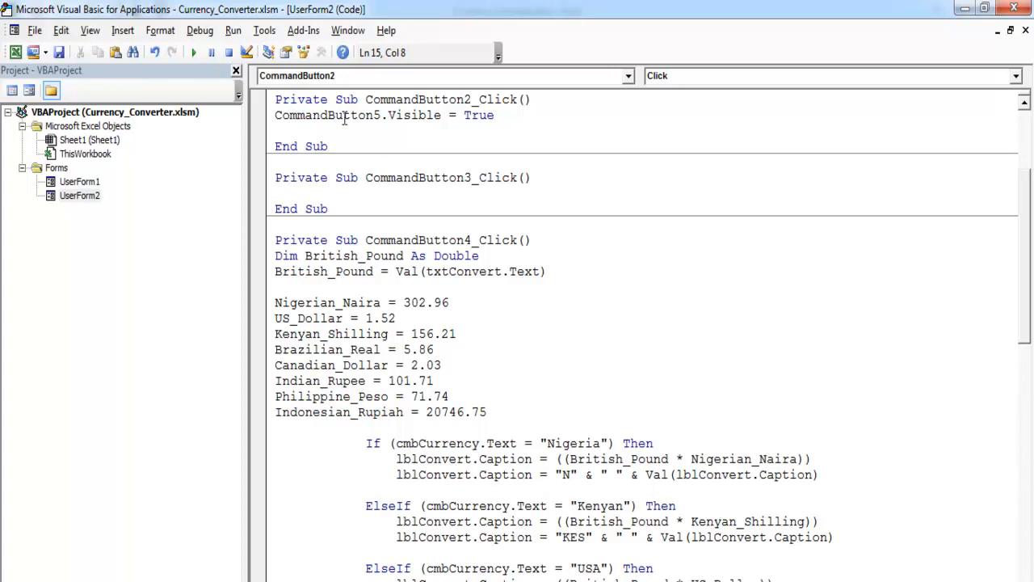
pyautogui.write('lblConvert.Caption =')
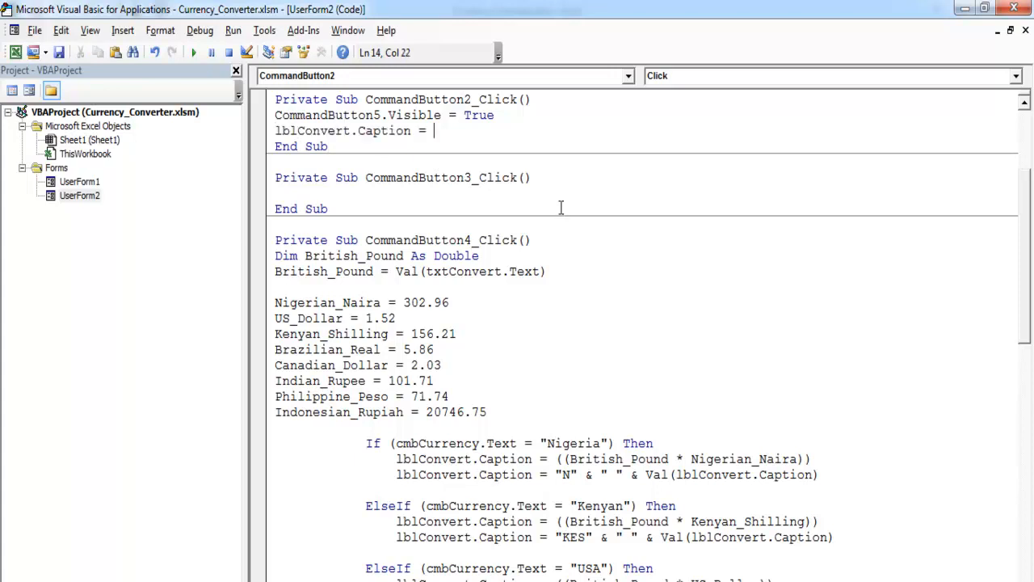
pyautogui.write('""')
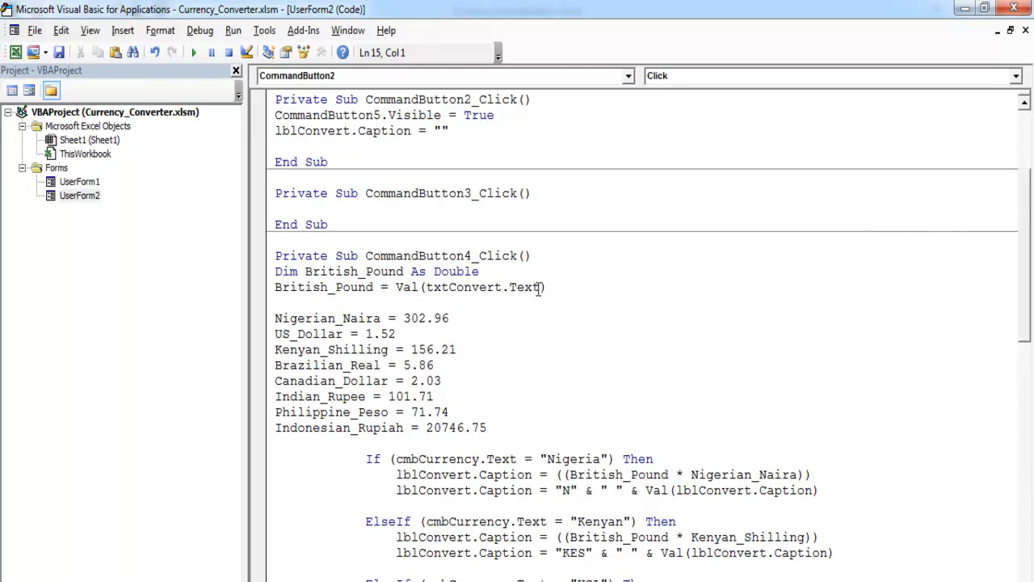
# Add txtConvert.Text = "" and cmbCurrency.Text = "Choose One...." to the reset routine.
pyautogui.doubleClick(481, 287)
pyautogui.write('txtConvert.Text')
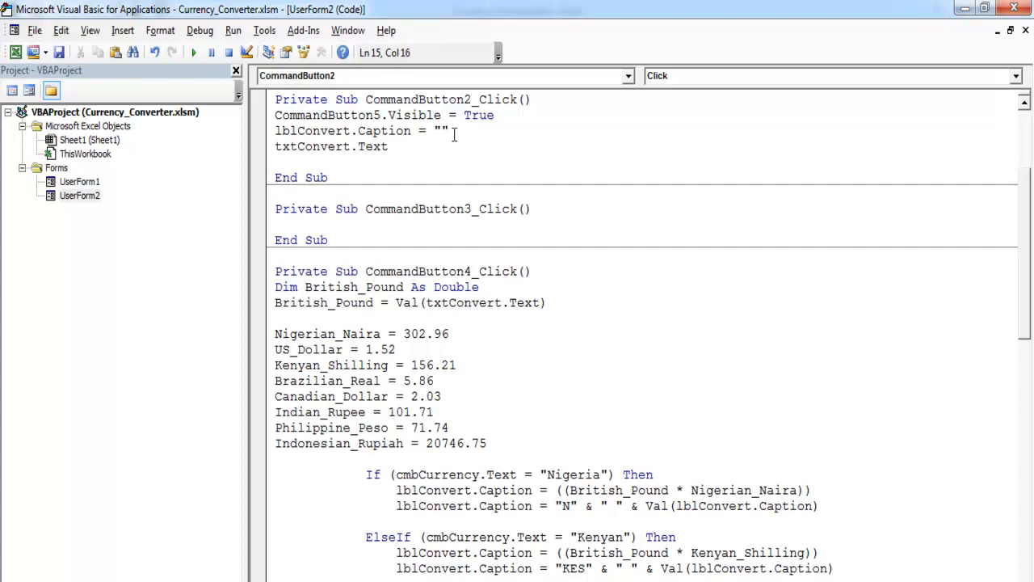
pyautogui.write('=""')
pyautogui.click(646, 161)
pyautogui.write('cmbCurrency.Text =')
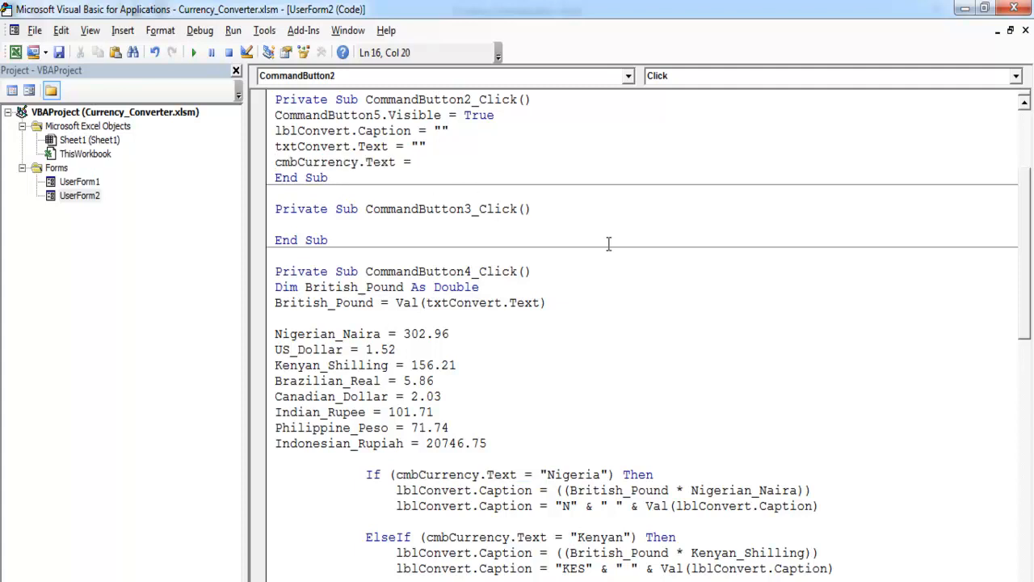
pyautogui.write('"Ch')
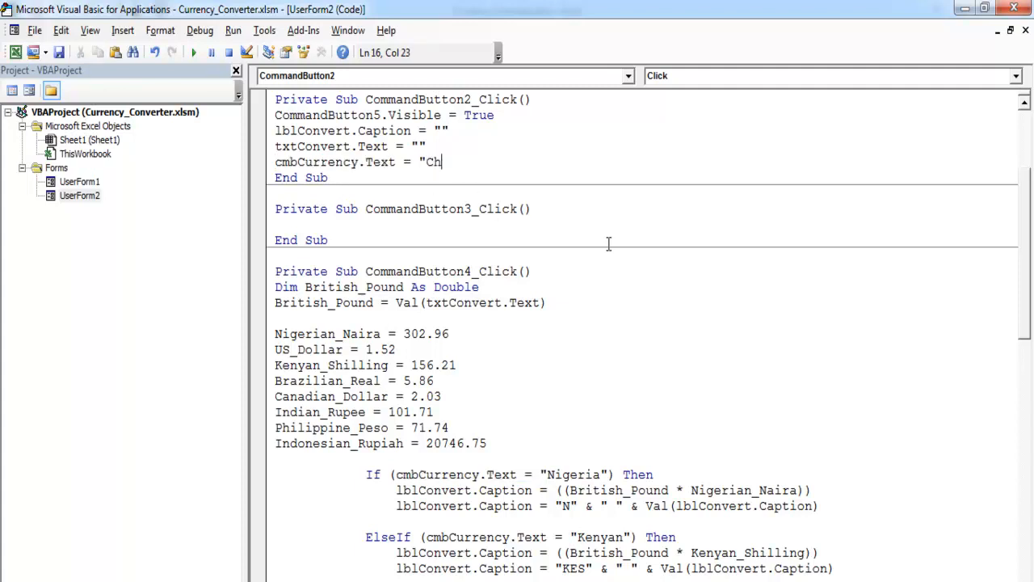
pyautogui.write('oose O')
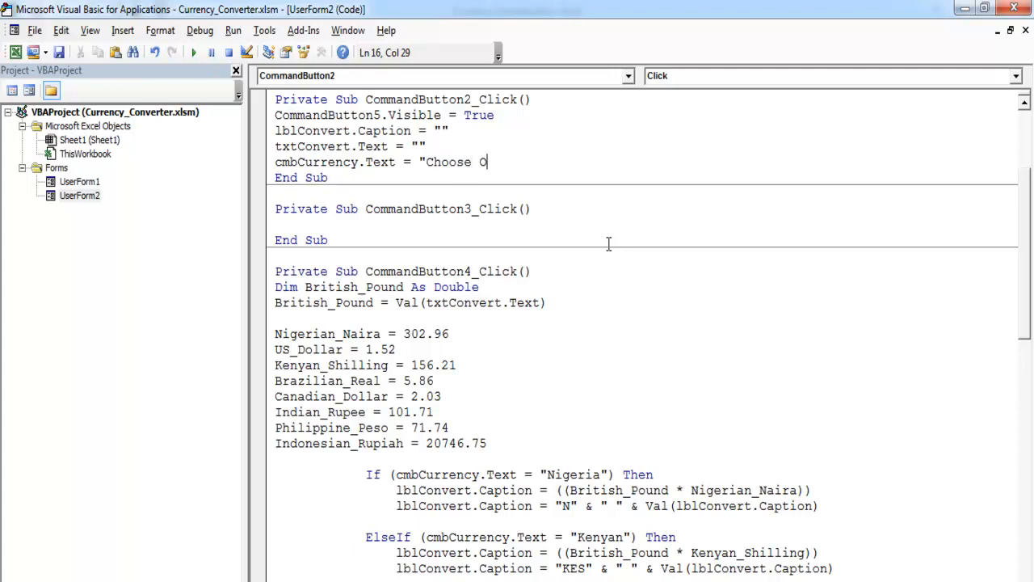
pyautogui.write('ne....')
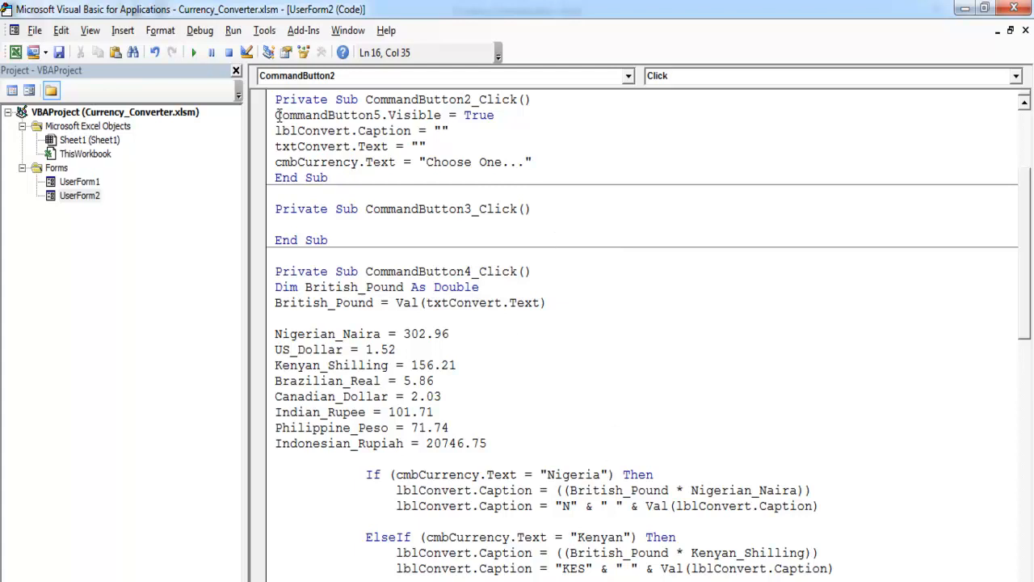
# Copy the three reset lines into CommandButton3_Click.
pyautogui.moveTo(275, 115); pyautogui.dragTo(531, 162)
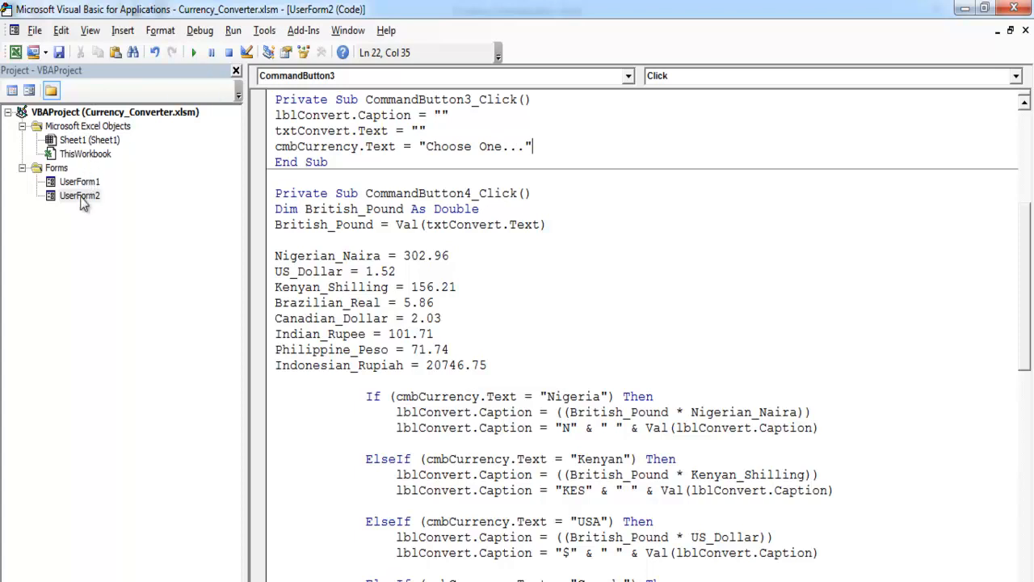
# Reopen UserForm2's designer from the Project Explorer, showing the cyan splash button.
pyautogui.doubleClick(79, 195)
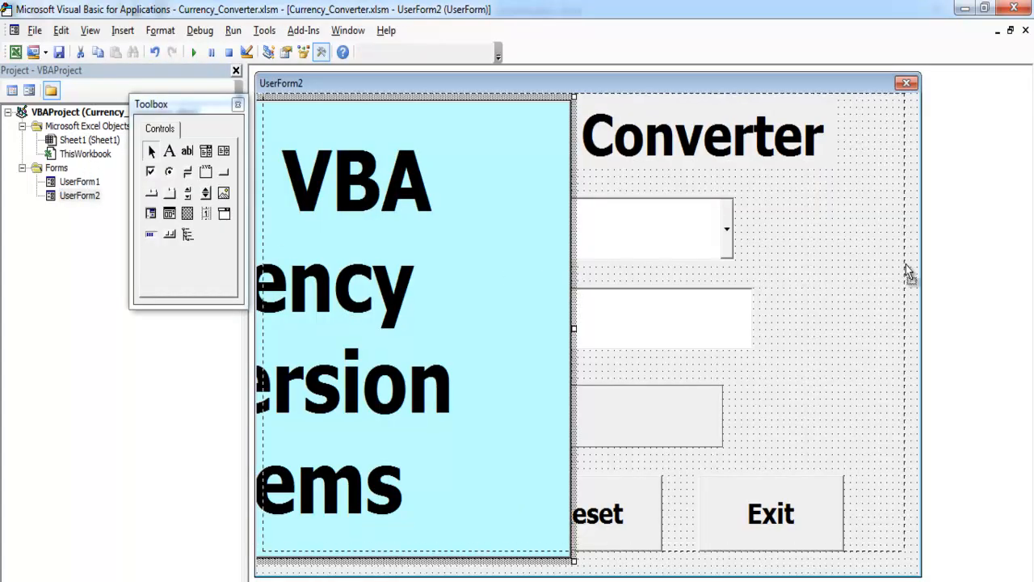
pyautogui.moveTo(918, 278)
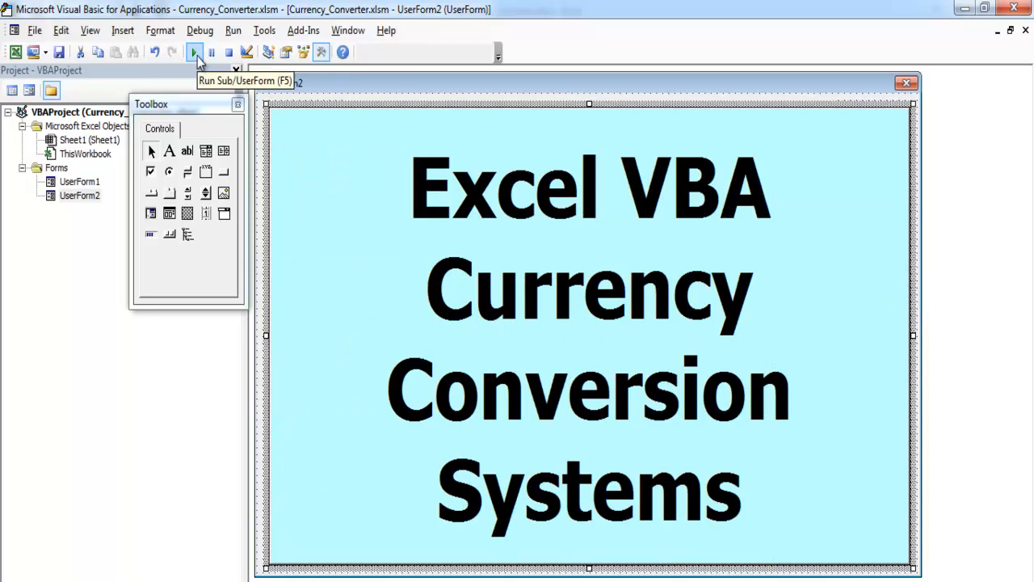
# Run the converter form in Excel, dismiss the splash, enter 676, and Reset to 'Choose One...'.
pyautogui.click(194, 51)
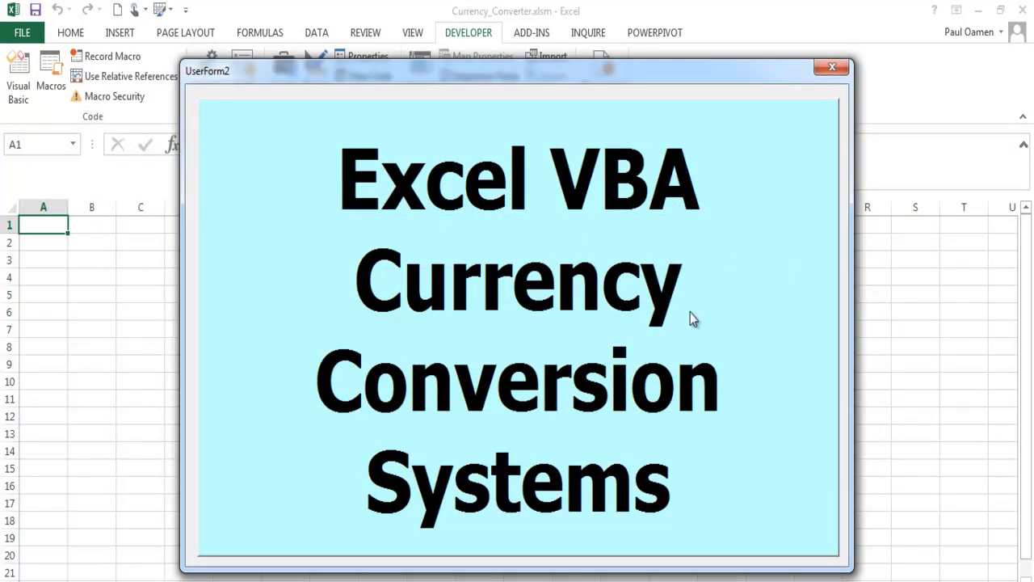
pyautogui.moveTo(727, 520)
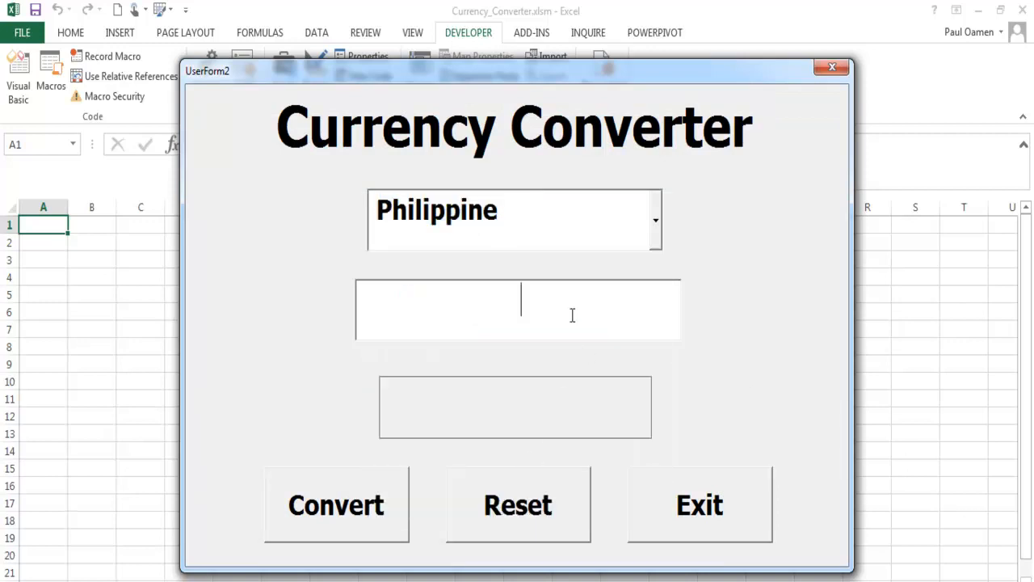
pyautogui.write('676')
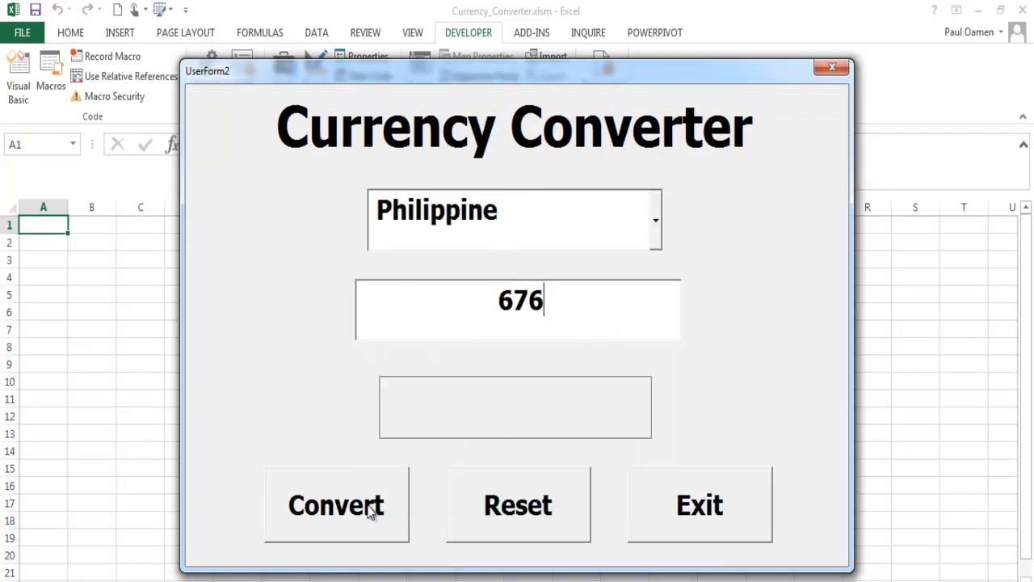
pyautogui.click(517, 504)
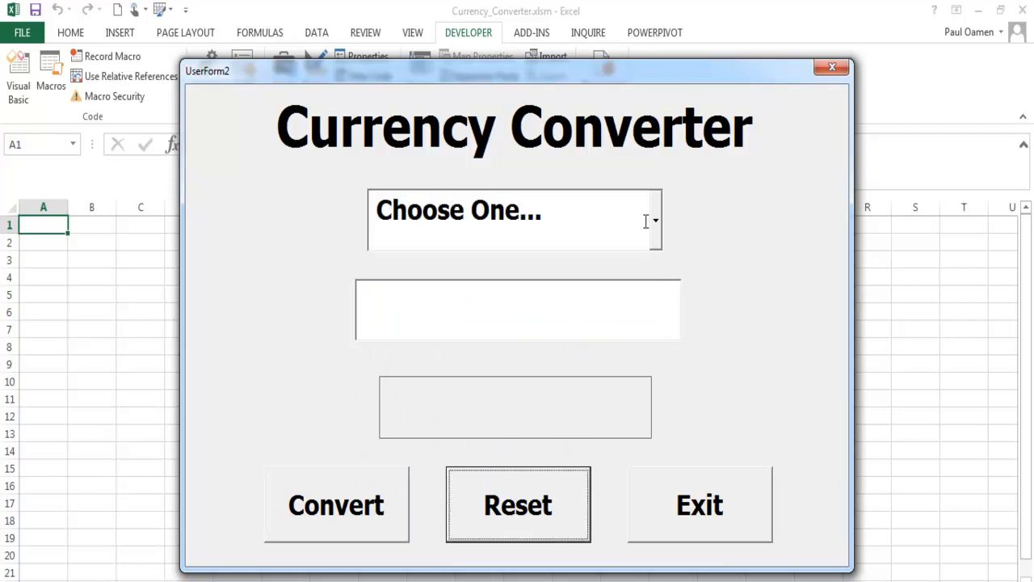
# Convert 55 to Brazil (Bra 322.3), then switch the currency to USA ($ 83.6).
pyautogui.click(514, 219)
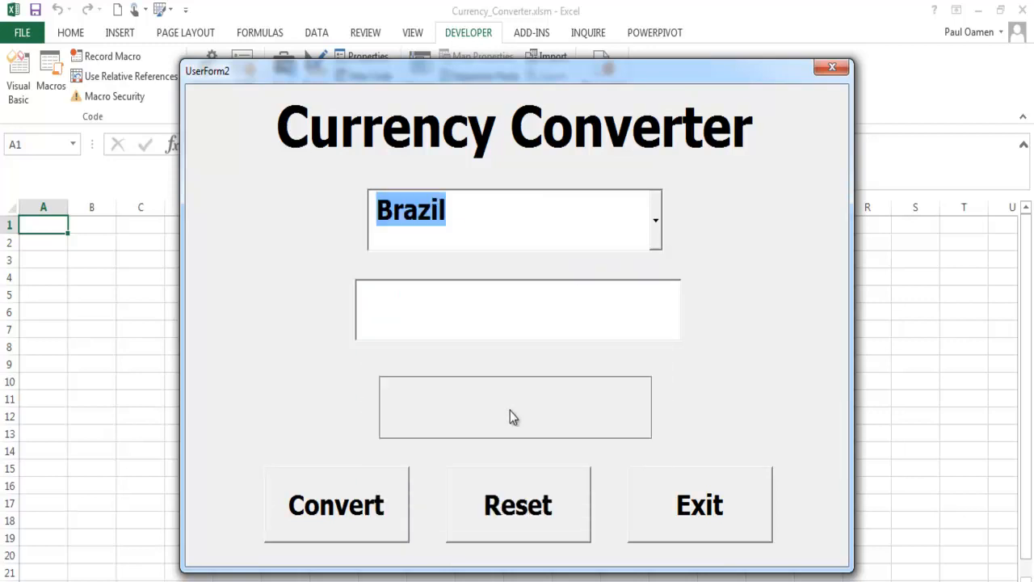
pyautogui.write('55')
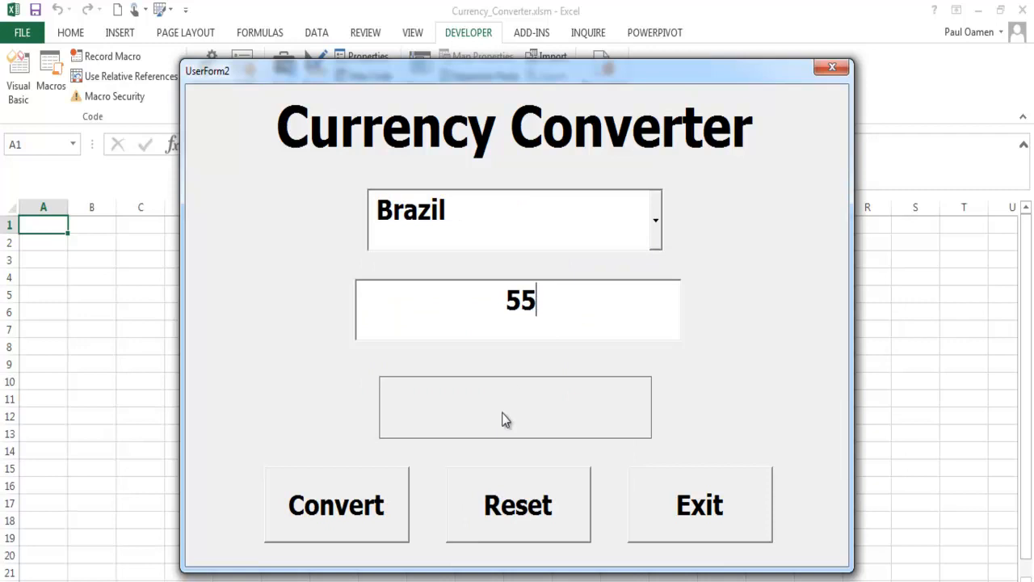
pyautogui.click(336, 504)
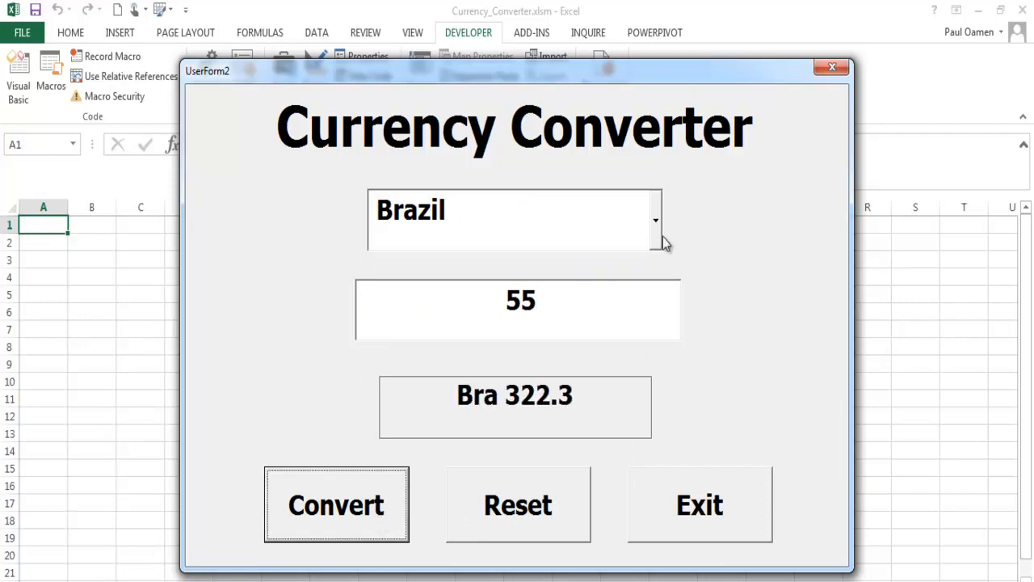
pyautogui.click(656, 220)
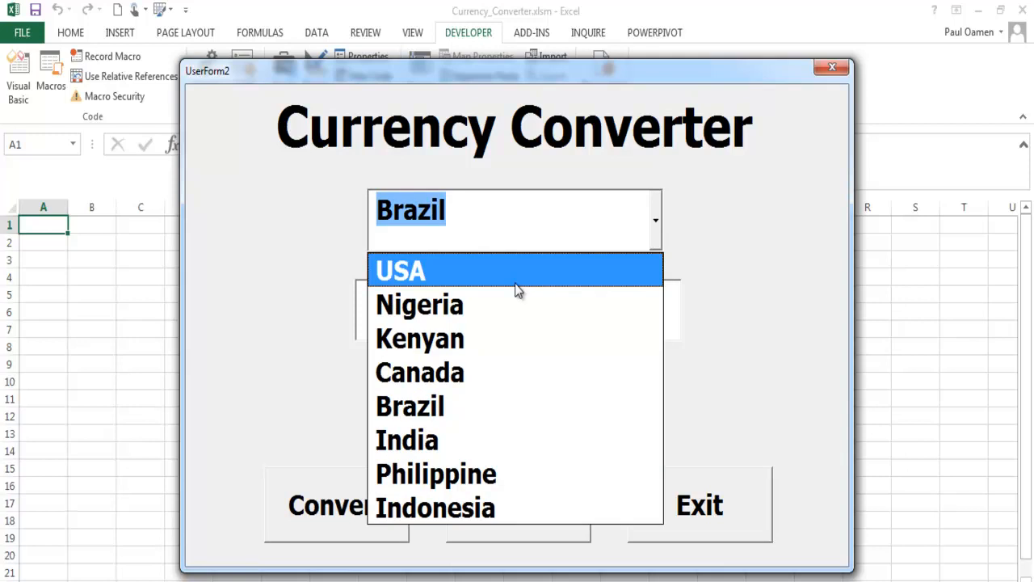
pyautogui.click(401, 270)
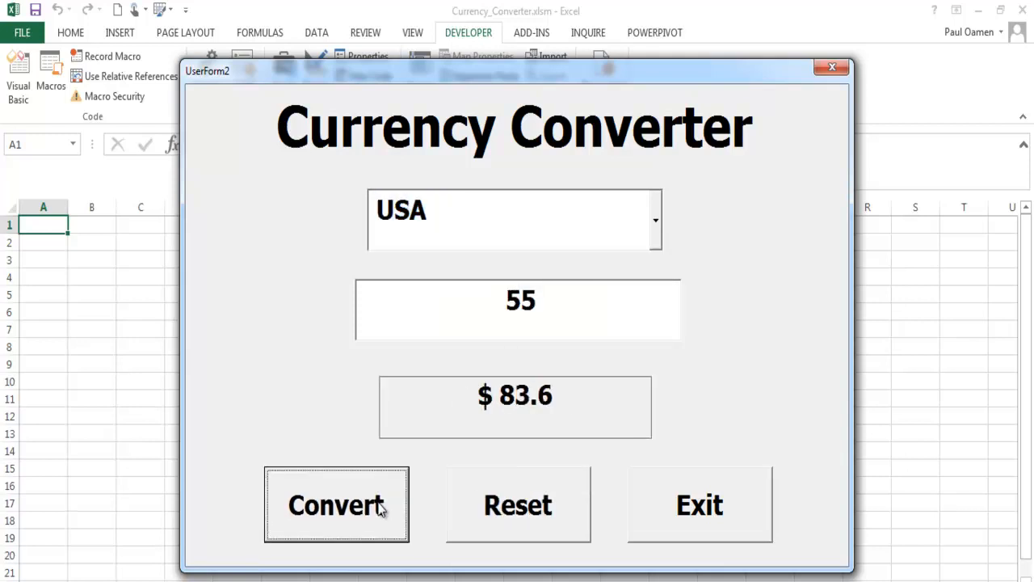
pyautogui.moveTo(555, 439)
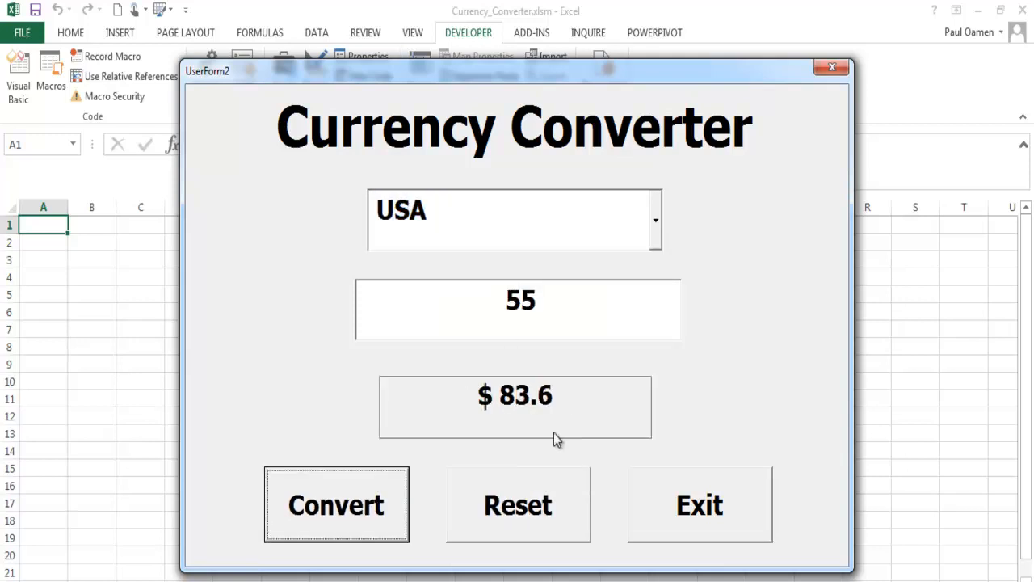
pyautogui.moveTo(621, 89)
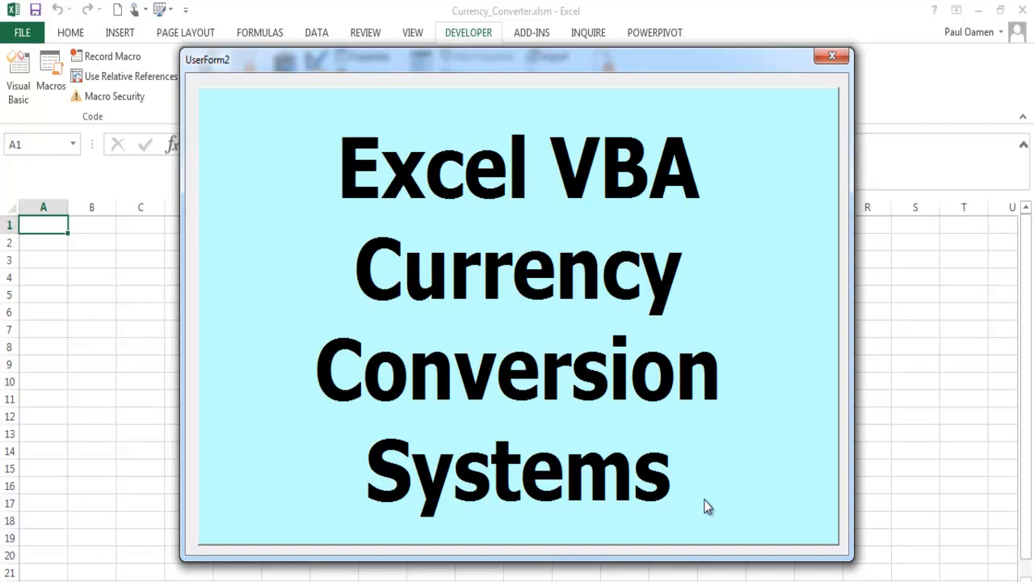
pyautogui.moveTo(578, 508)
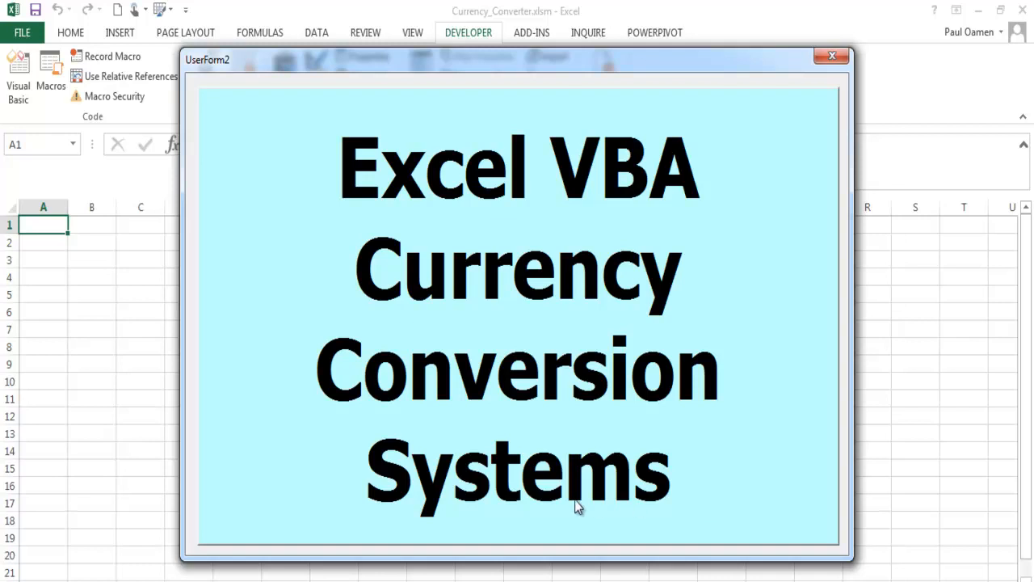
pyautogui.moveTo(577, 507)
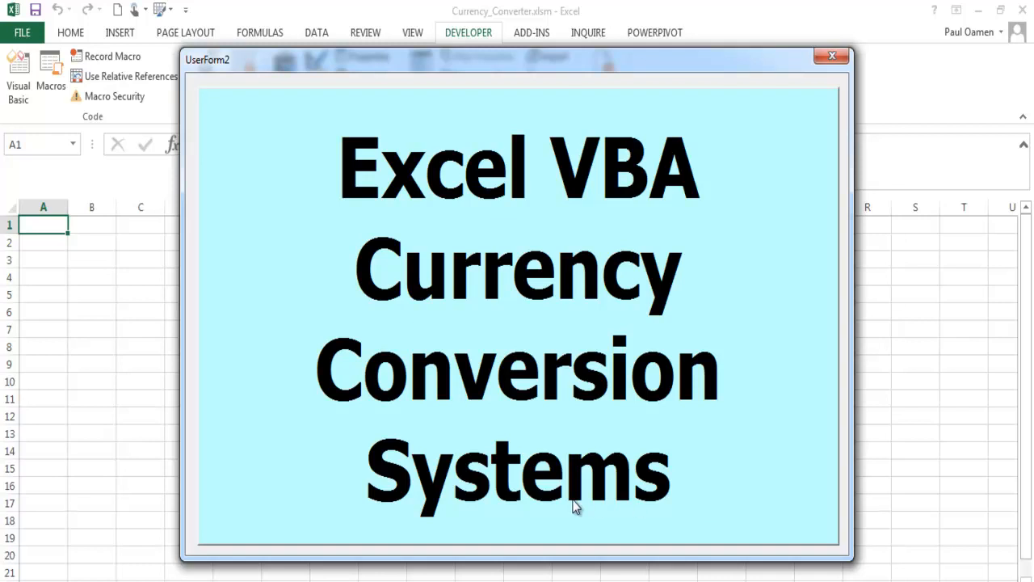